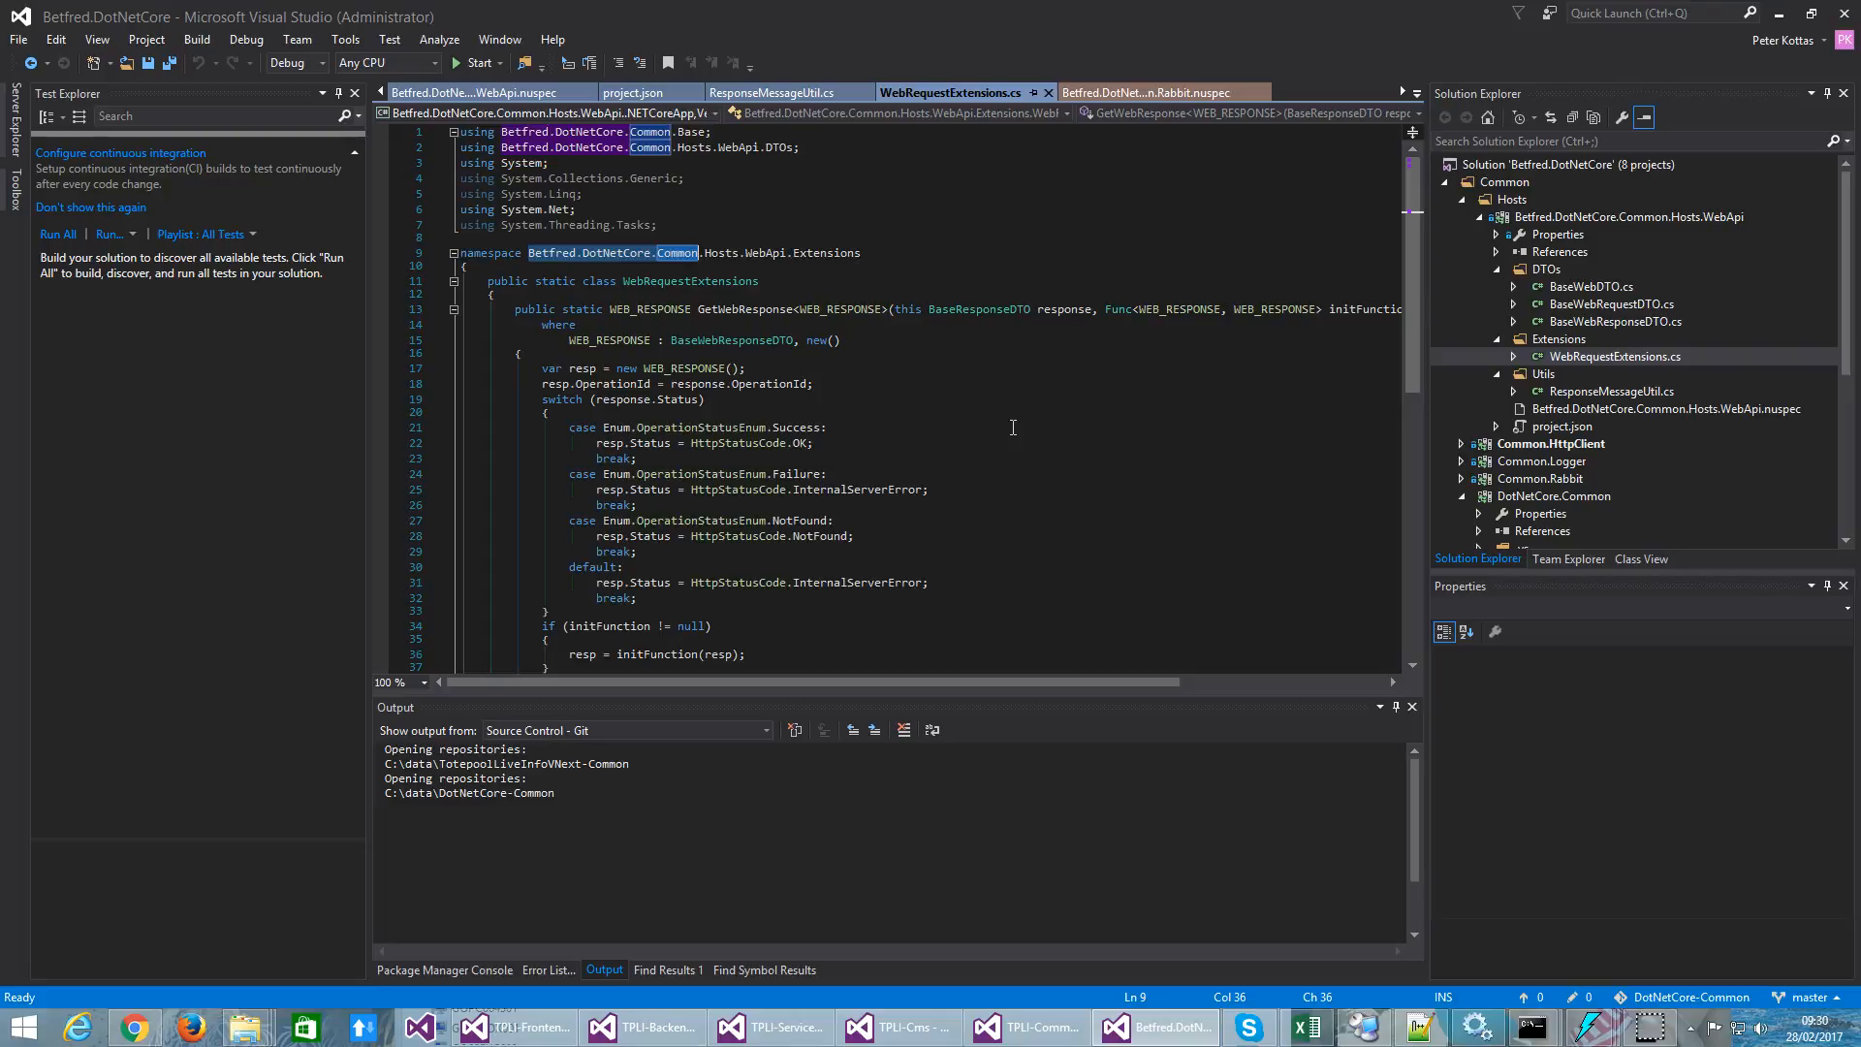
mouse_move(584, 514)
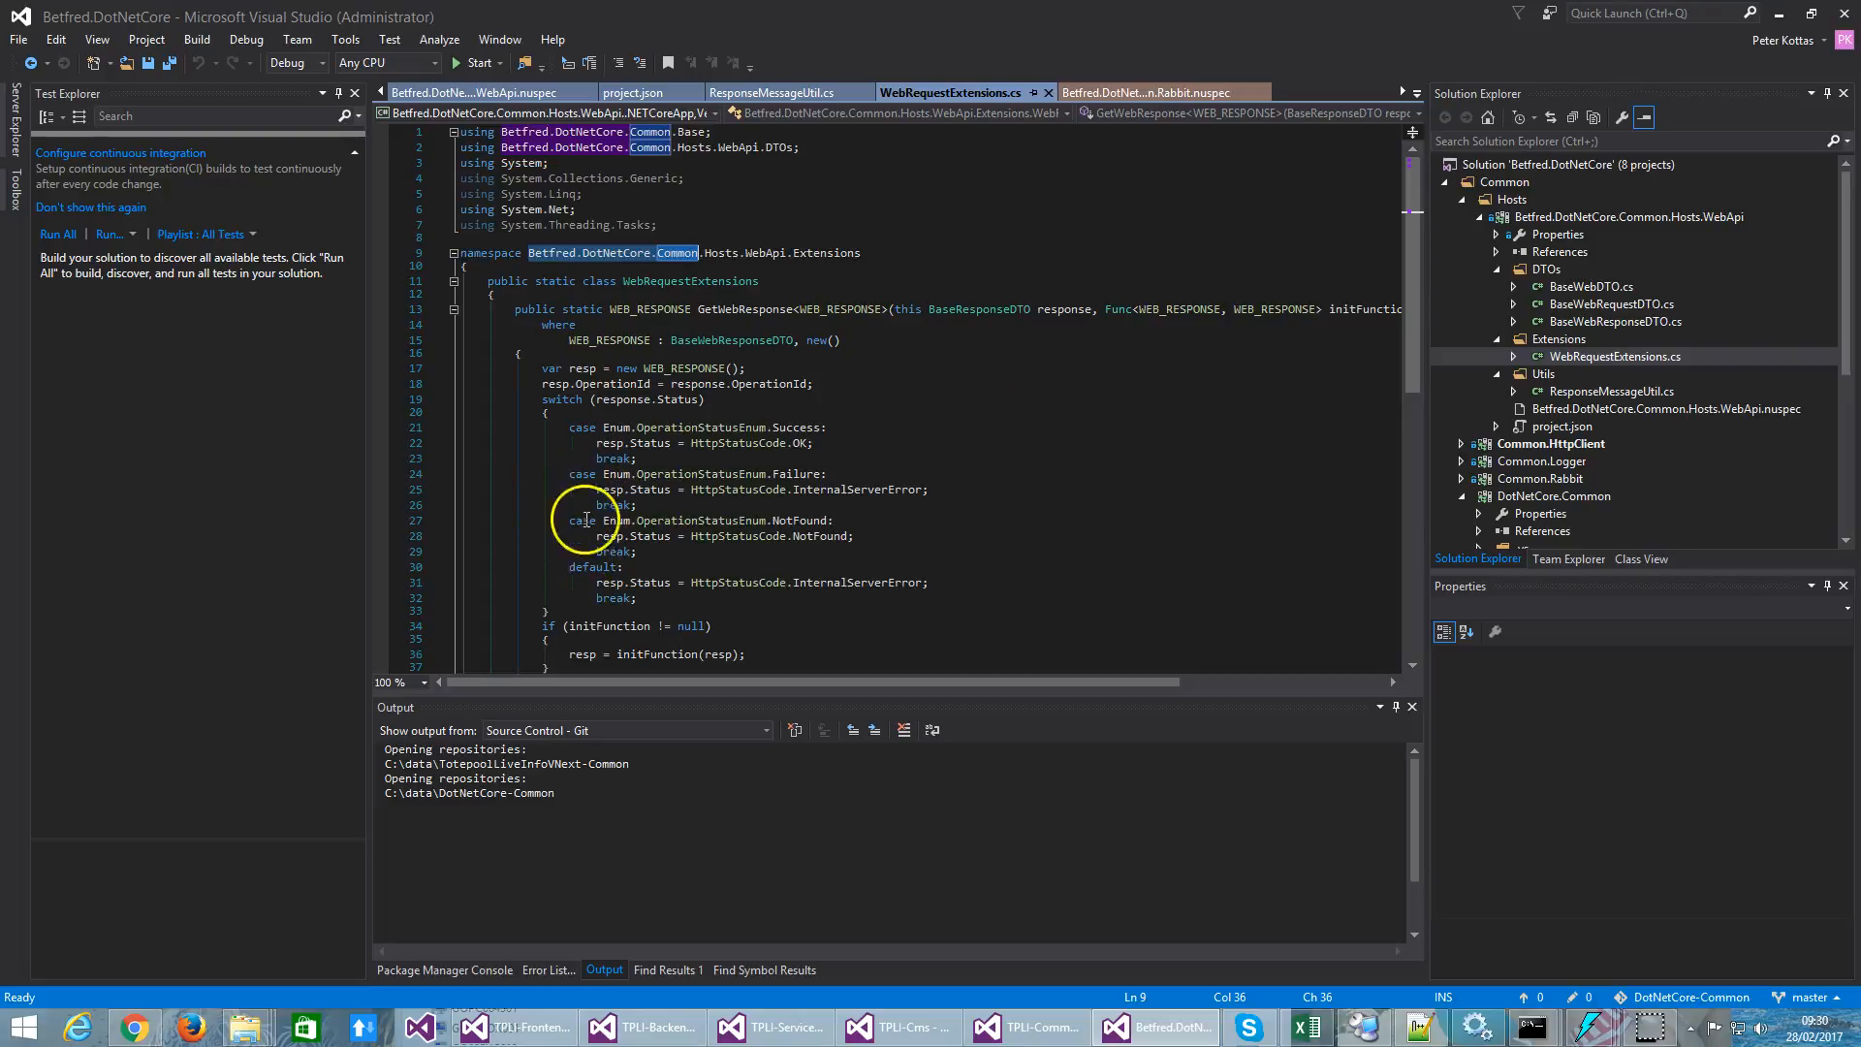
mouse_move(1263, 474)
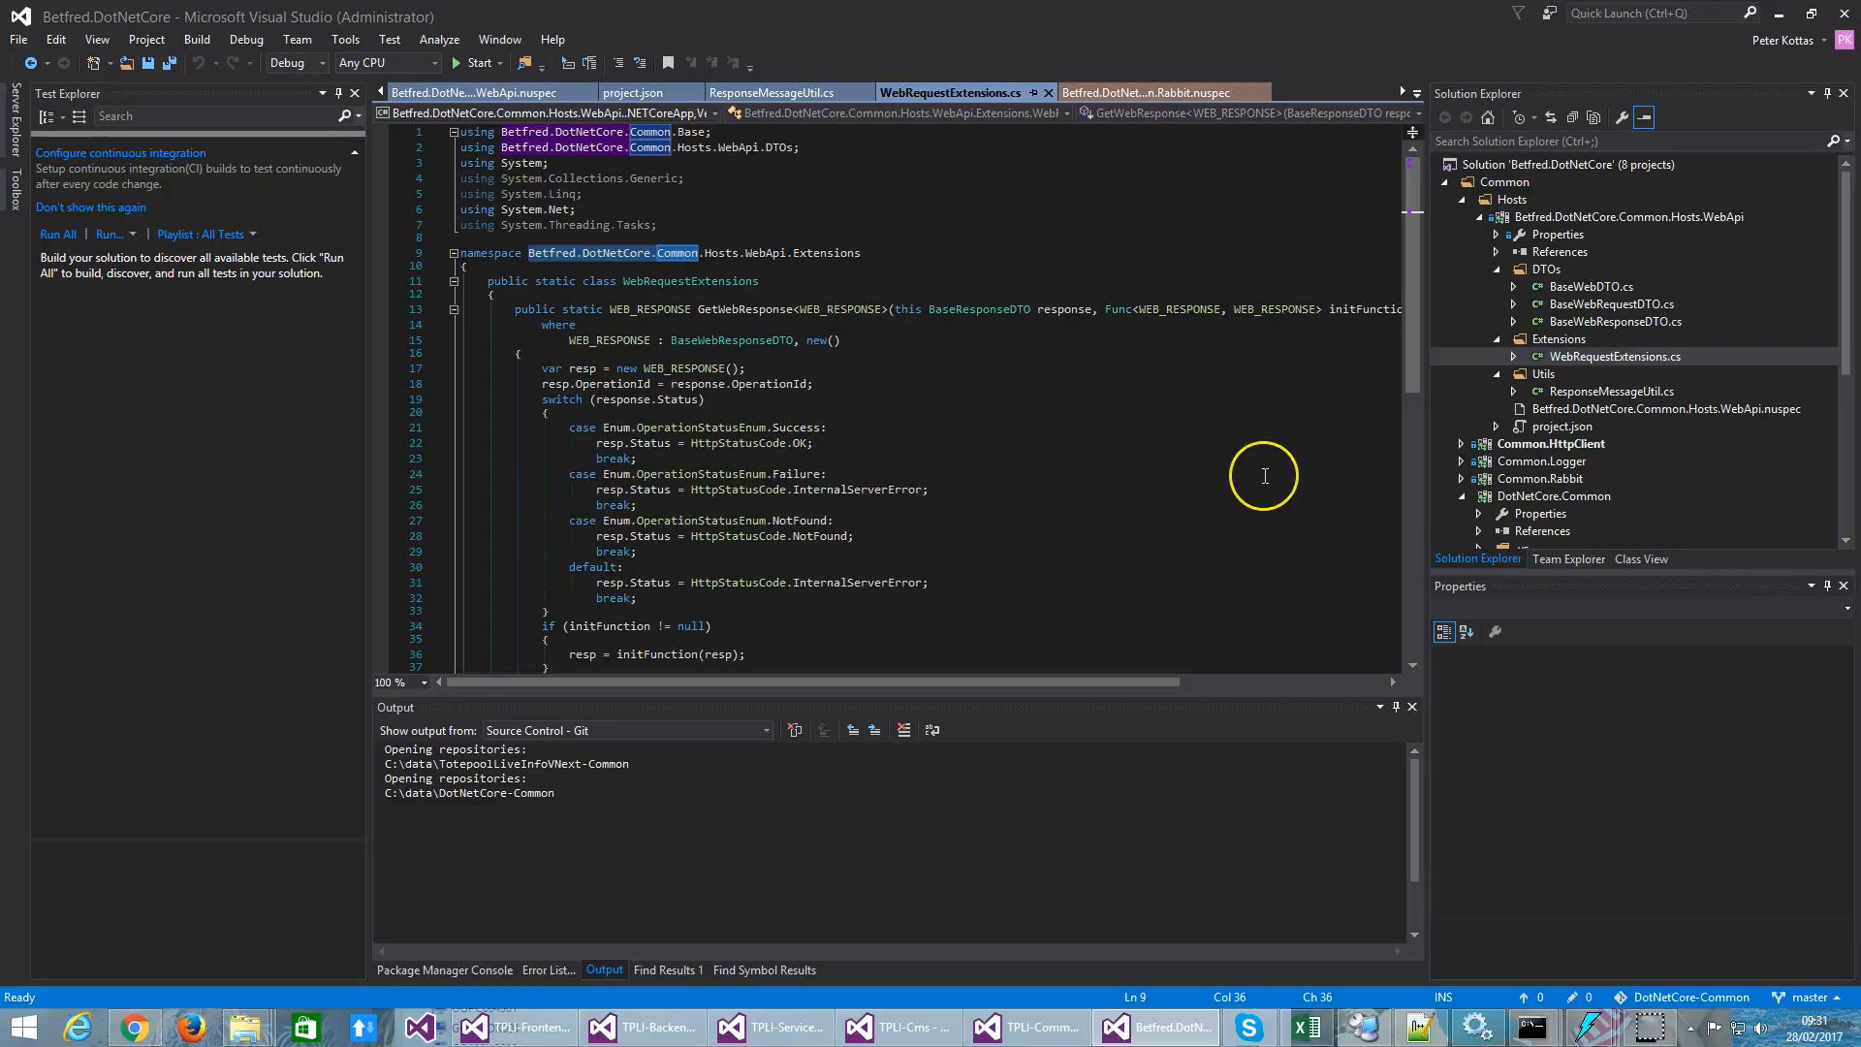
mouse_move(1264, 475)
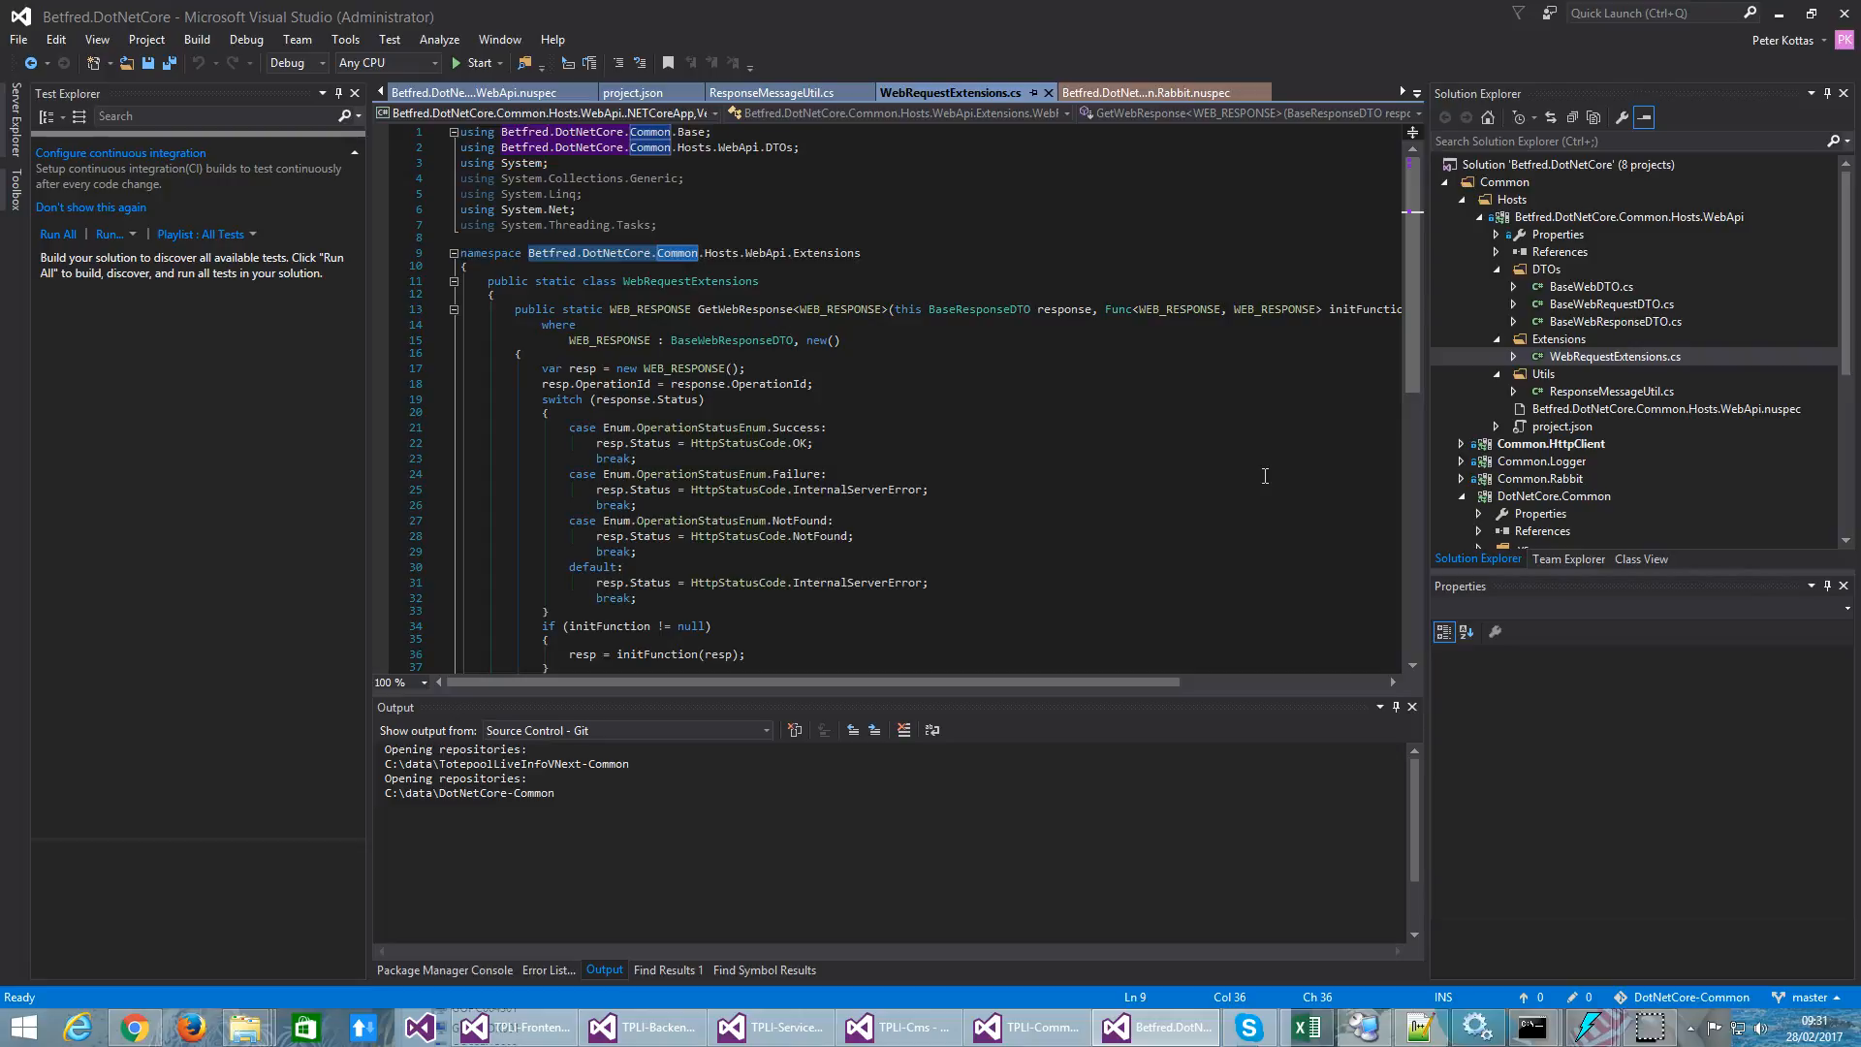
mouse_move(1394, 508)
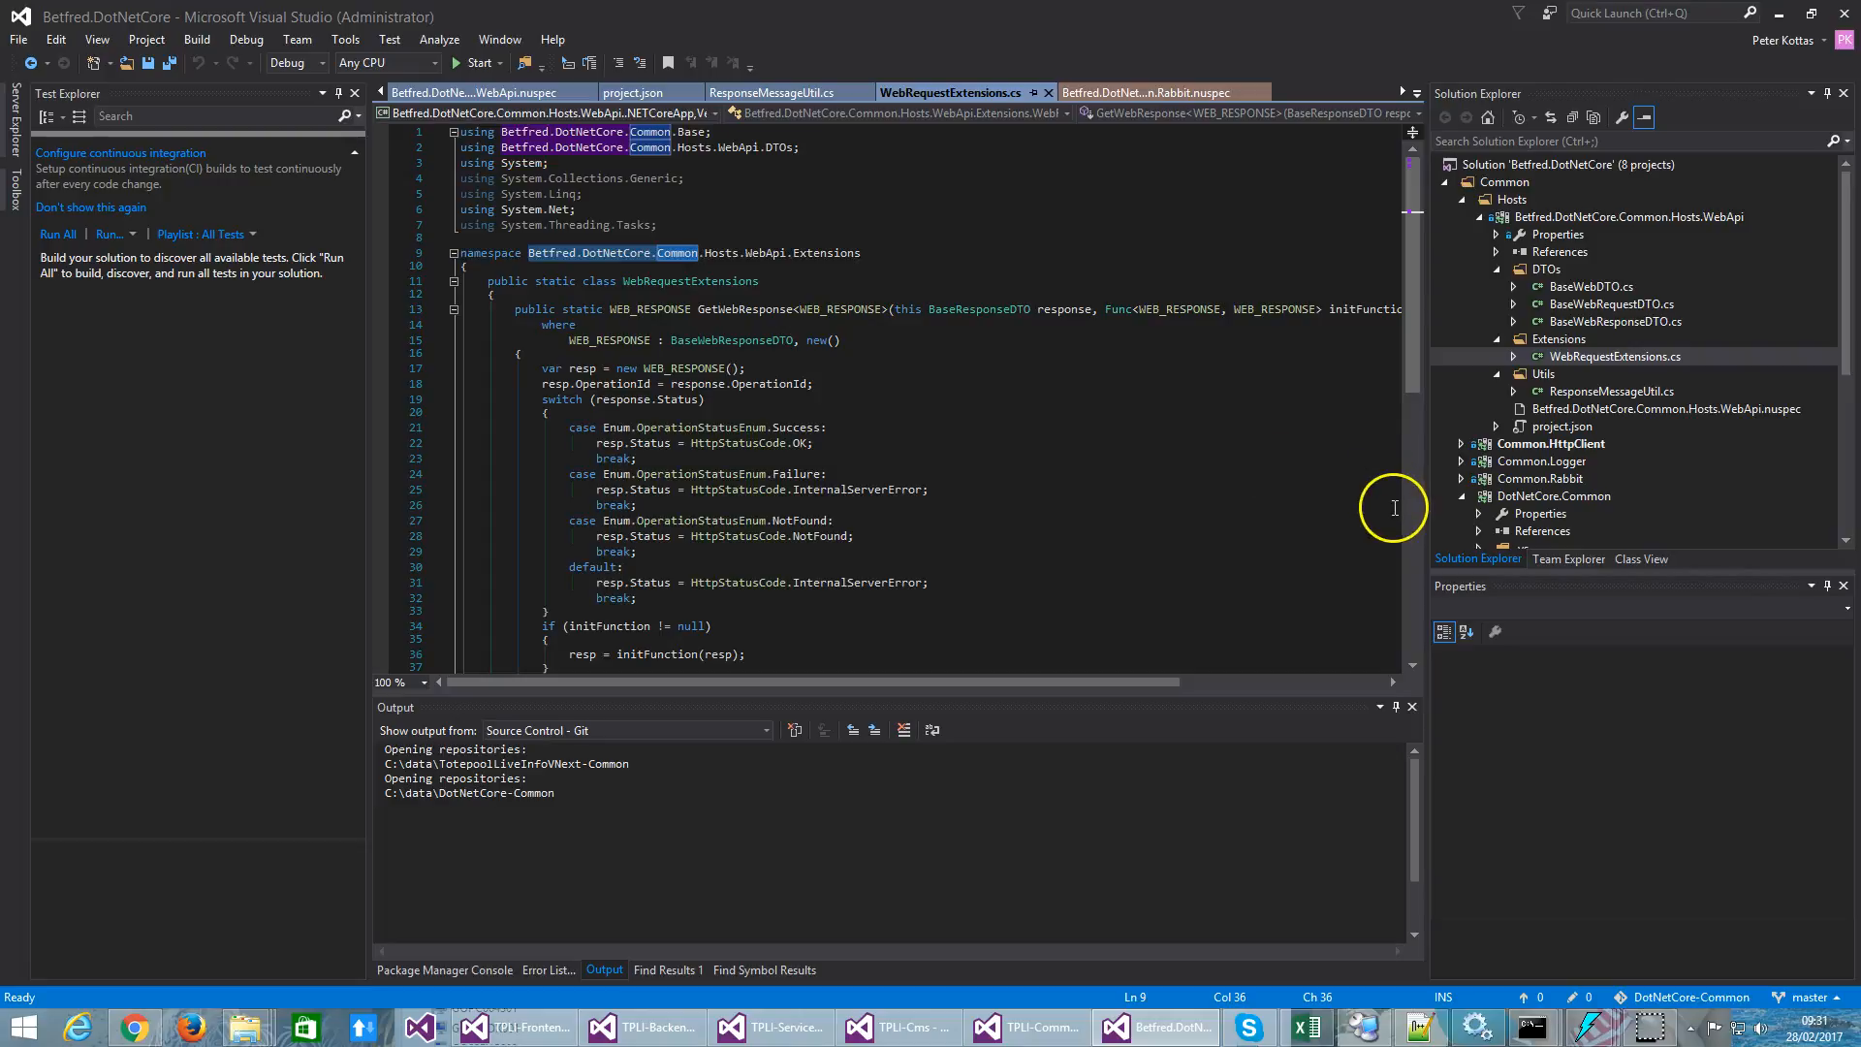
mouse_move(1424, 543)
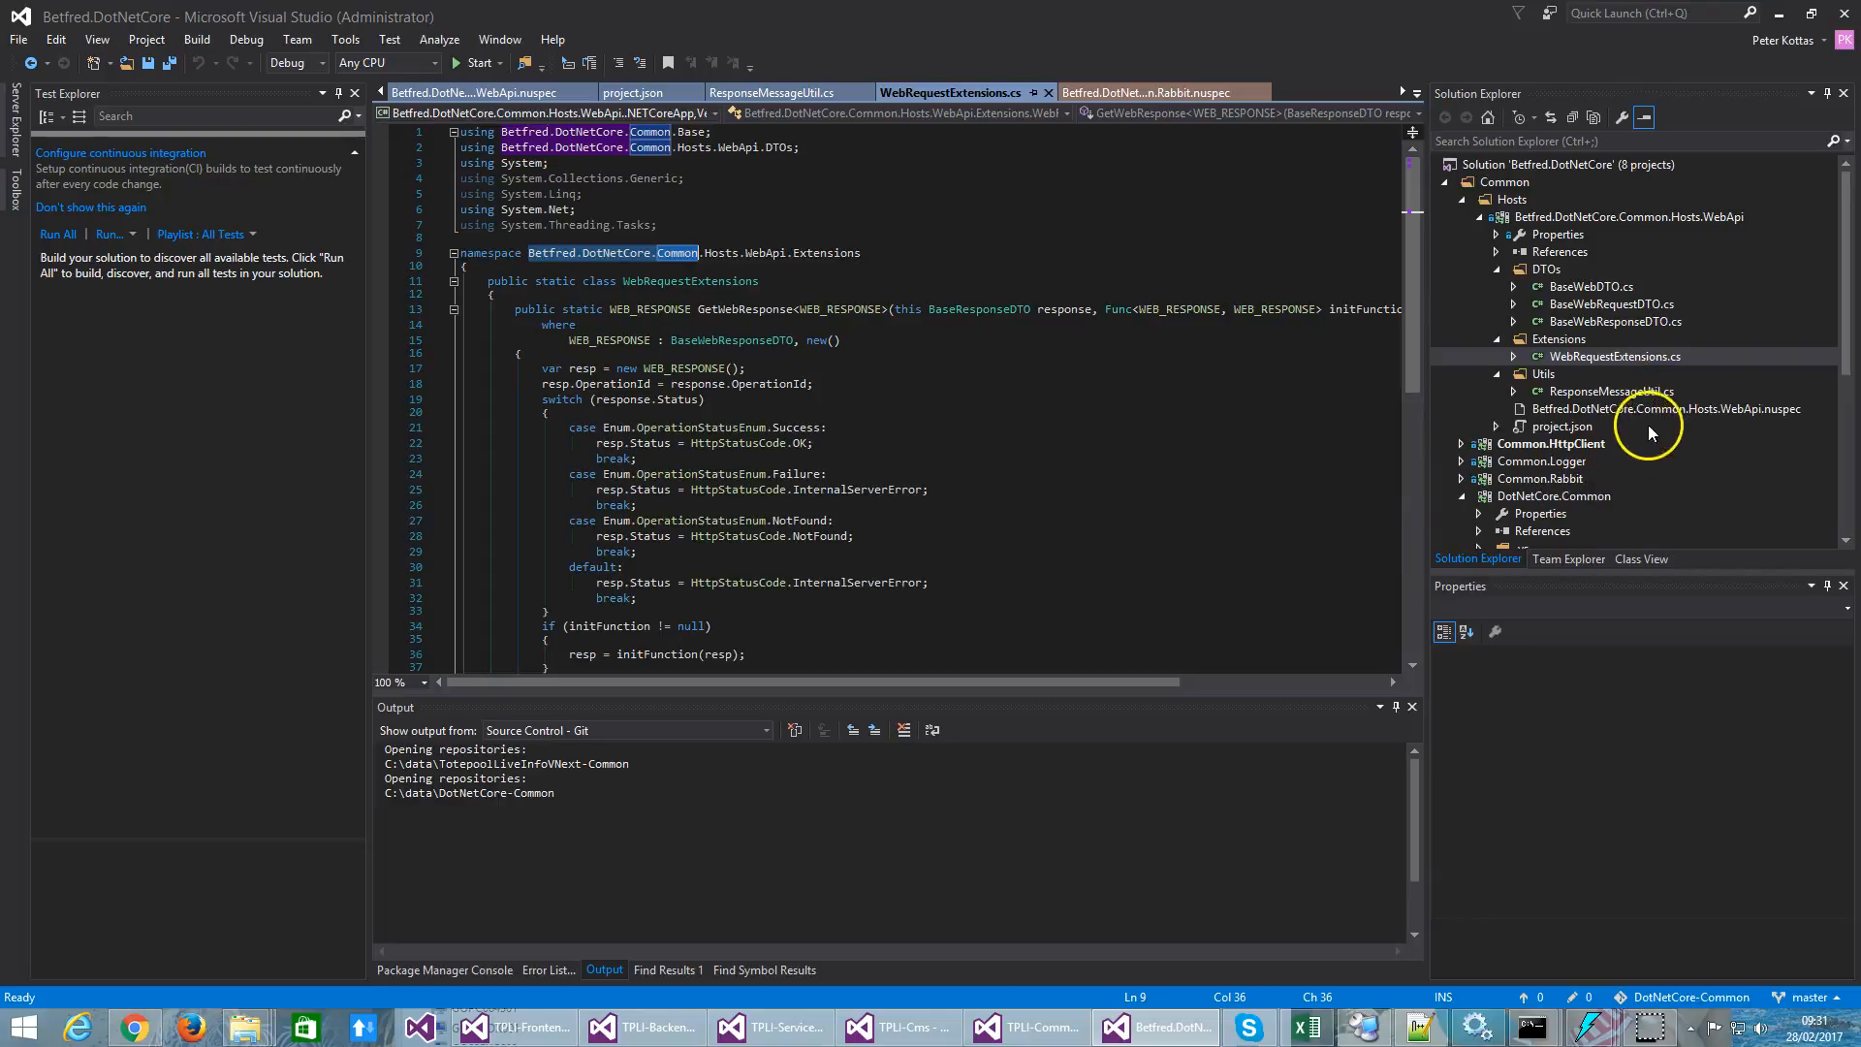
mouse_move(1674, 378)
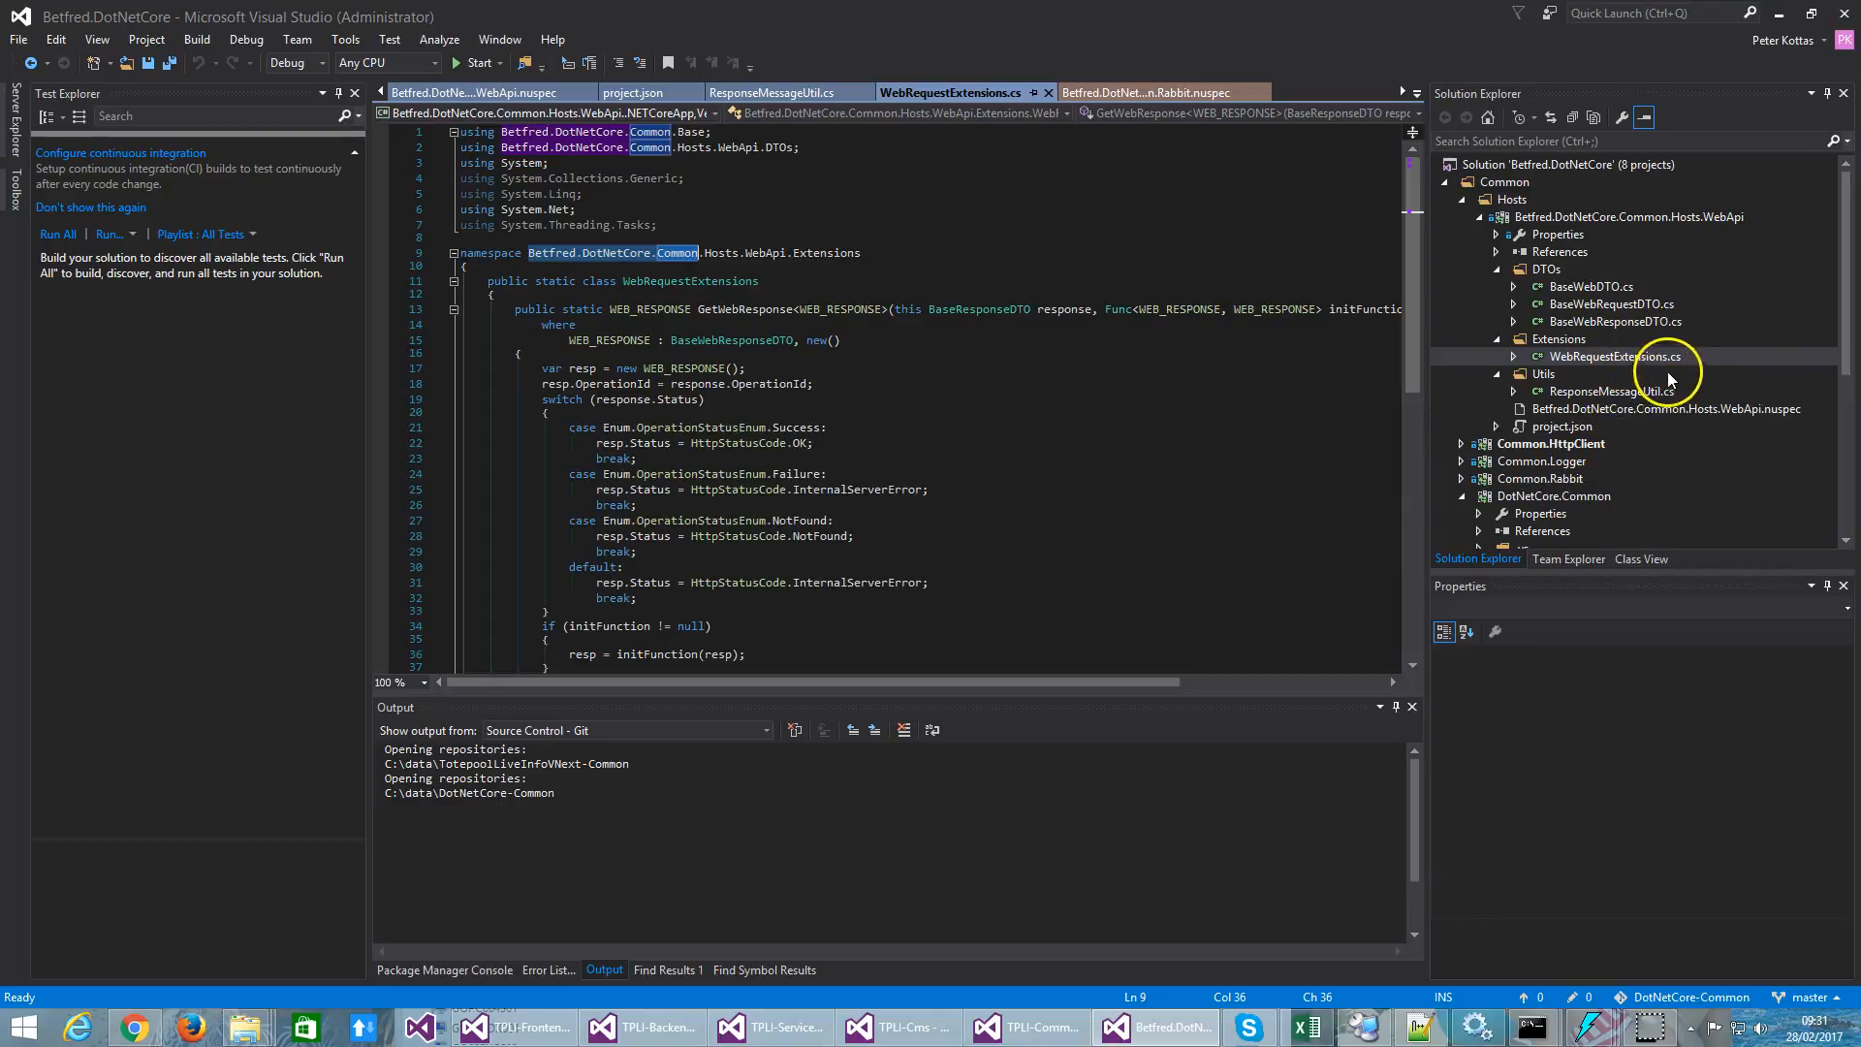
mouse_move(1353, 287)
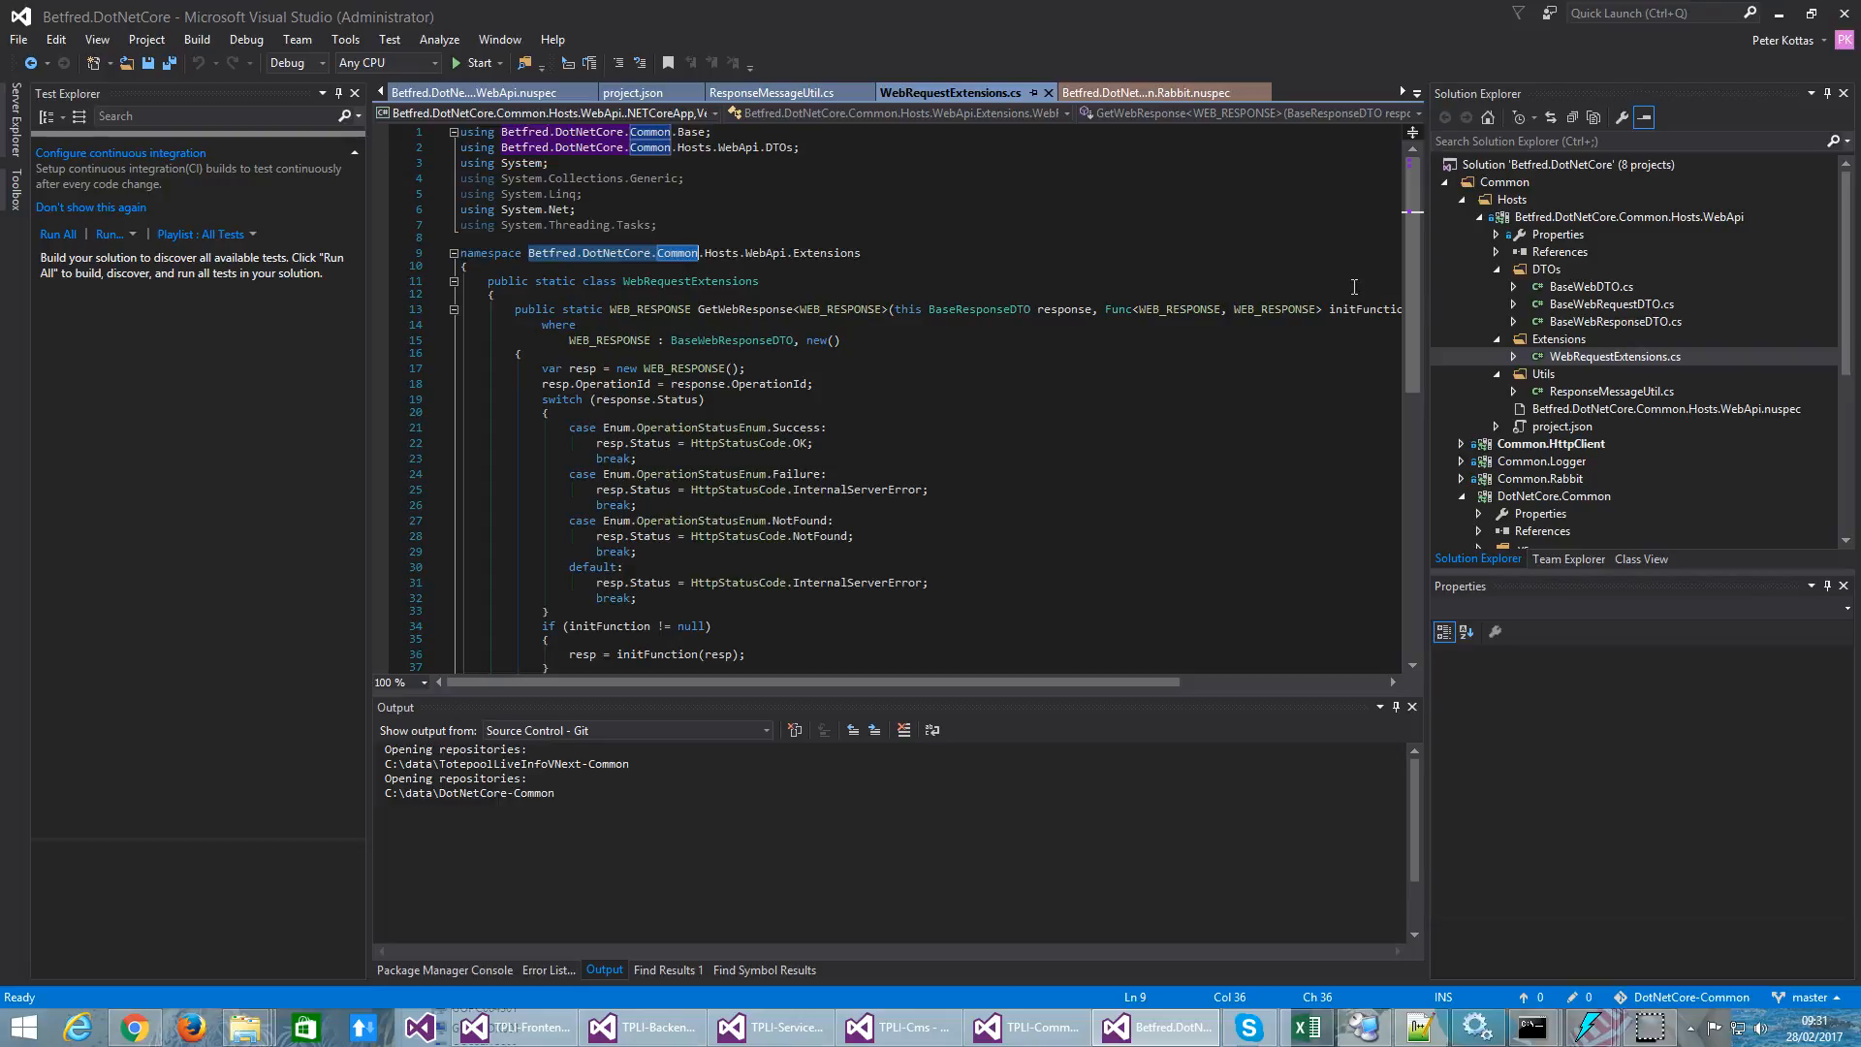
Step: Check the WebApi project's root namespace, then switch to the TPLI-Common solution window
left_click(1626, 215)
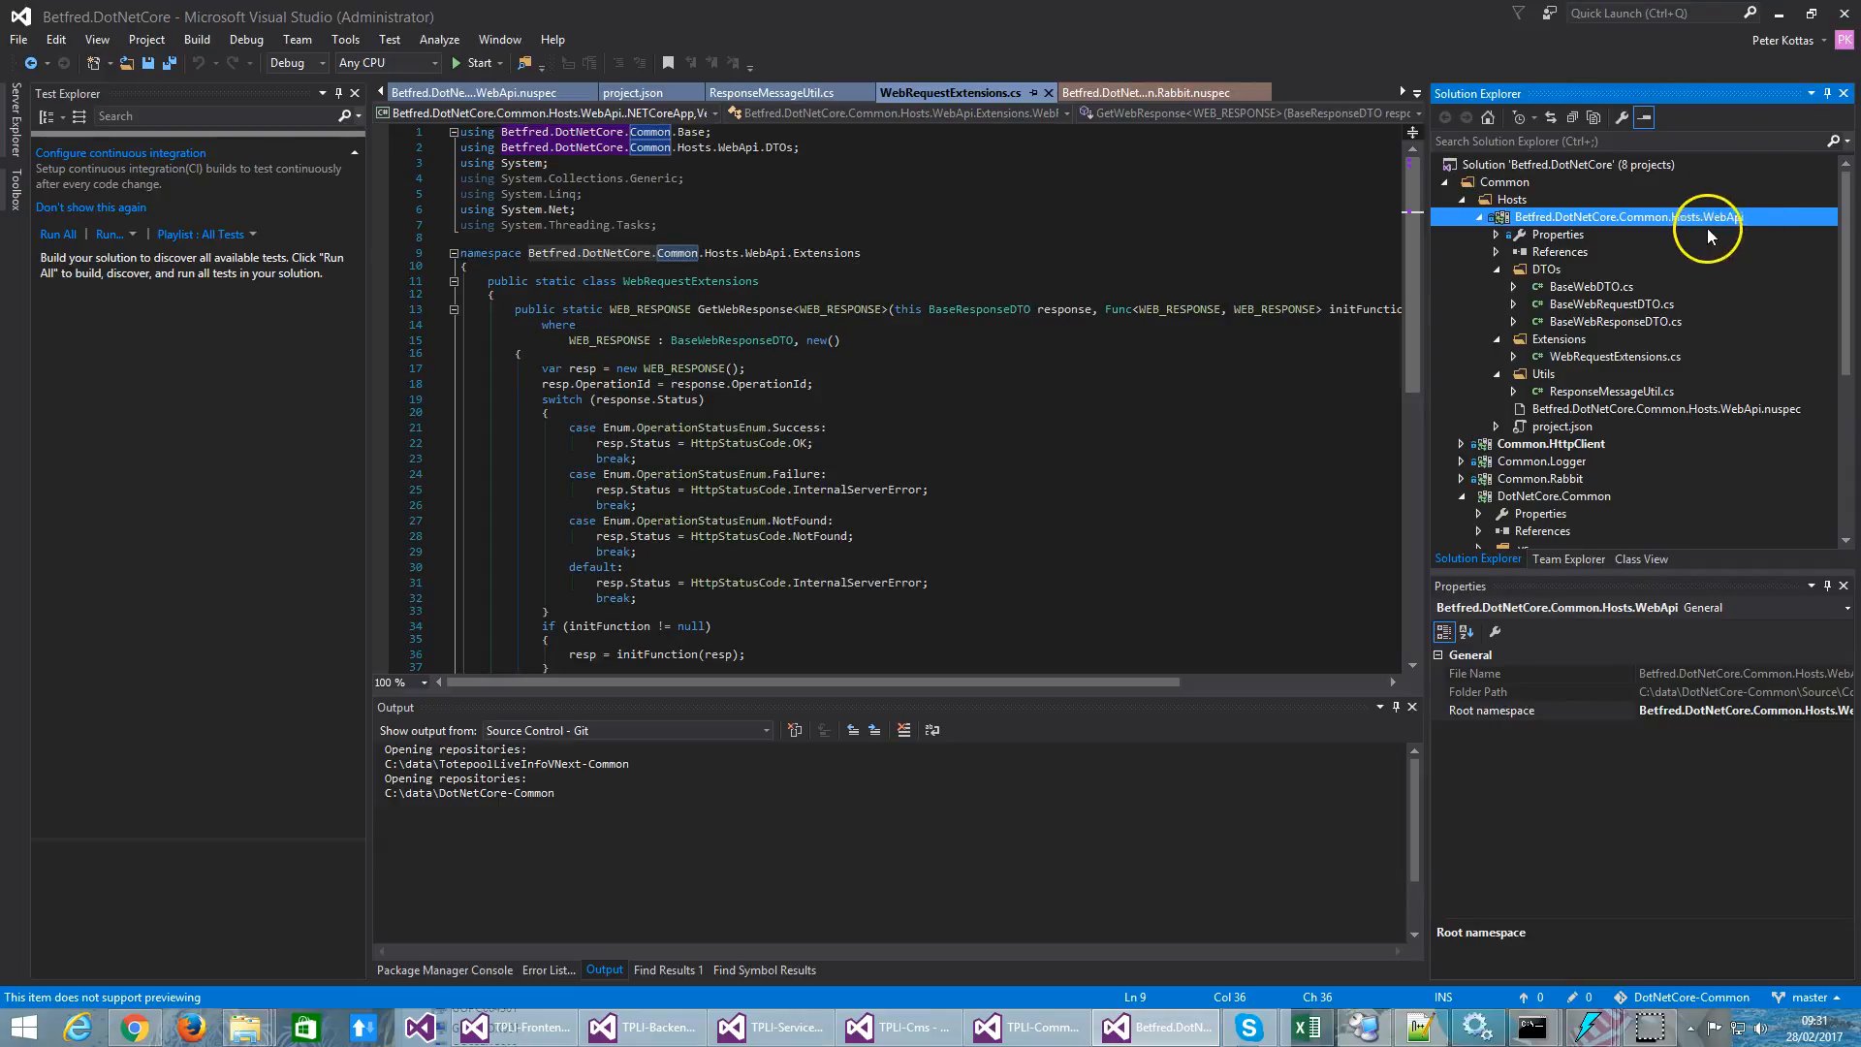
mouse_move(1508, 219)
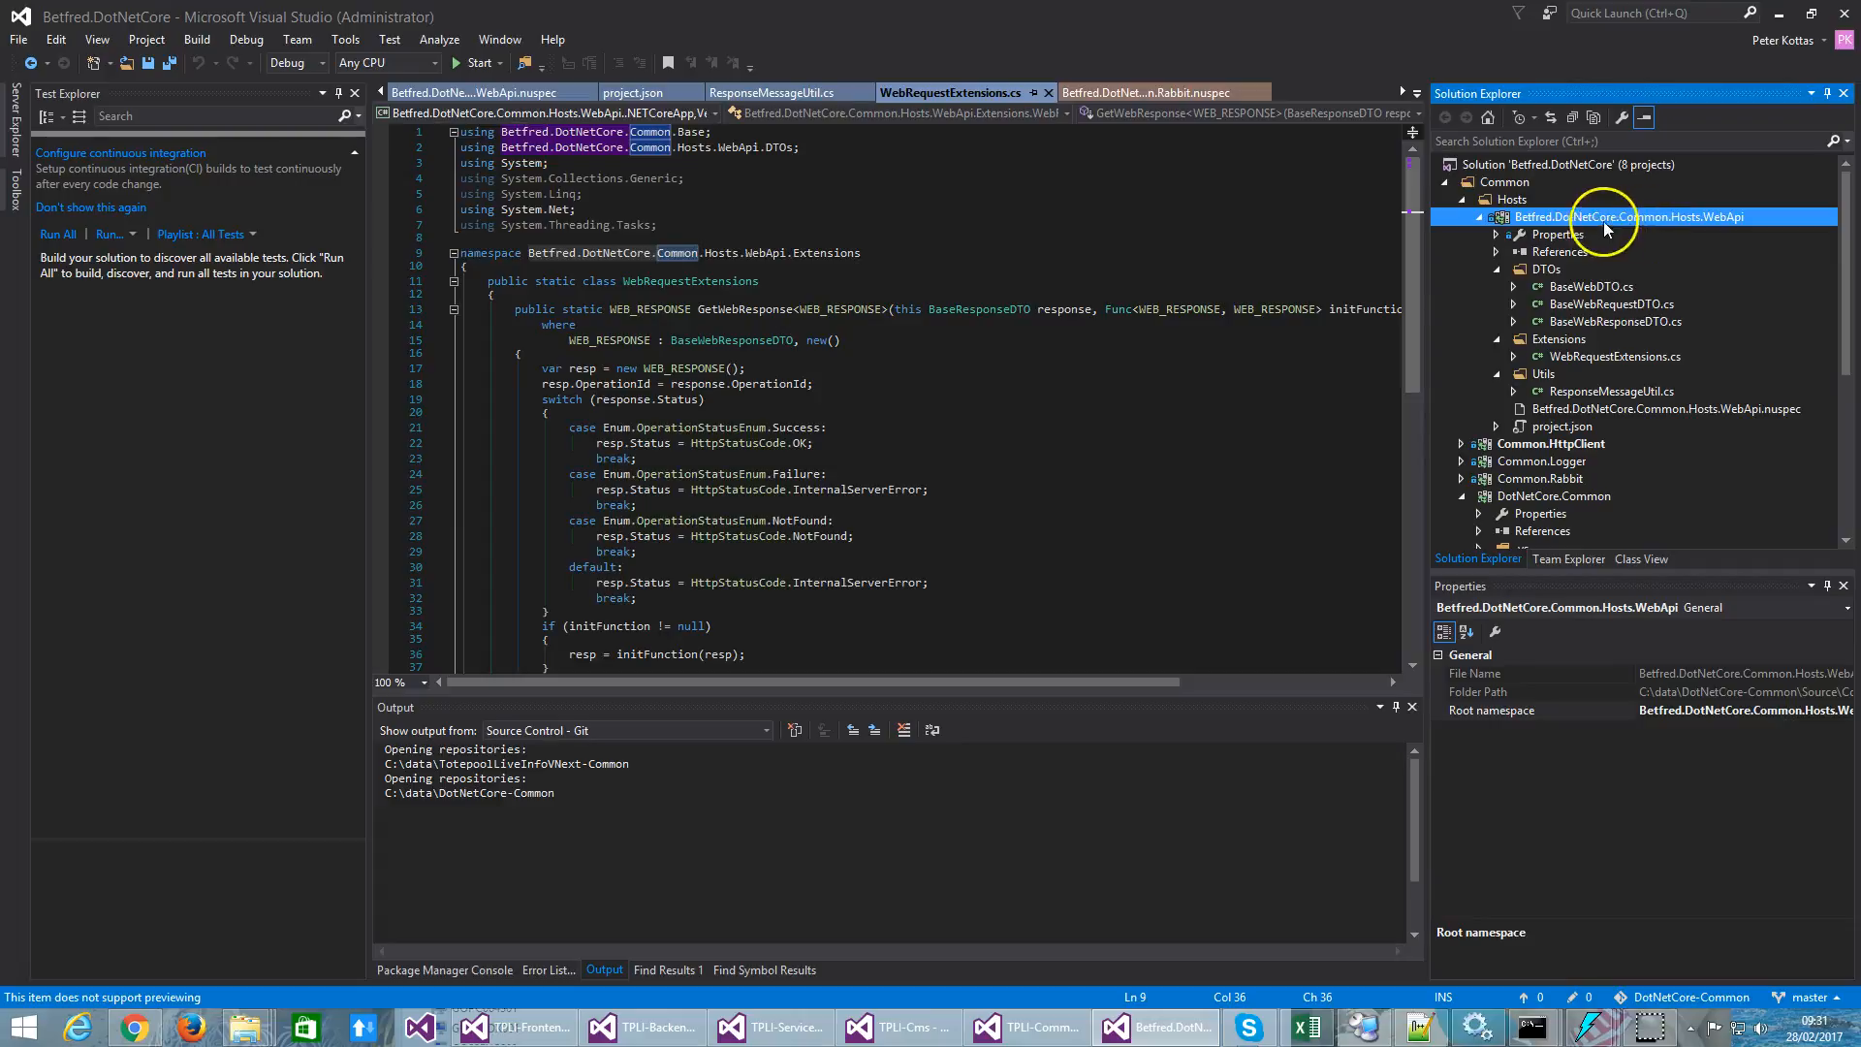
mouse_move(1520, 219)
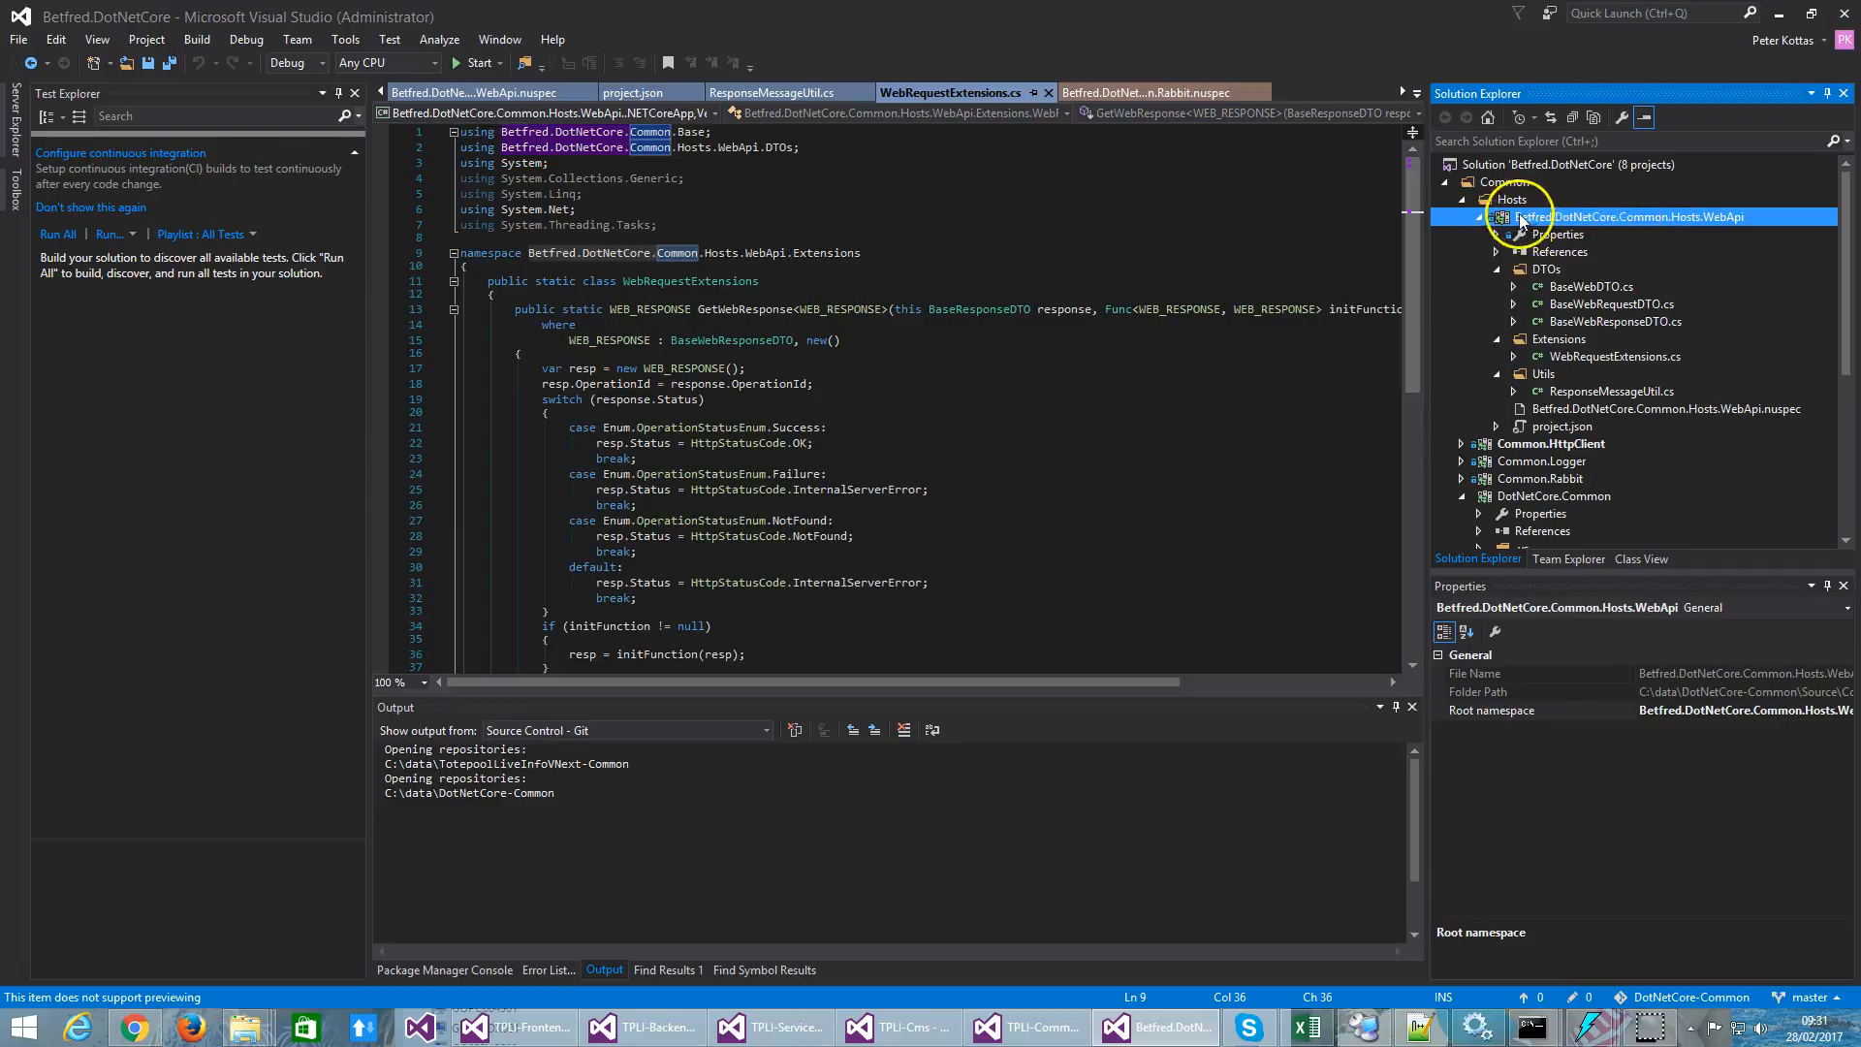
mouse_move(1650, 228)
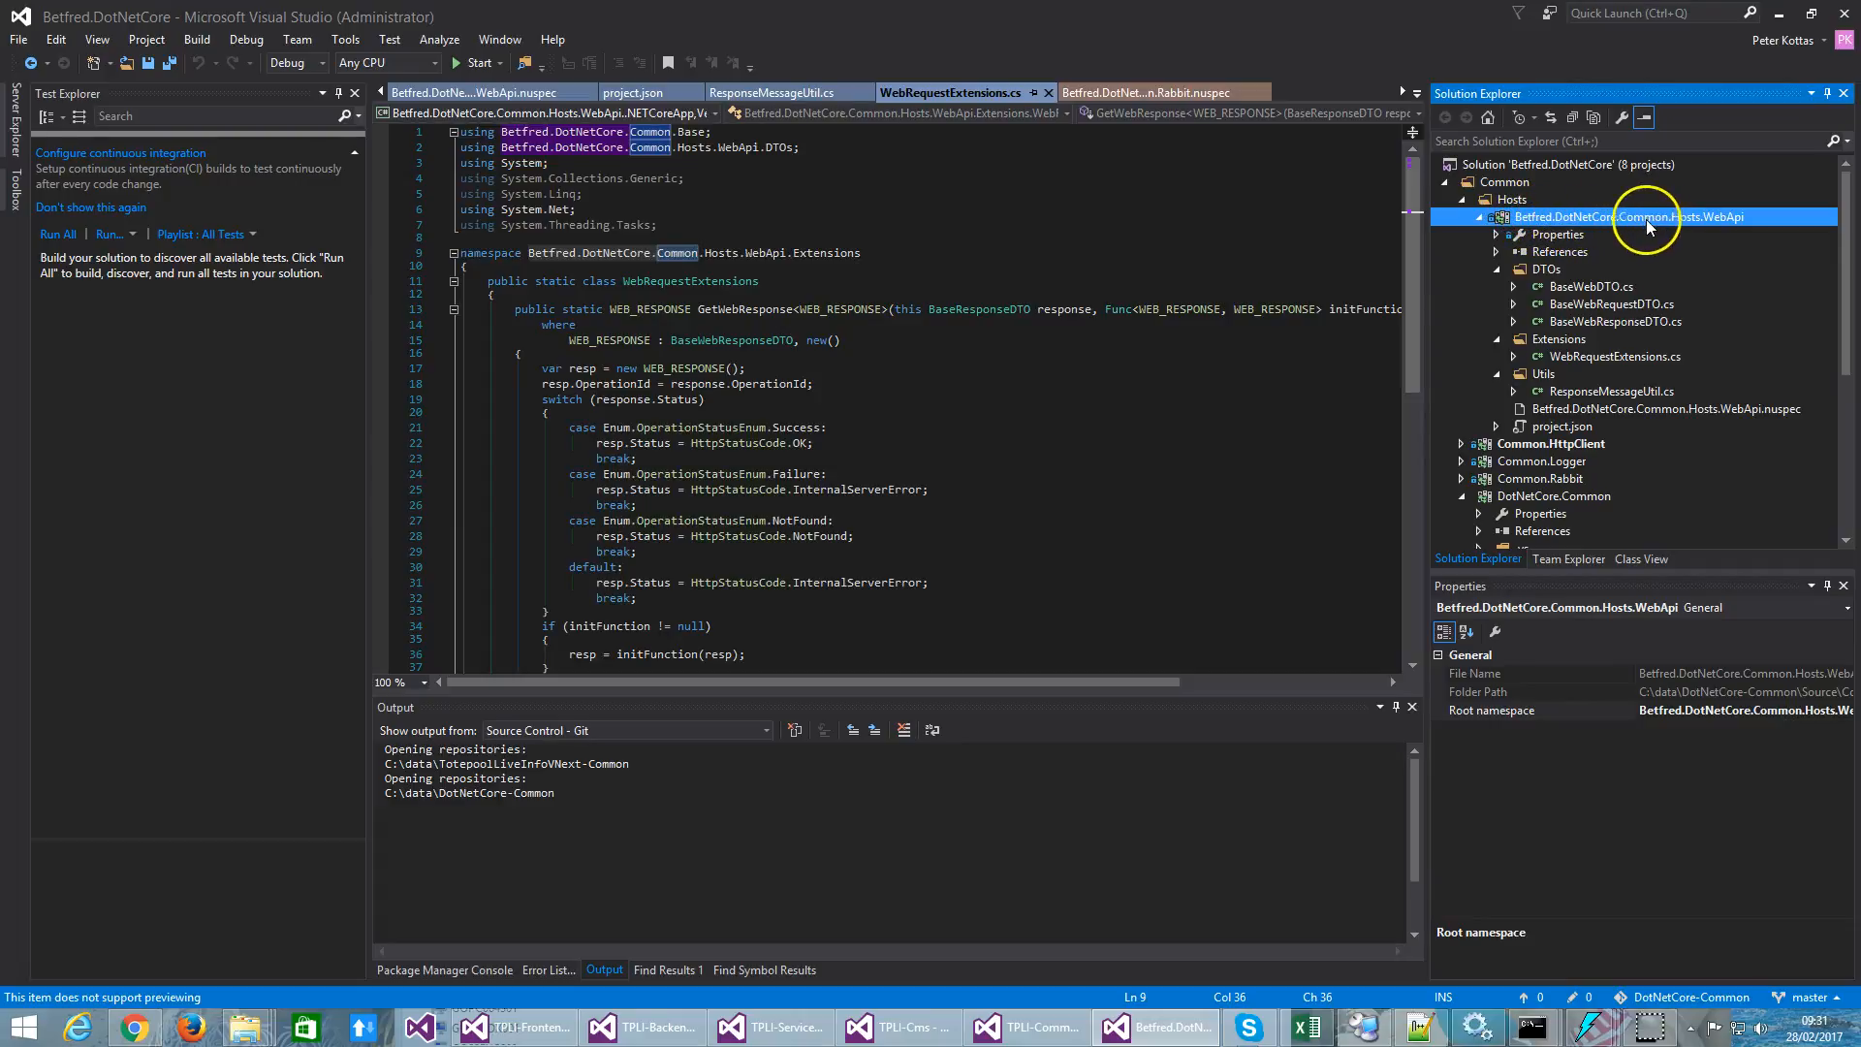
mouse_move(1746, 230)
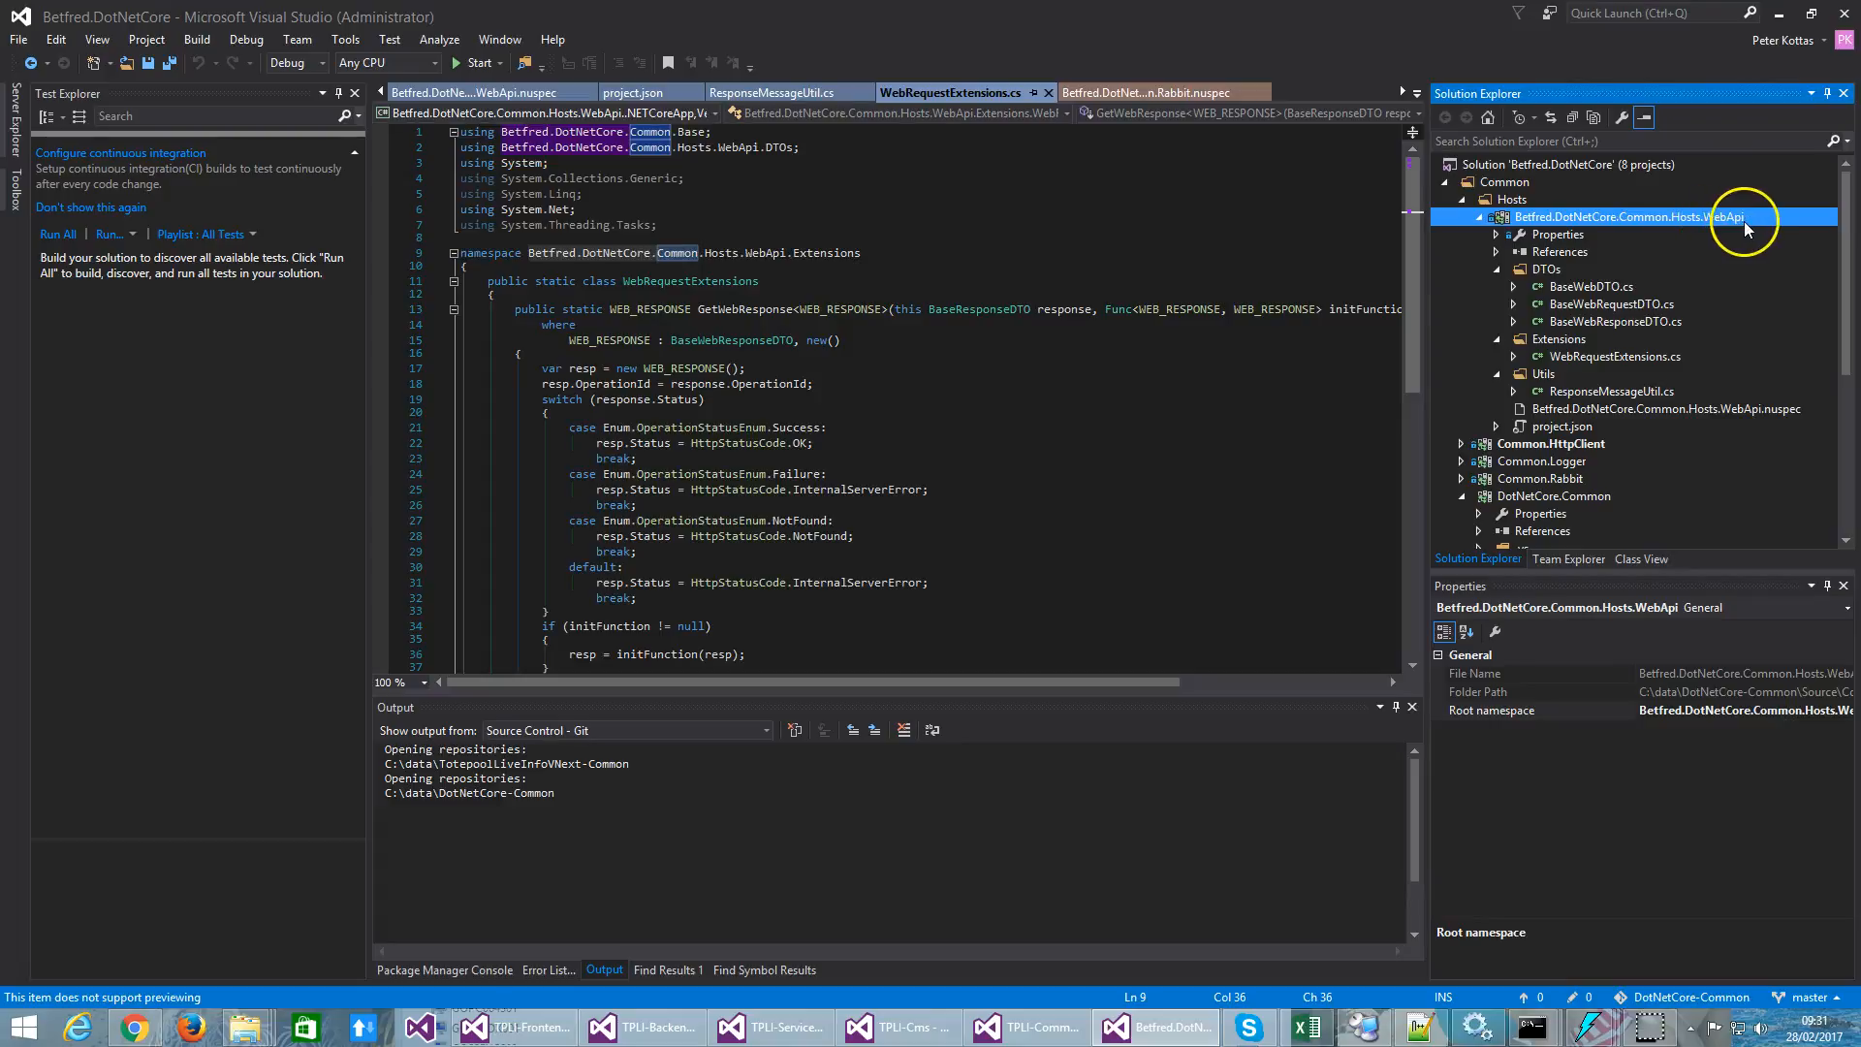
left_click(1605, 357)
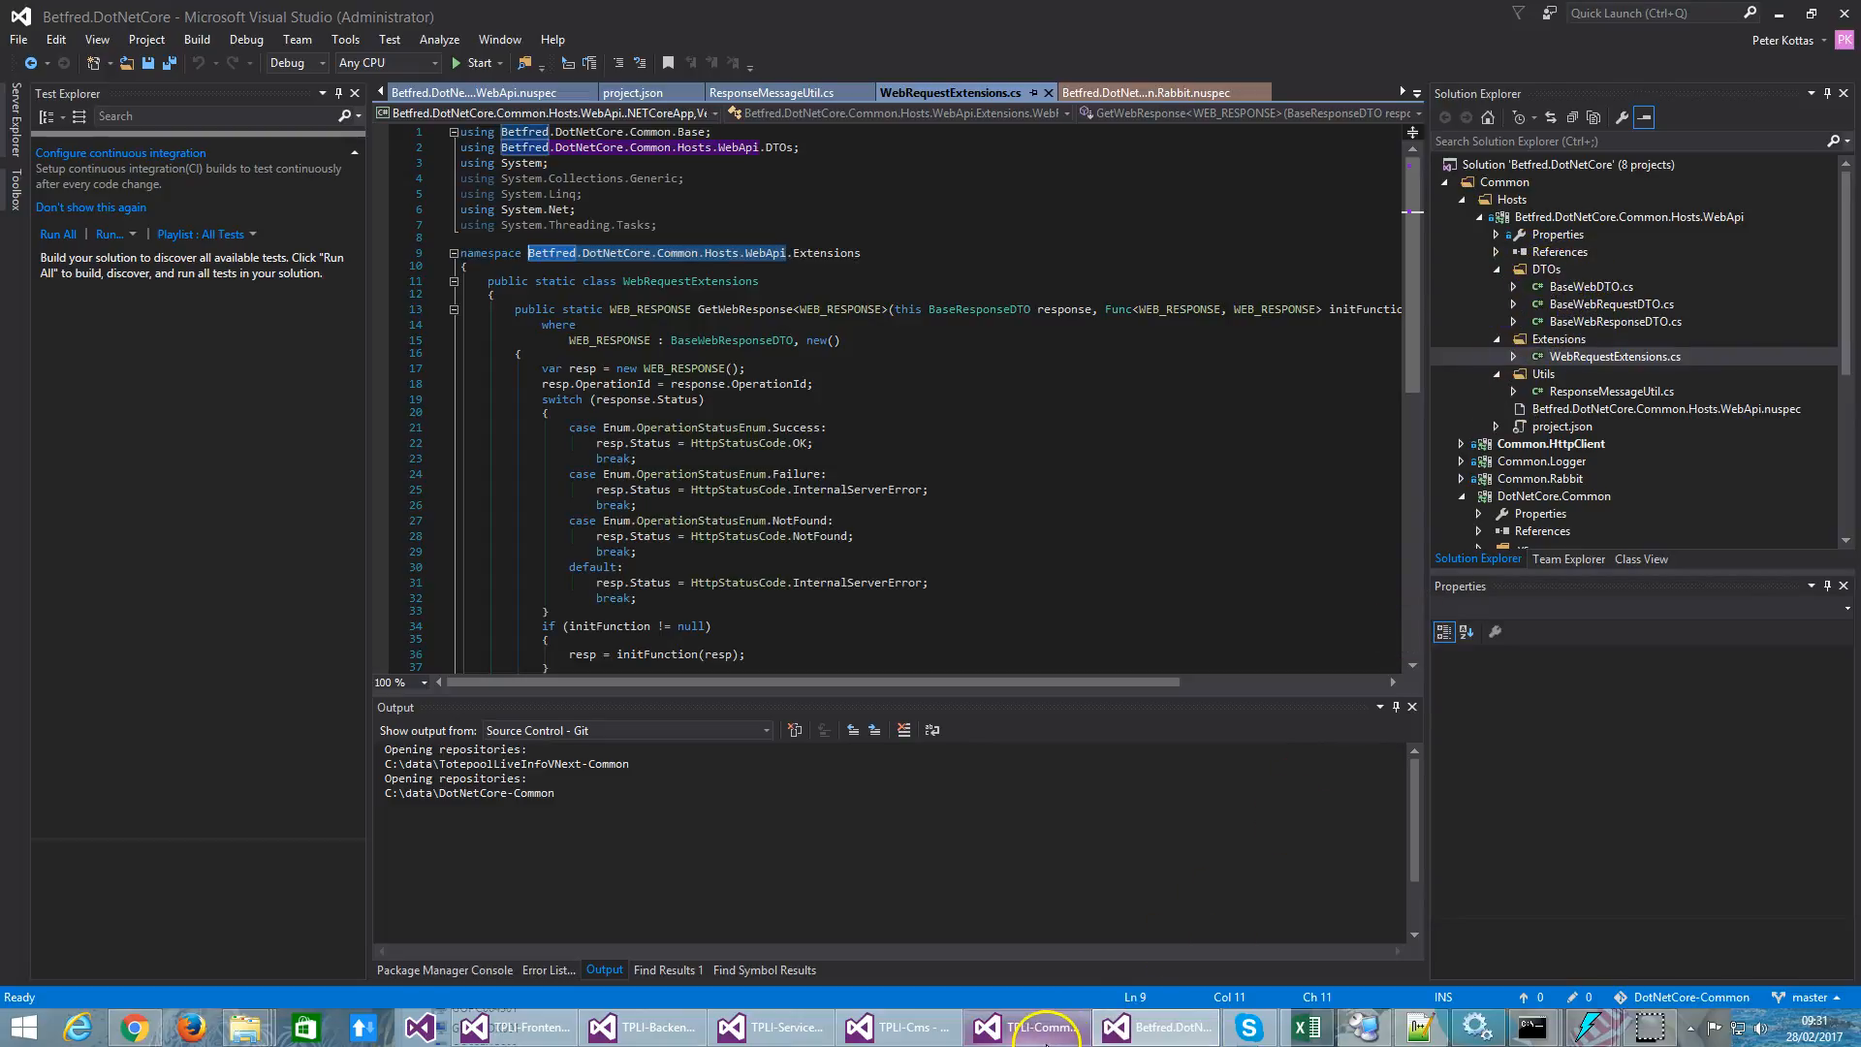
left_click(1023, 1027)
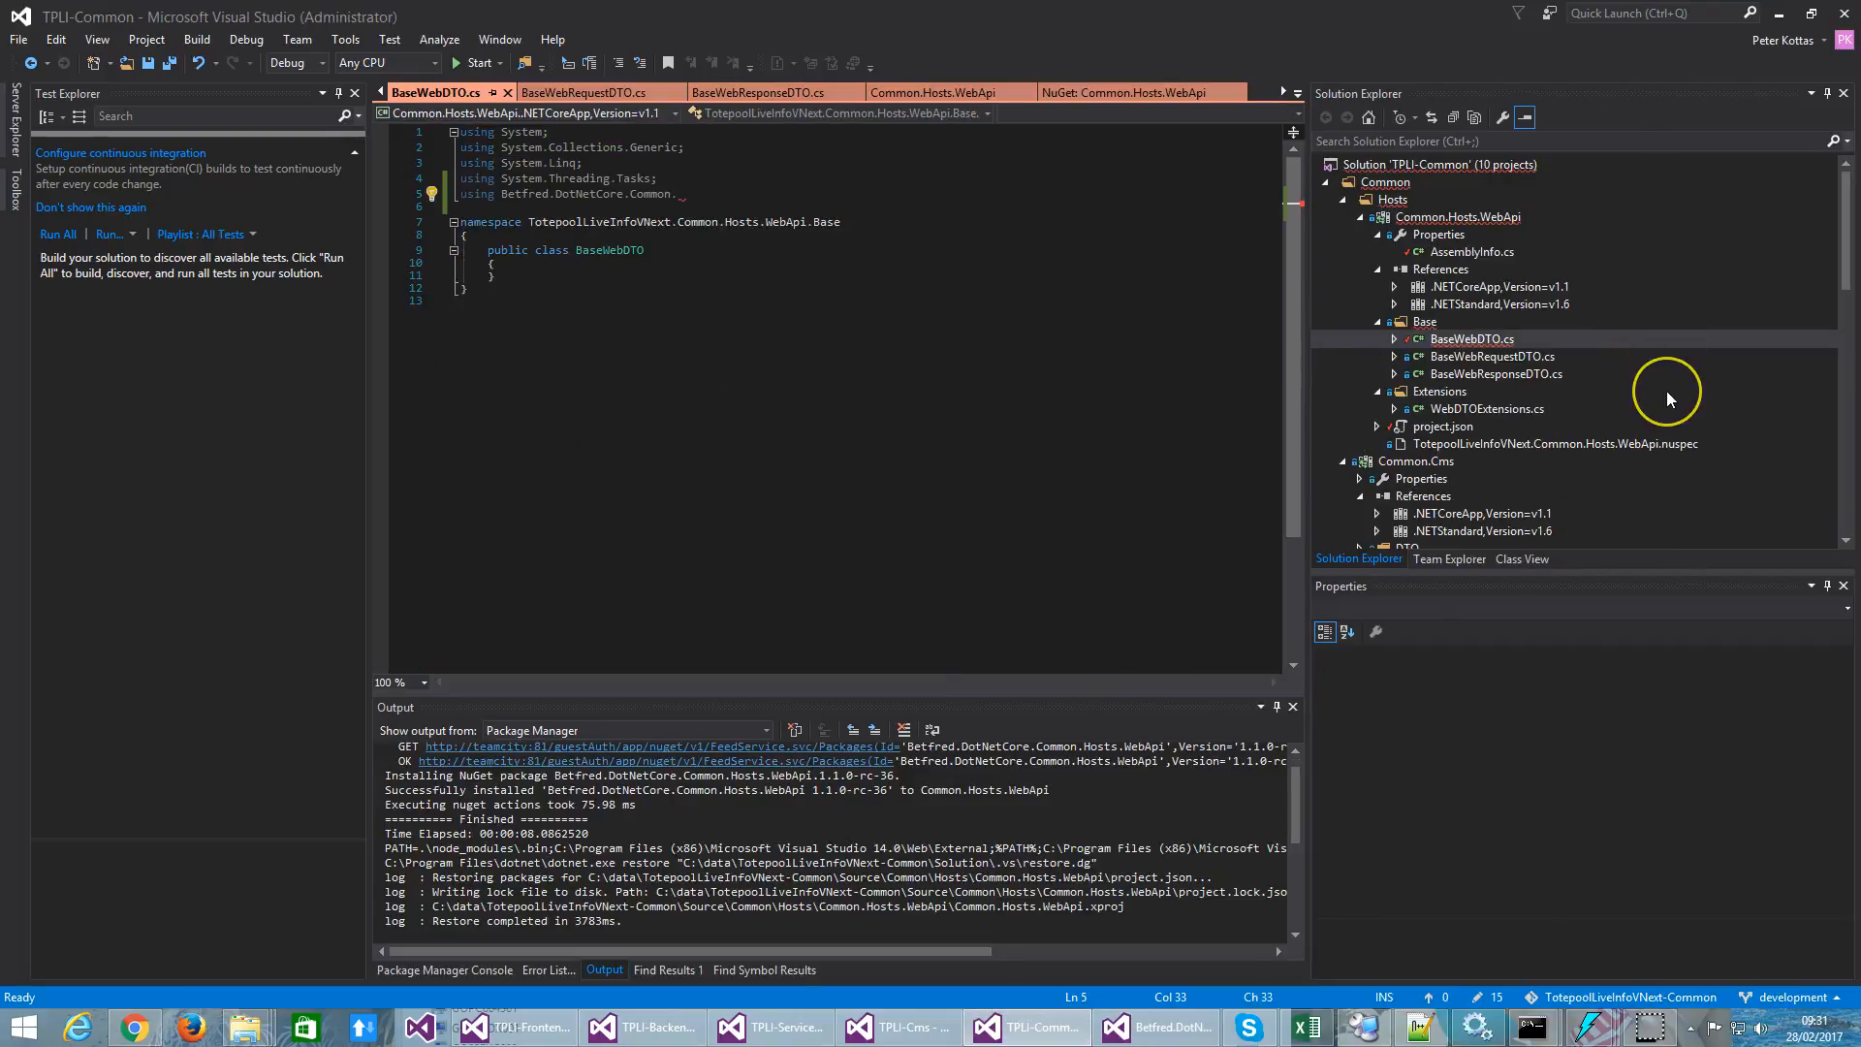
mouse_move(1669, 400)
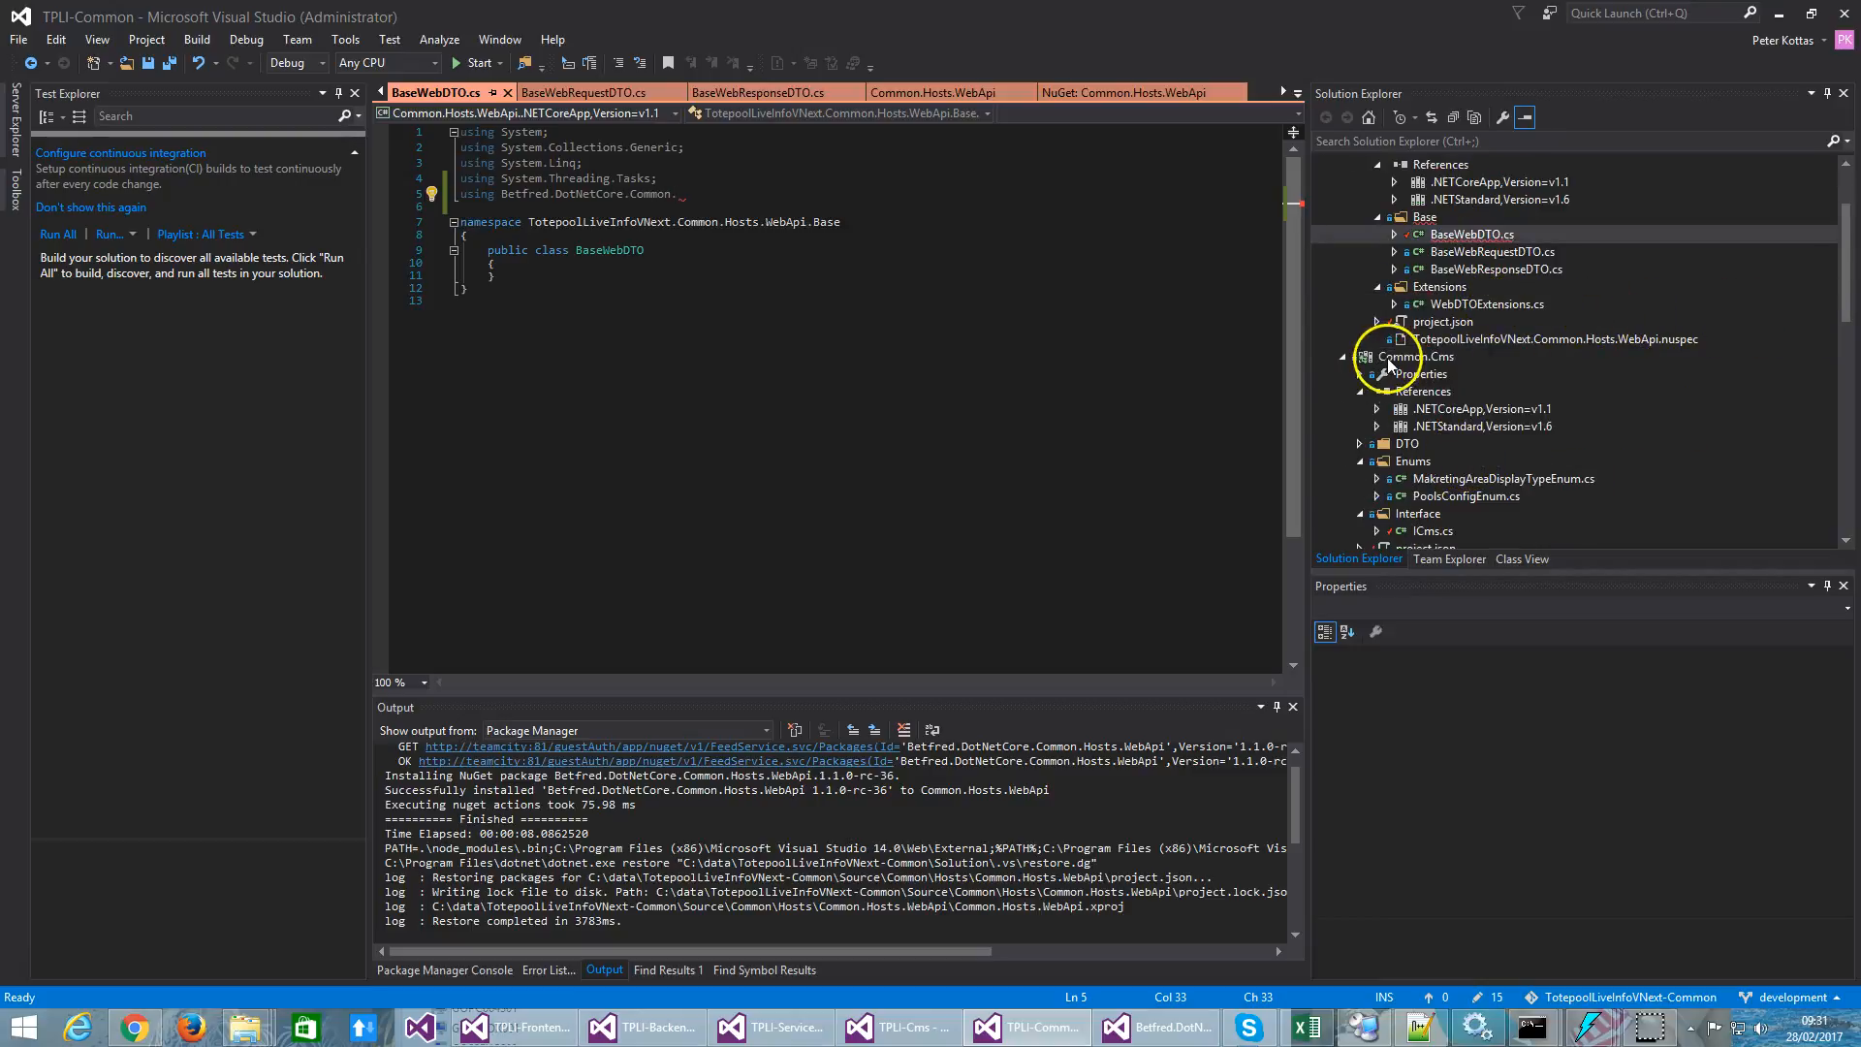
Step: Inspect Common.Cms's Betfred.DotNetCore.Common.Hosts.WebApi 1.1.0-rc-36 reference and locate ICms.cs
left_click(1409, 357)
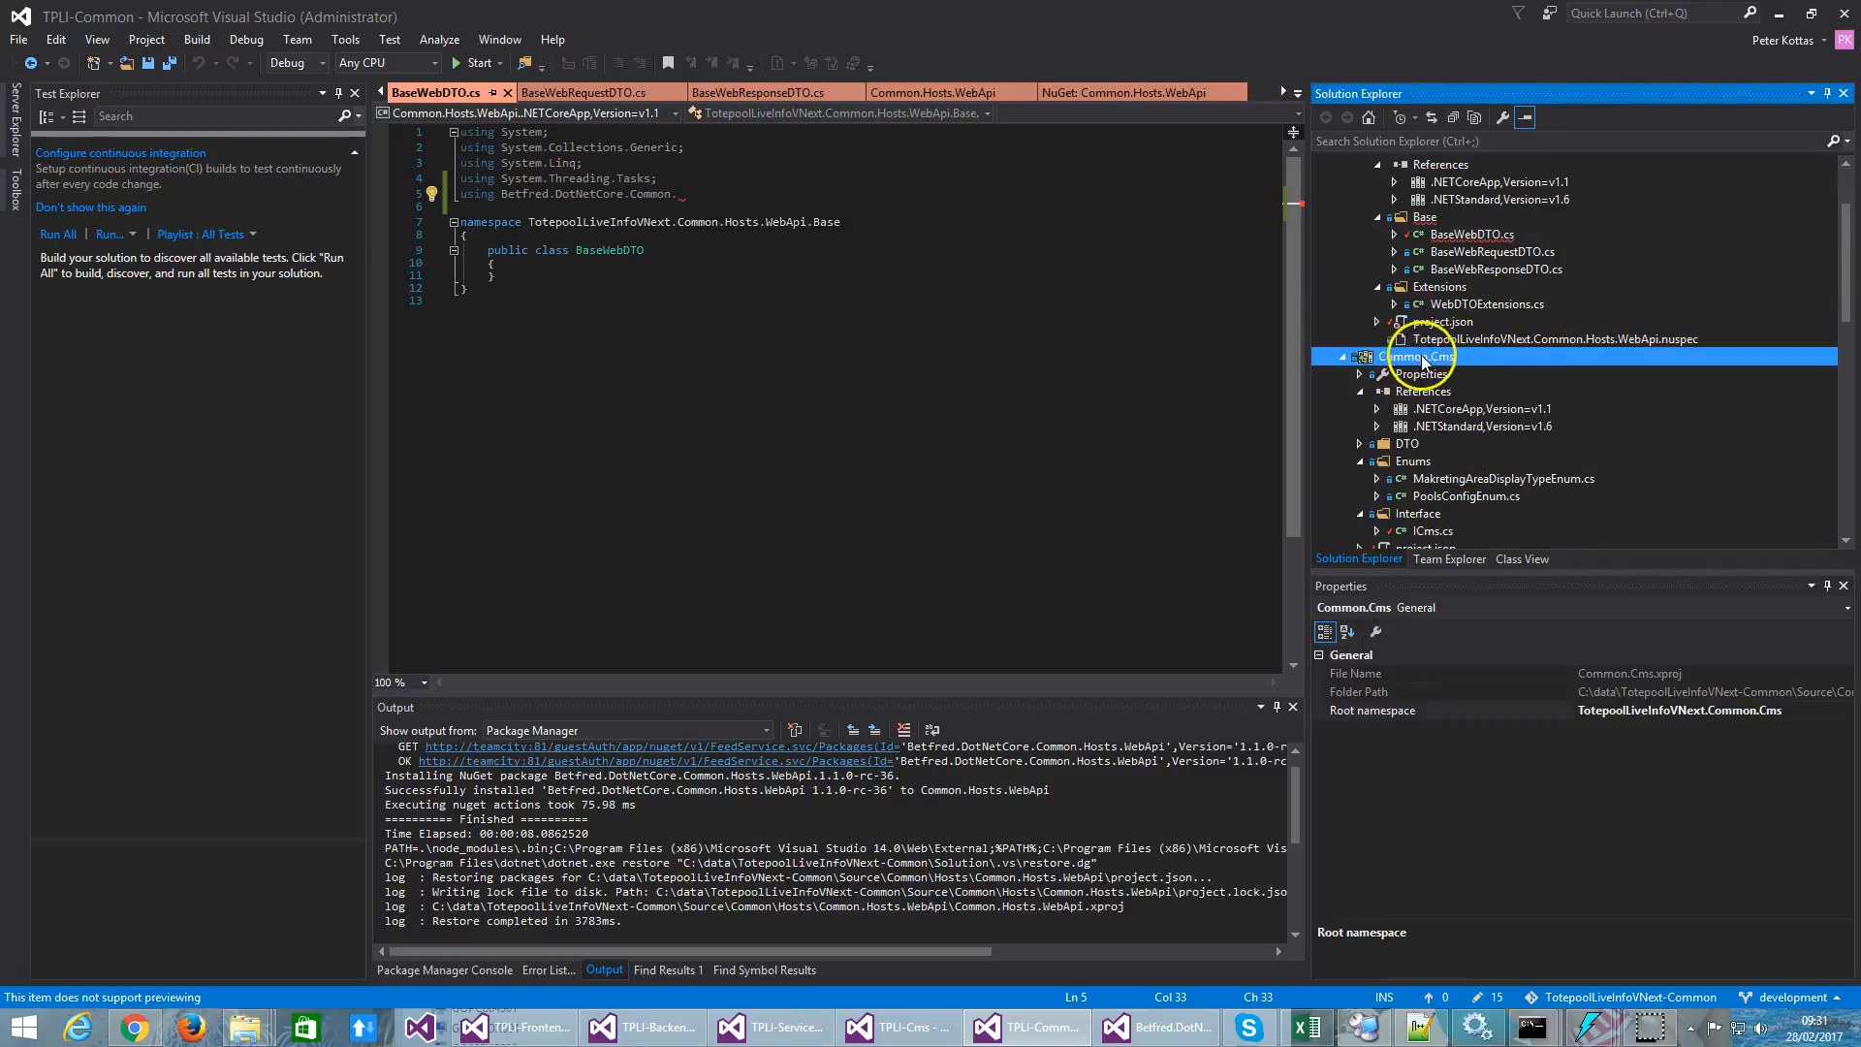
left_click(1376, 357)
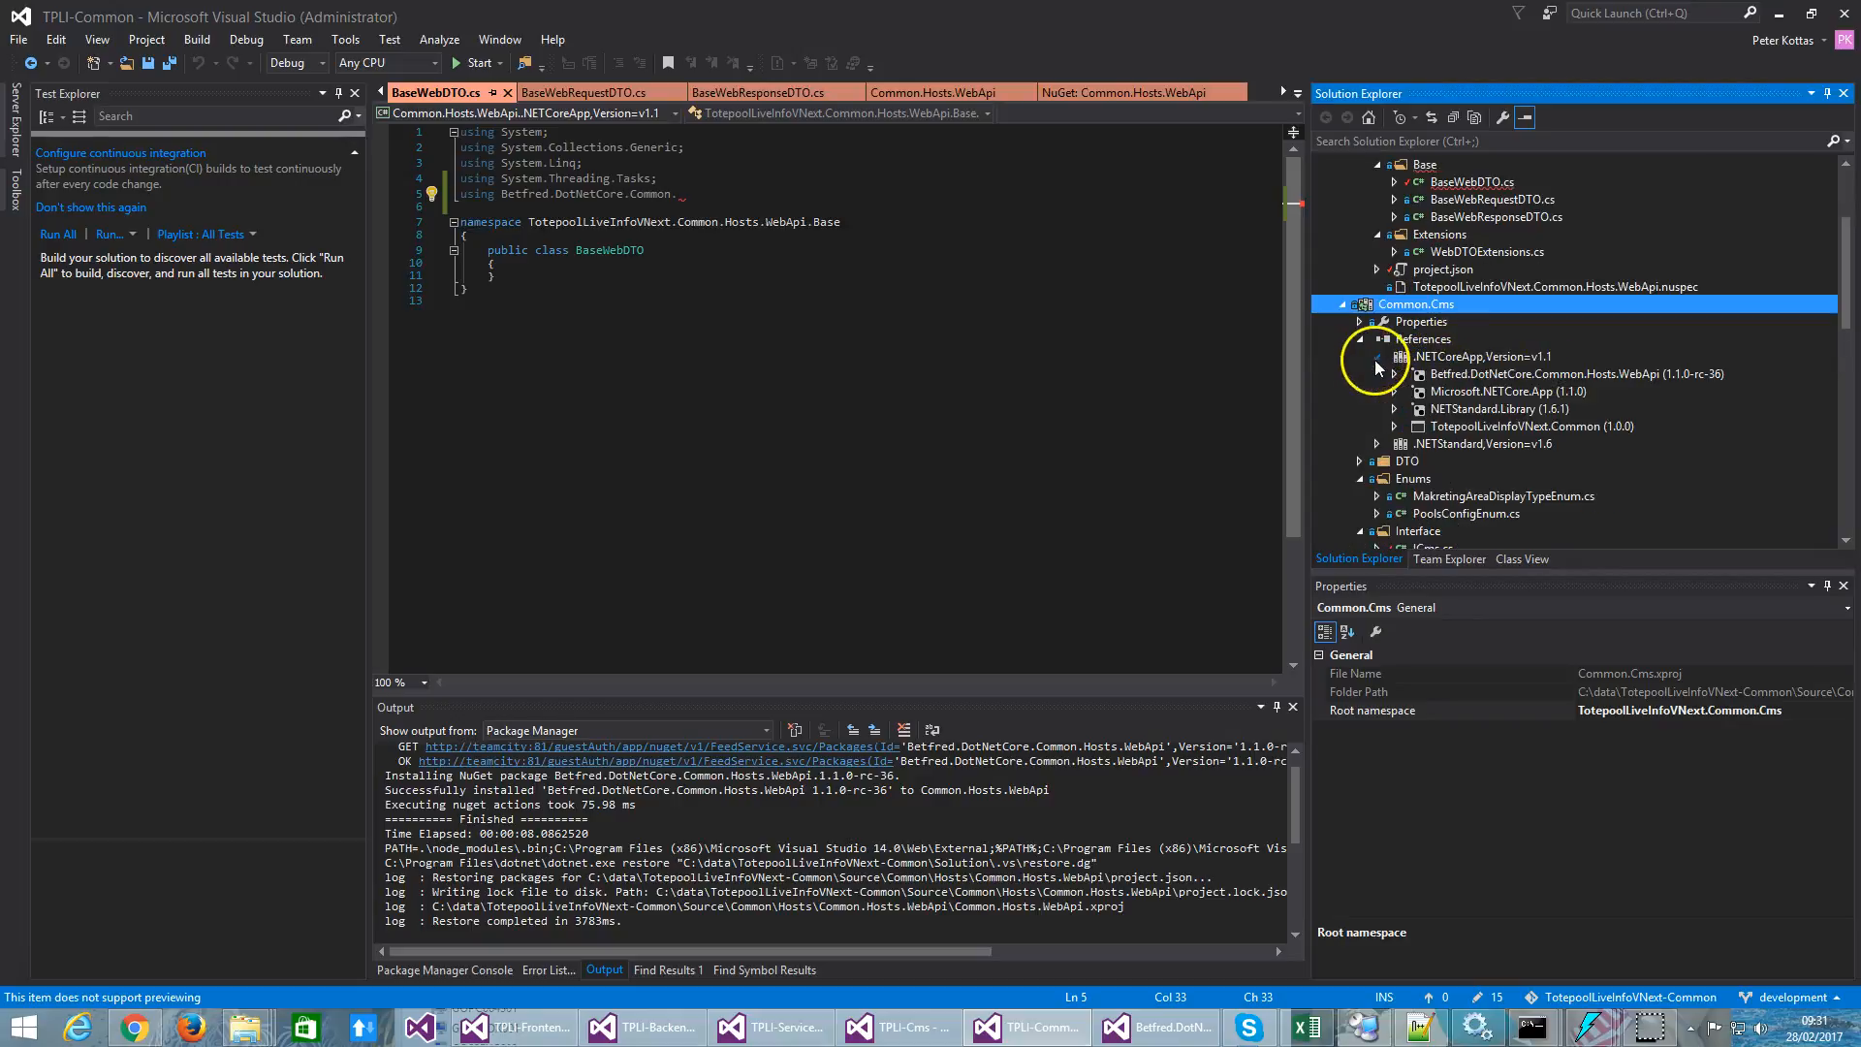
mouse_move(1498, 378)
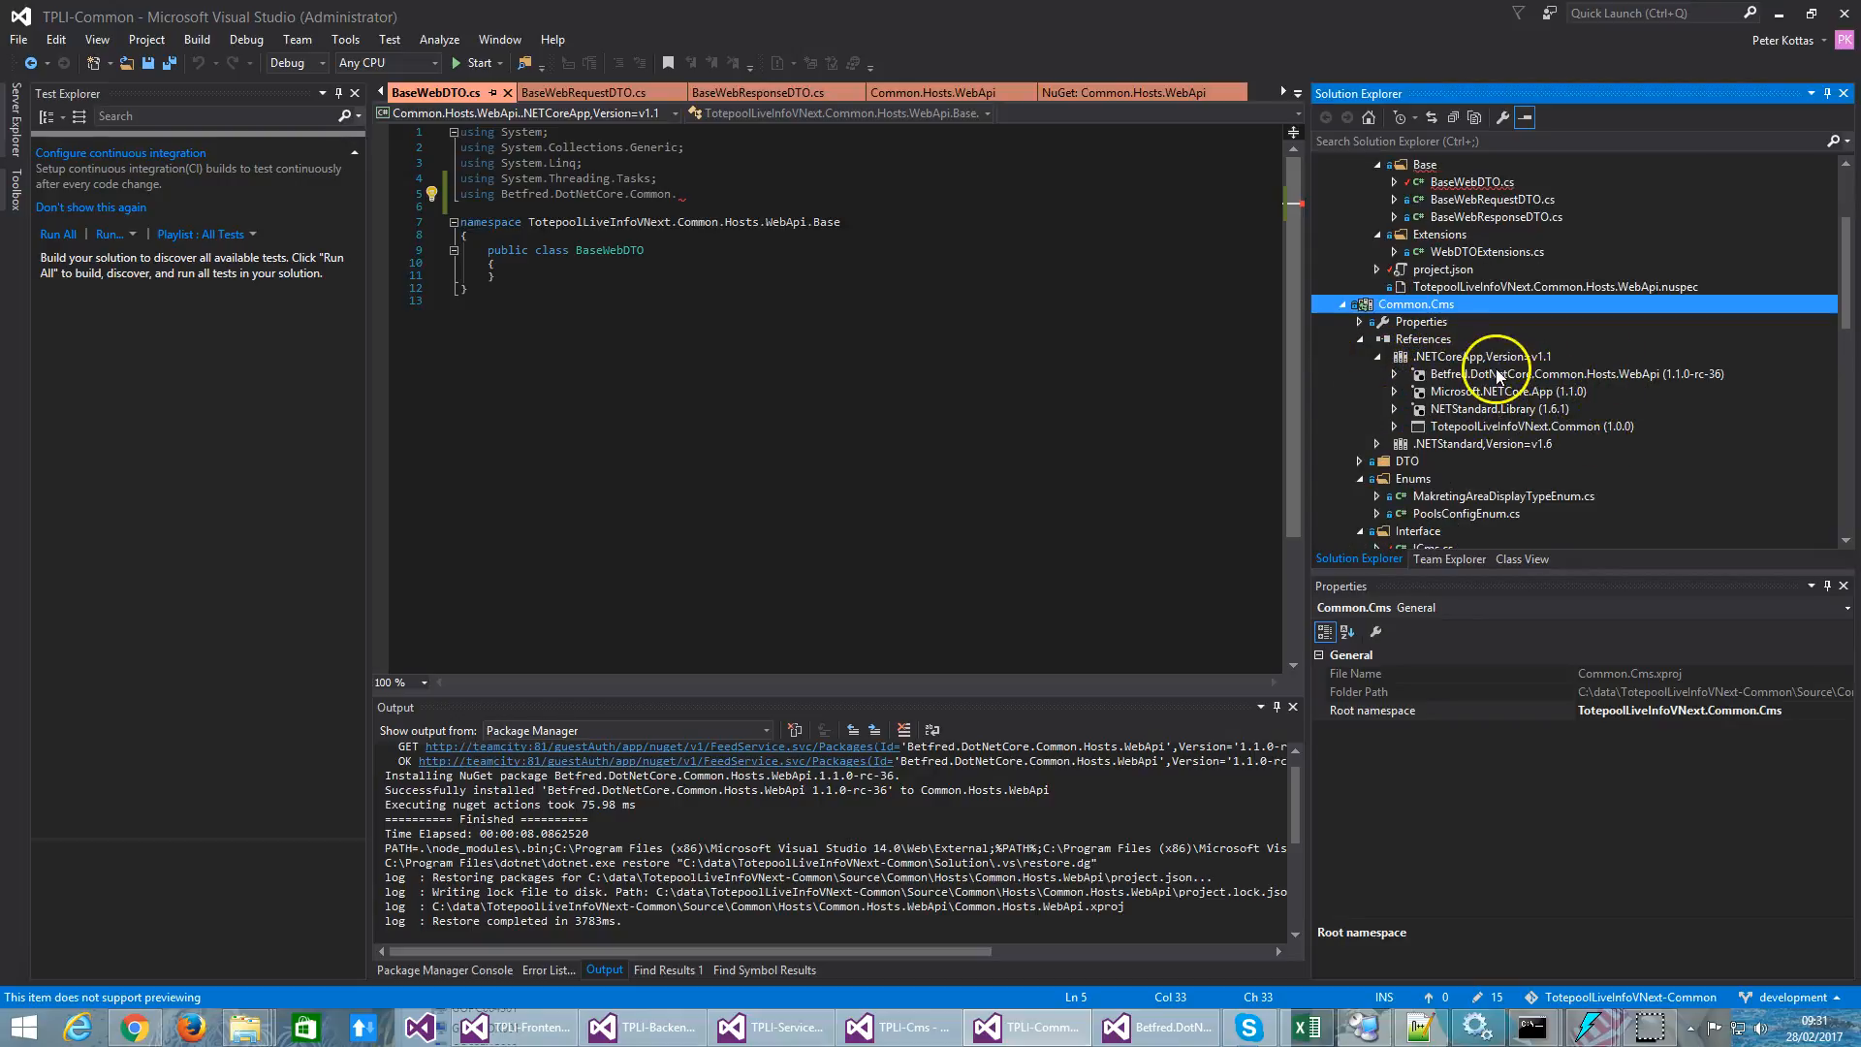
left_click(1567, 374)
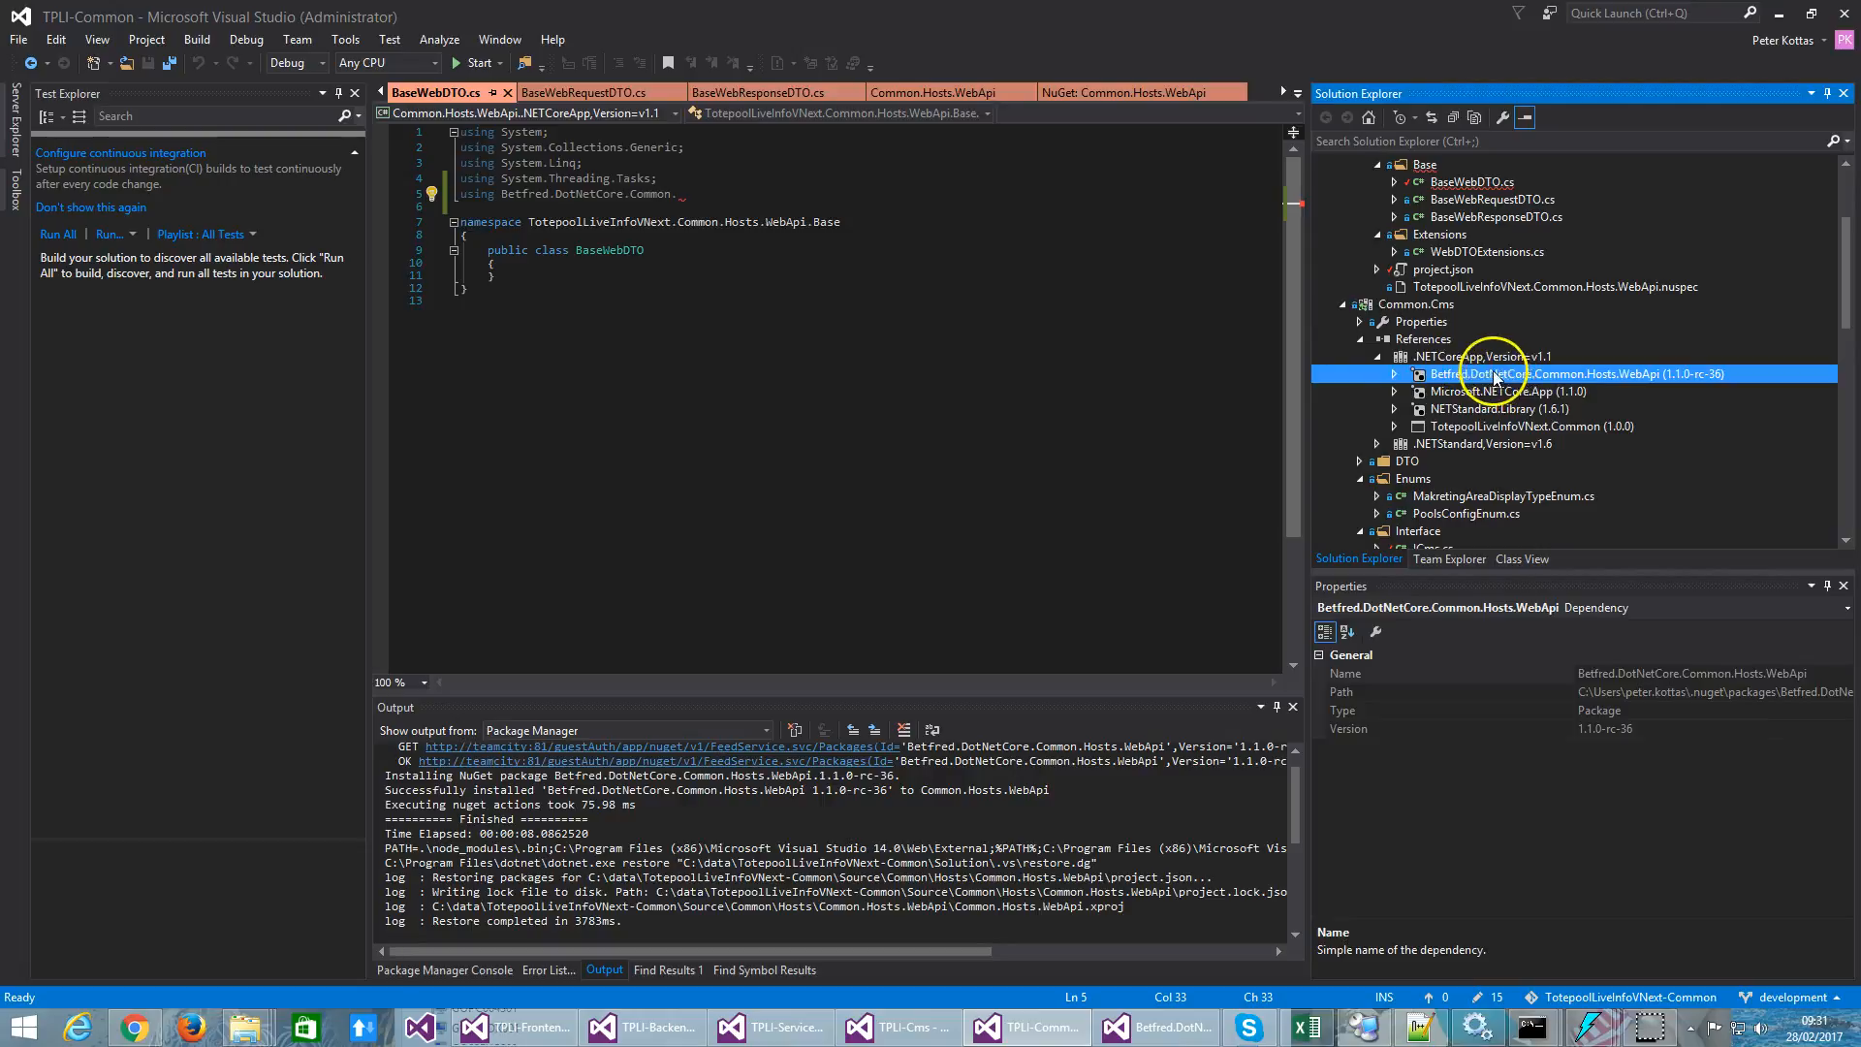
mouse_move(1669, 380)
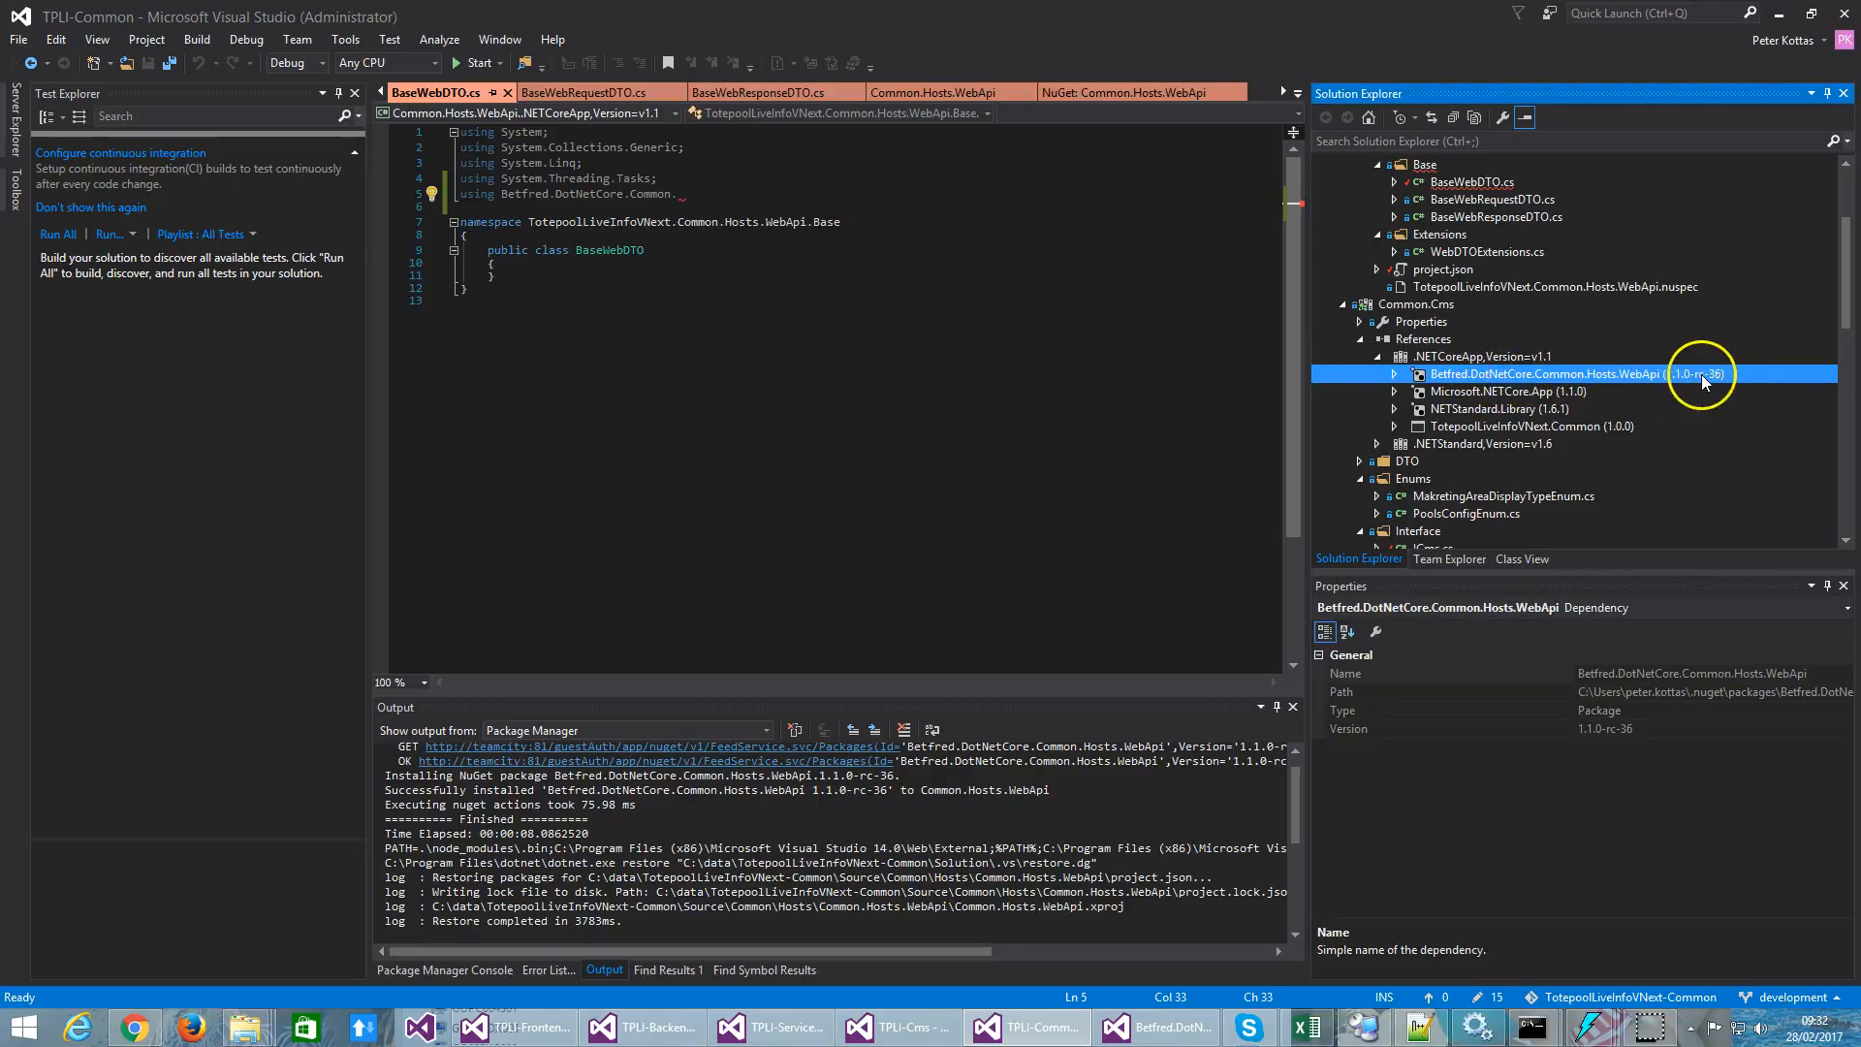
left_click(1429, 442)
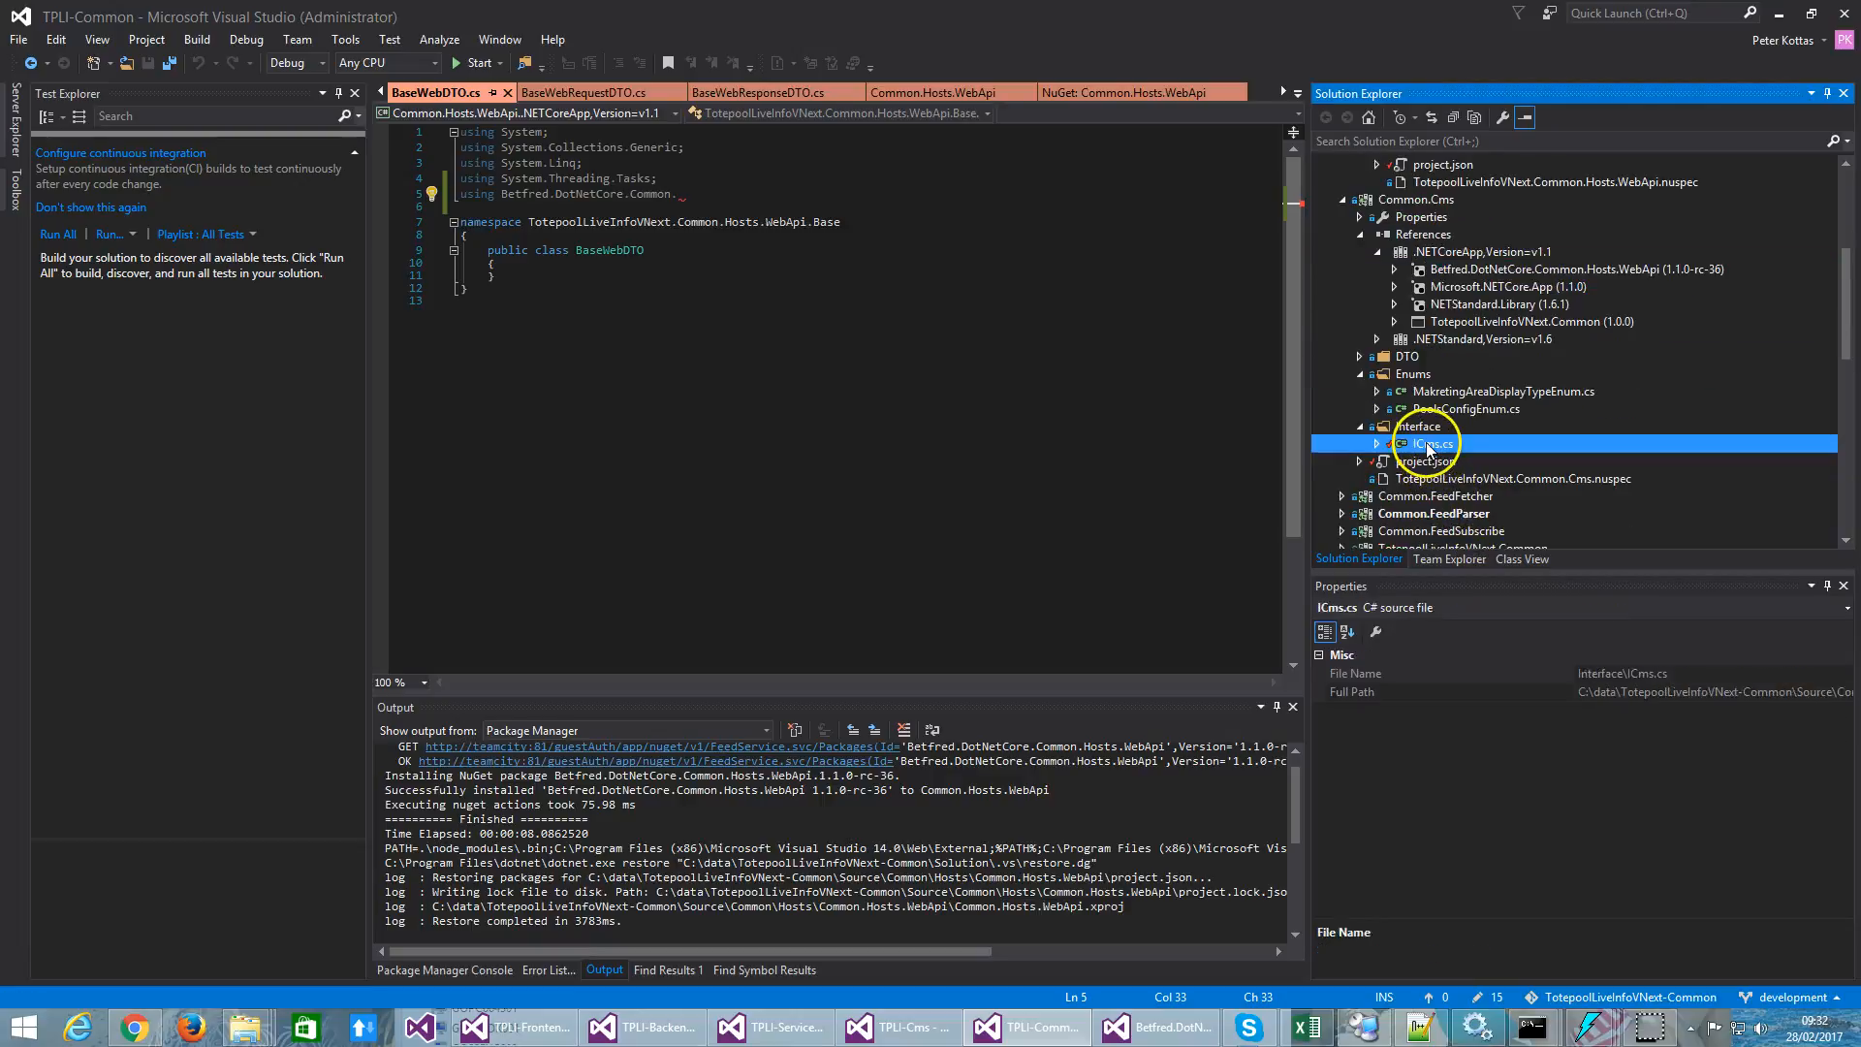
Step: In ICms.cs, dot after the WebApi using to show IntelliSense offering DTOs, Extensions and Utils
double_click(1433, 442)
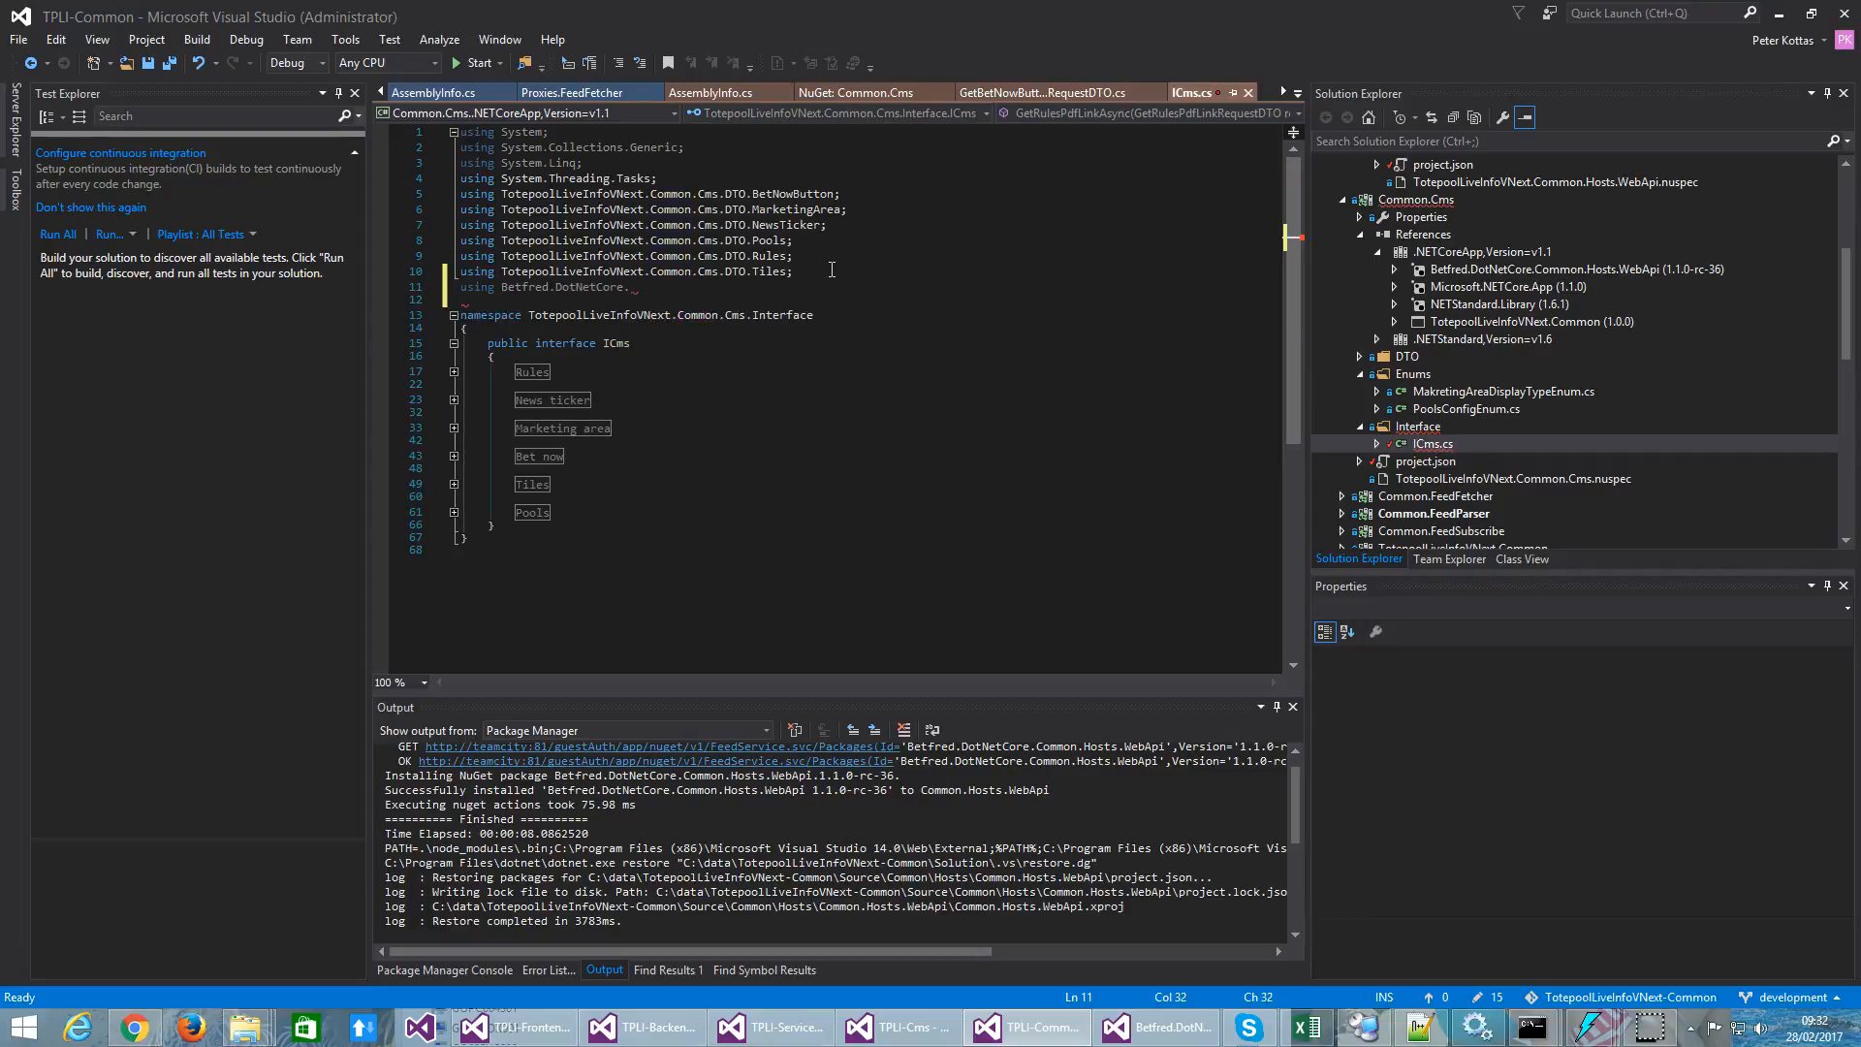
type(".Hosts.WebApi")
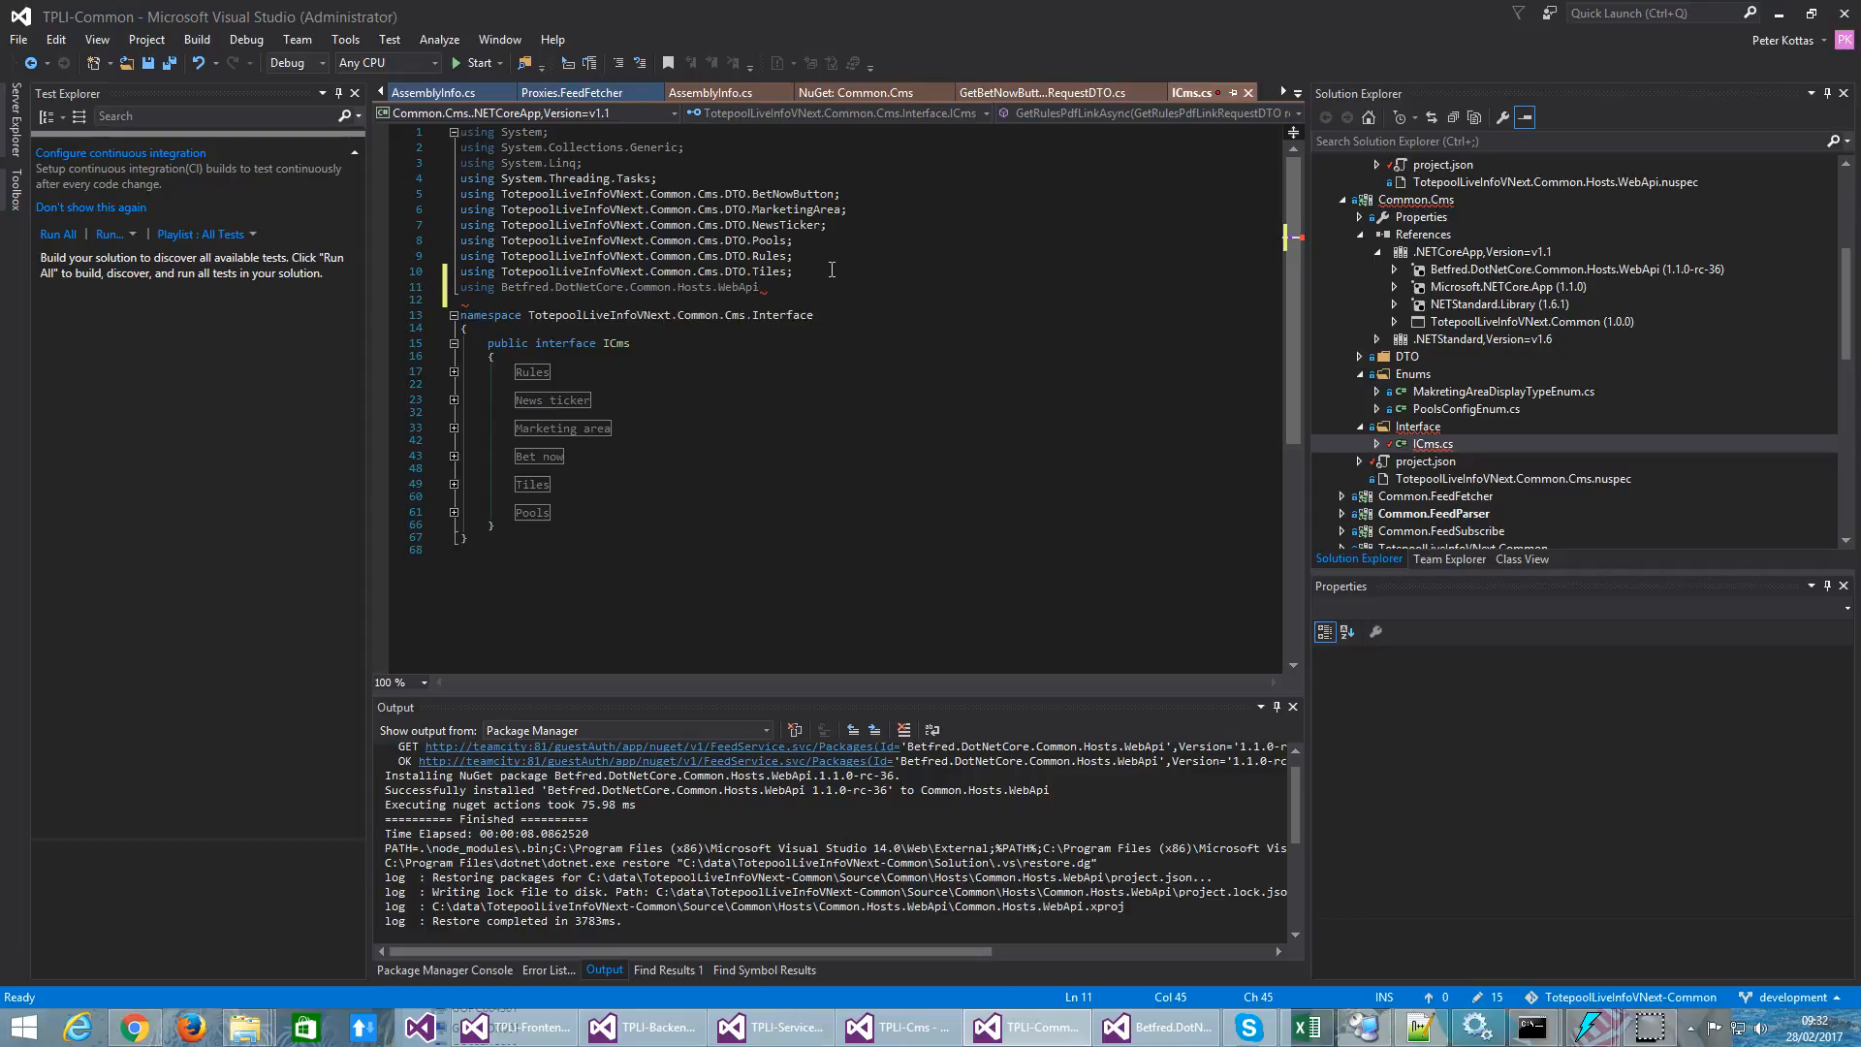
type(".")
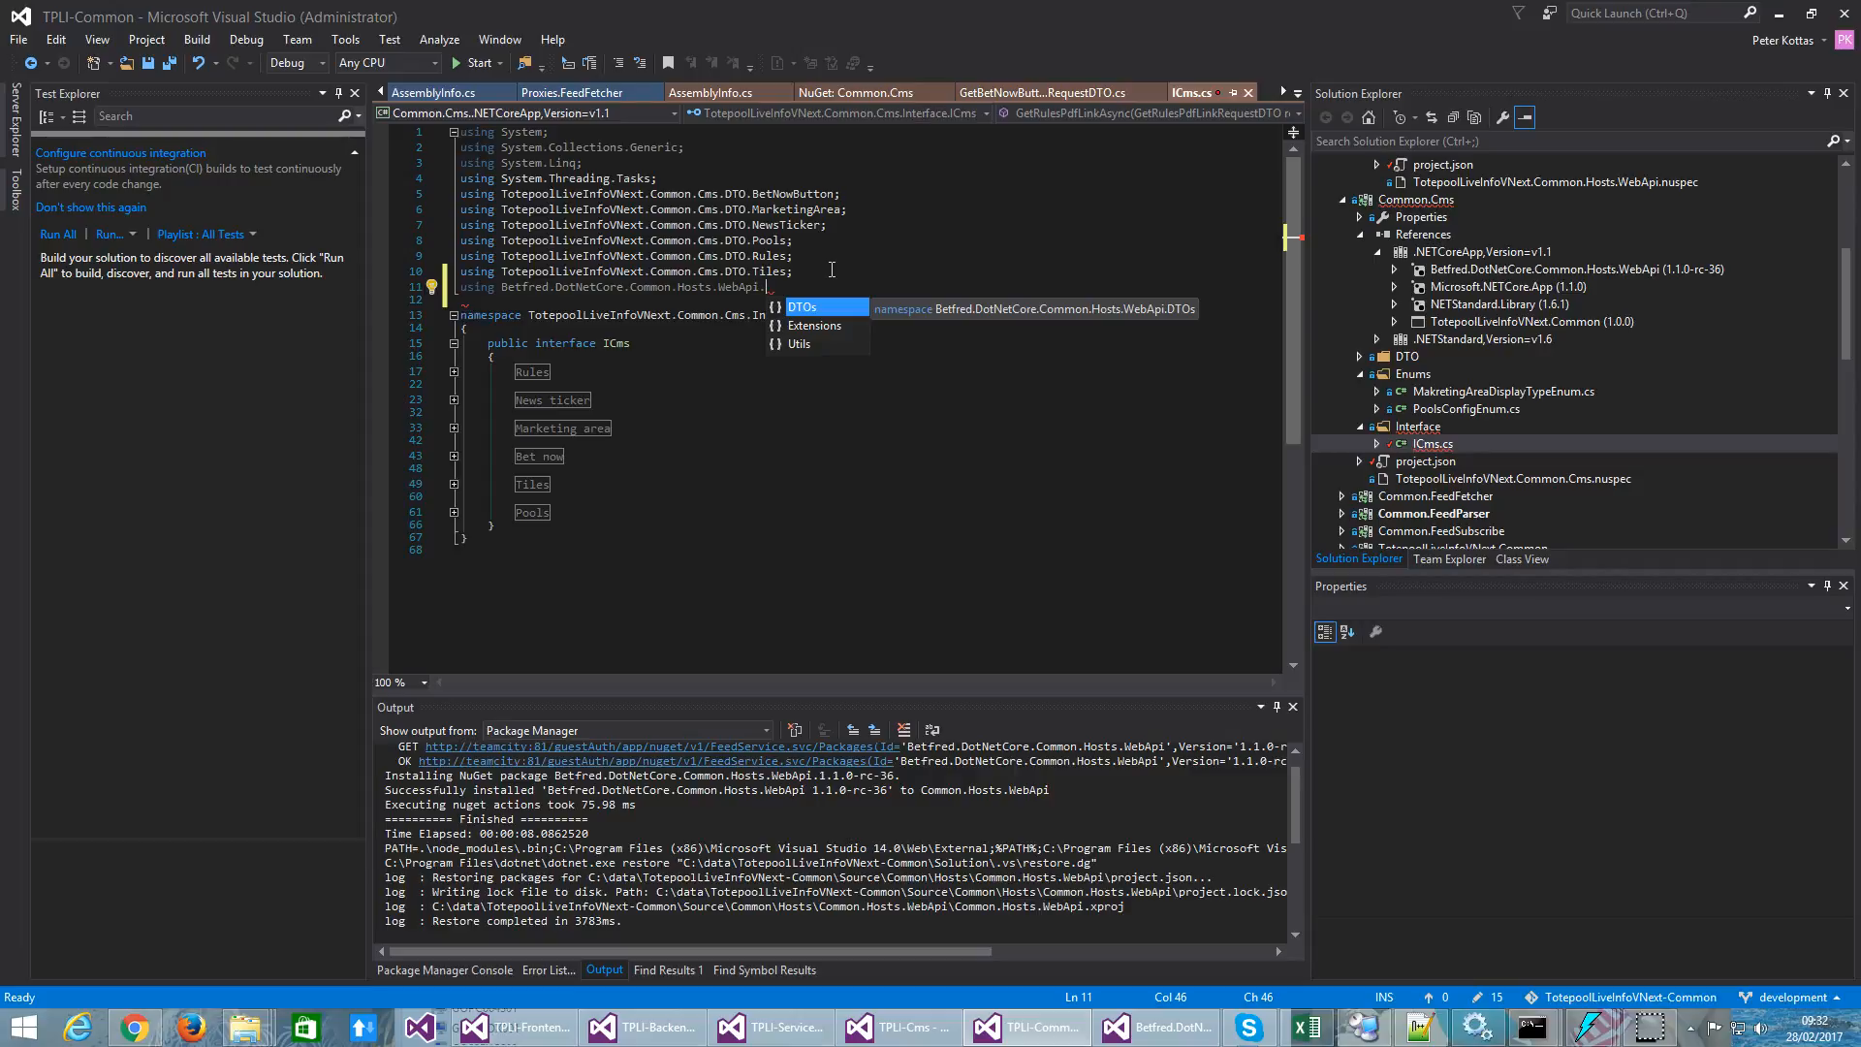
left_click(1451, 117)
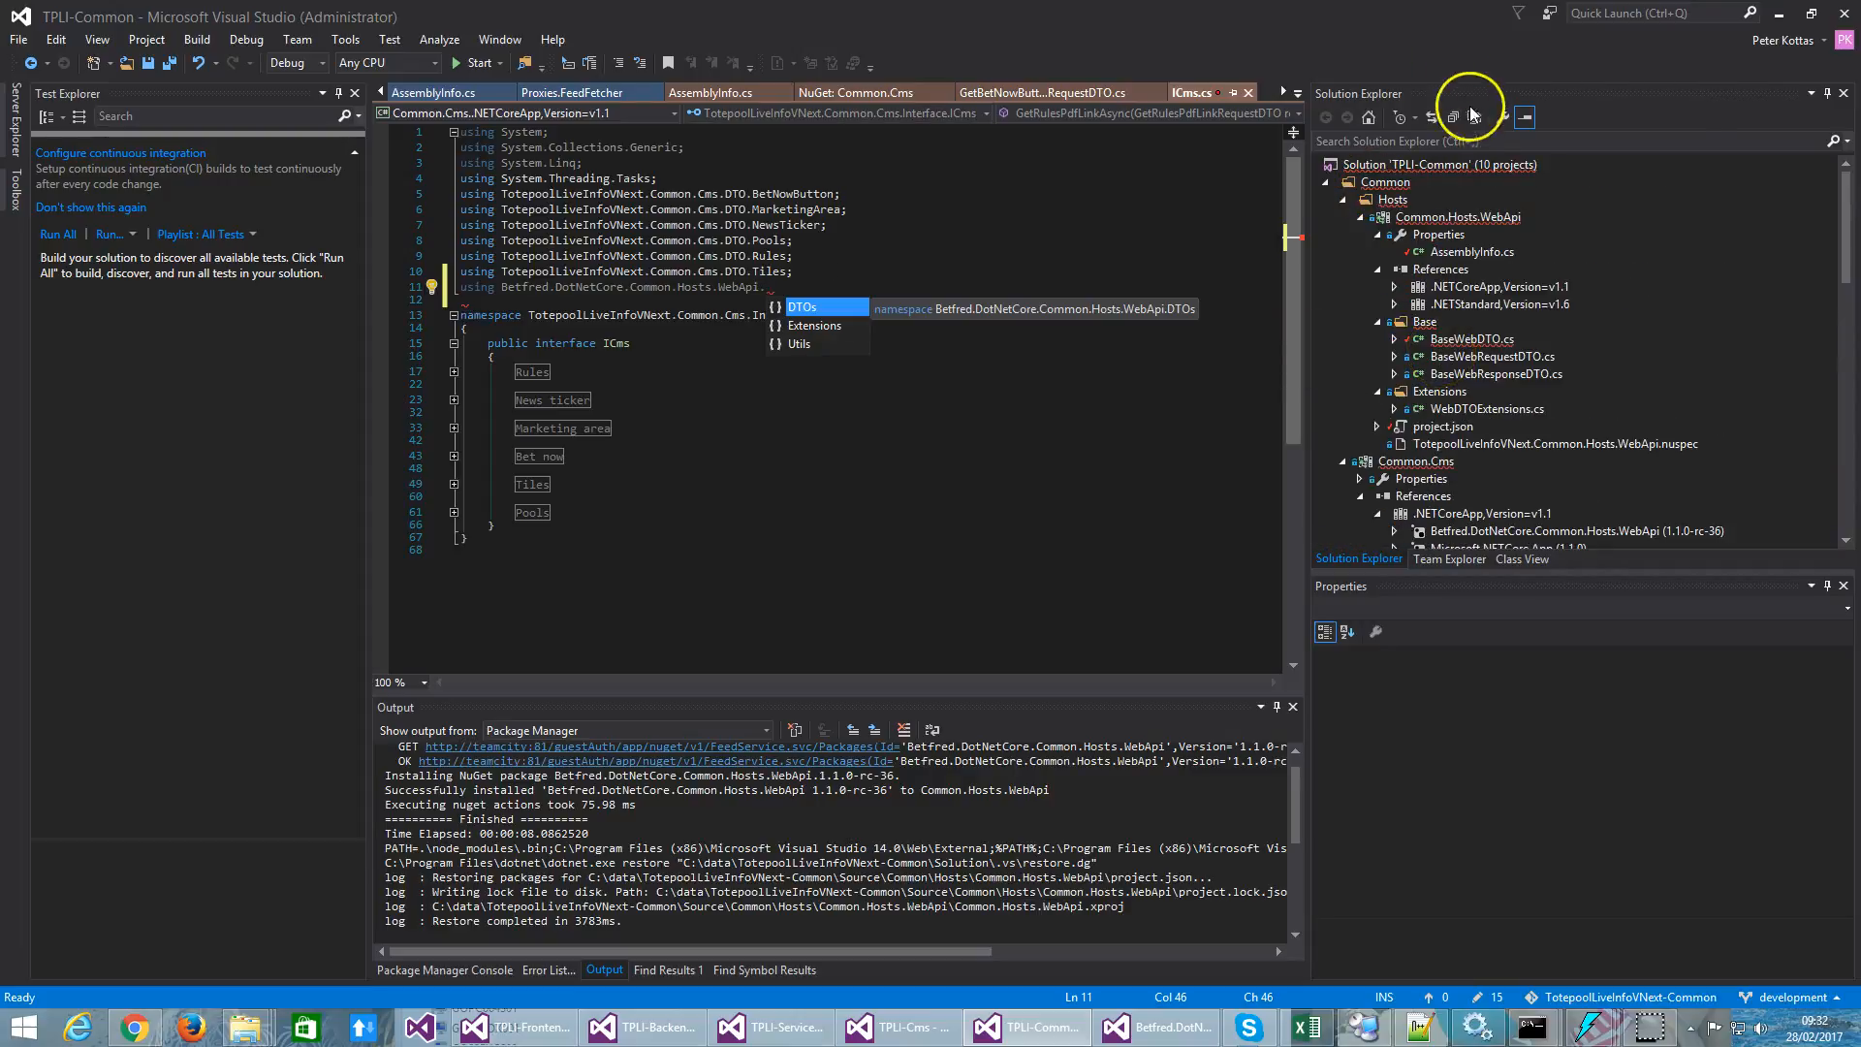
Step: Review project.json's WebApi 1.1.0-rc-36 dependency, then return to BaseWebDTO.cs
left_click(1459, 215)
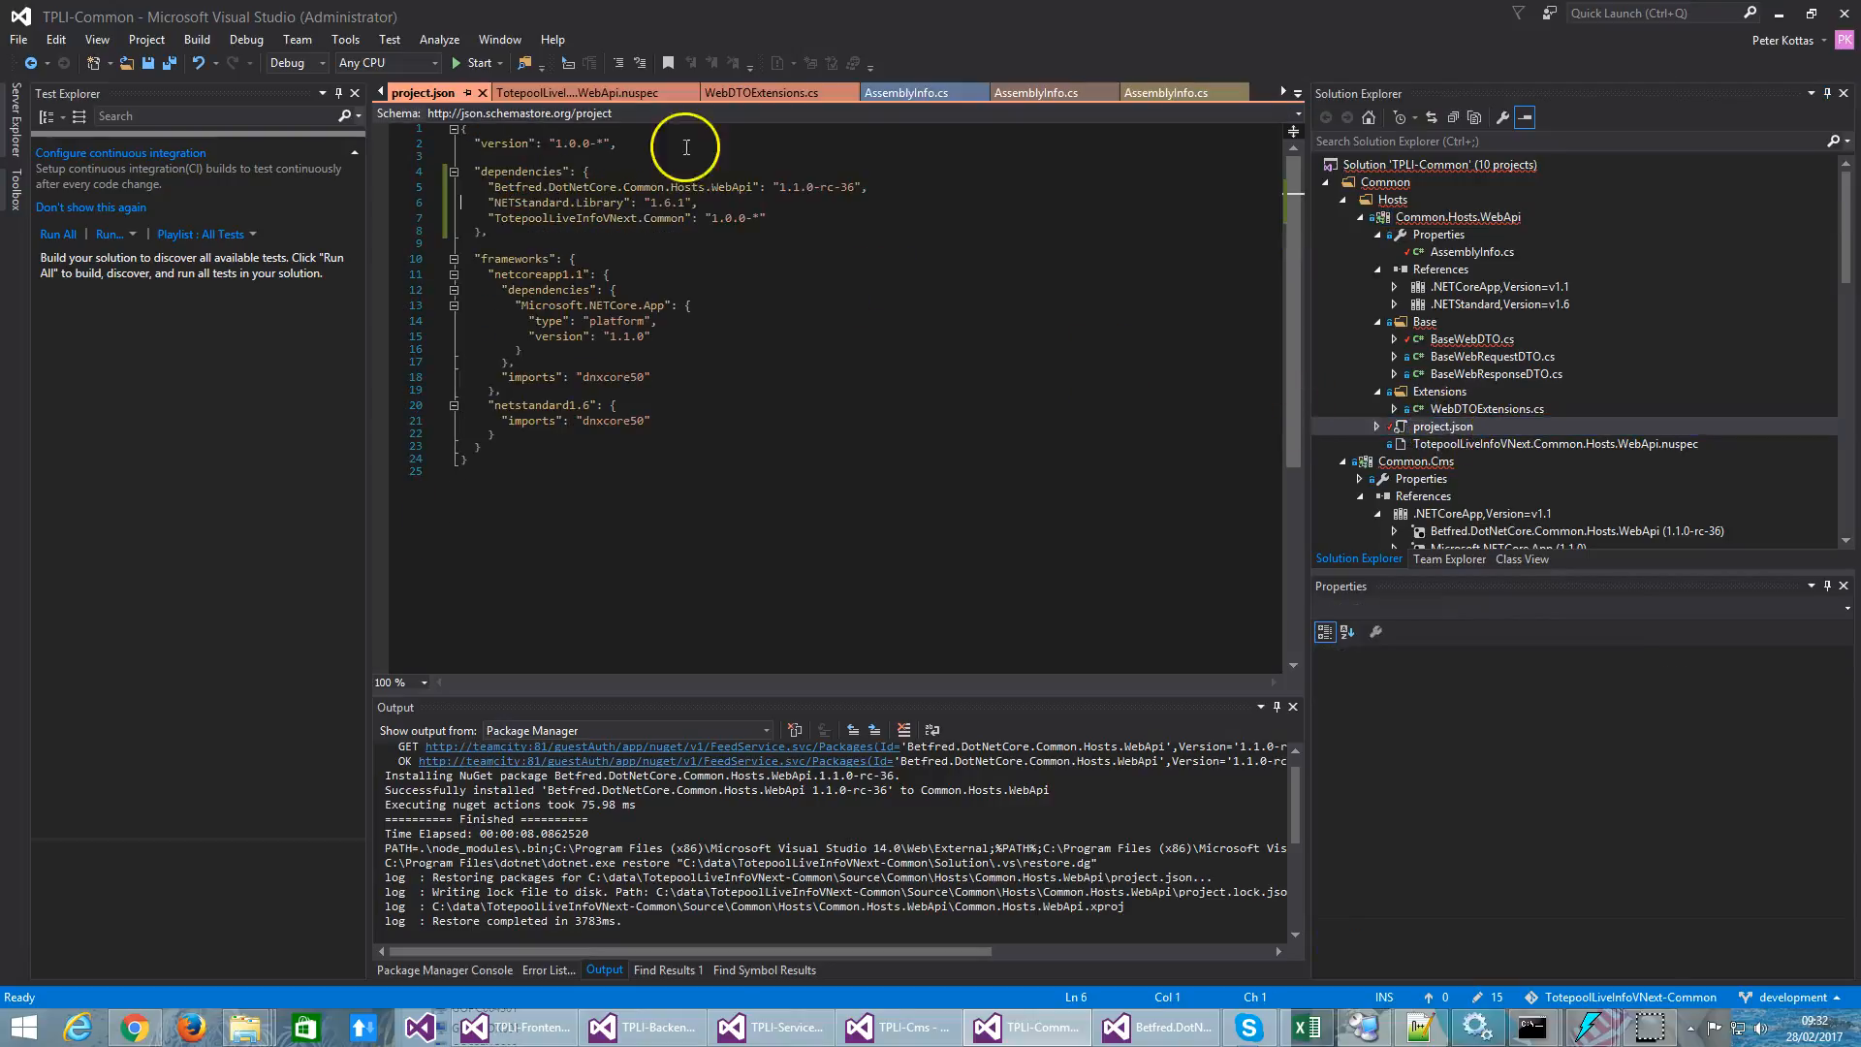
mouse_move(607, 171)
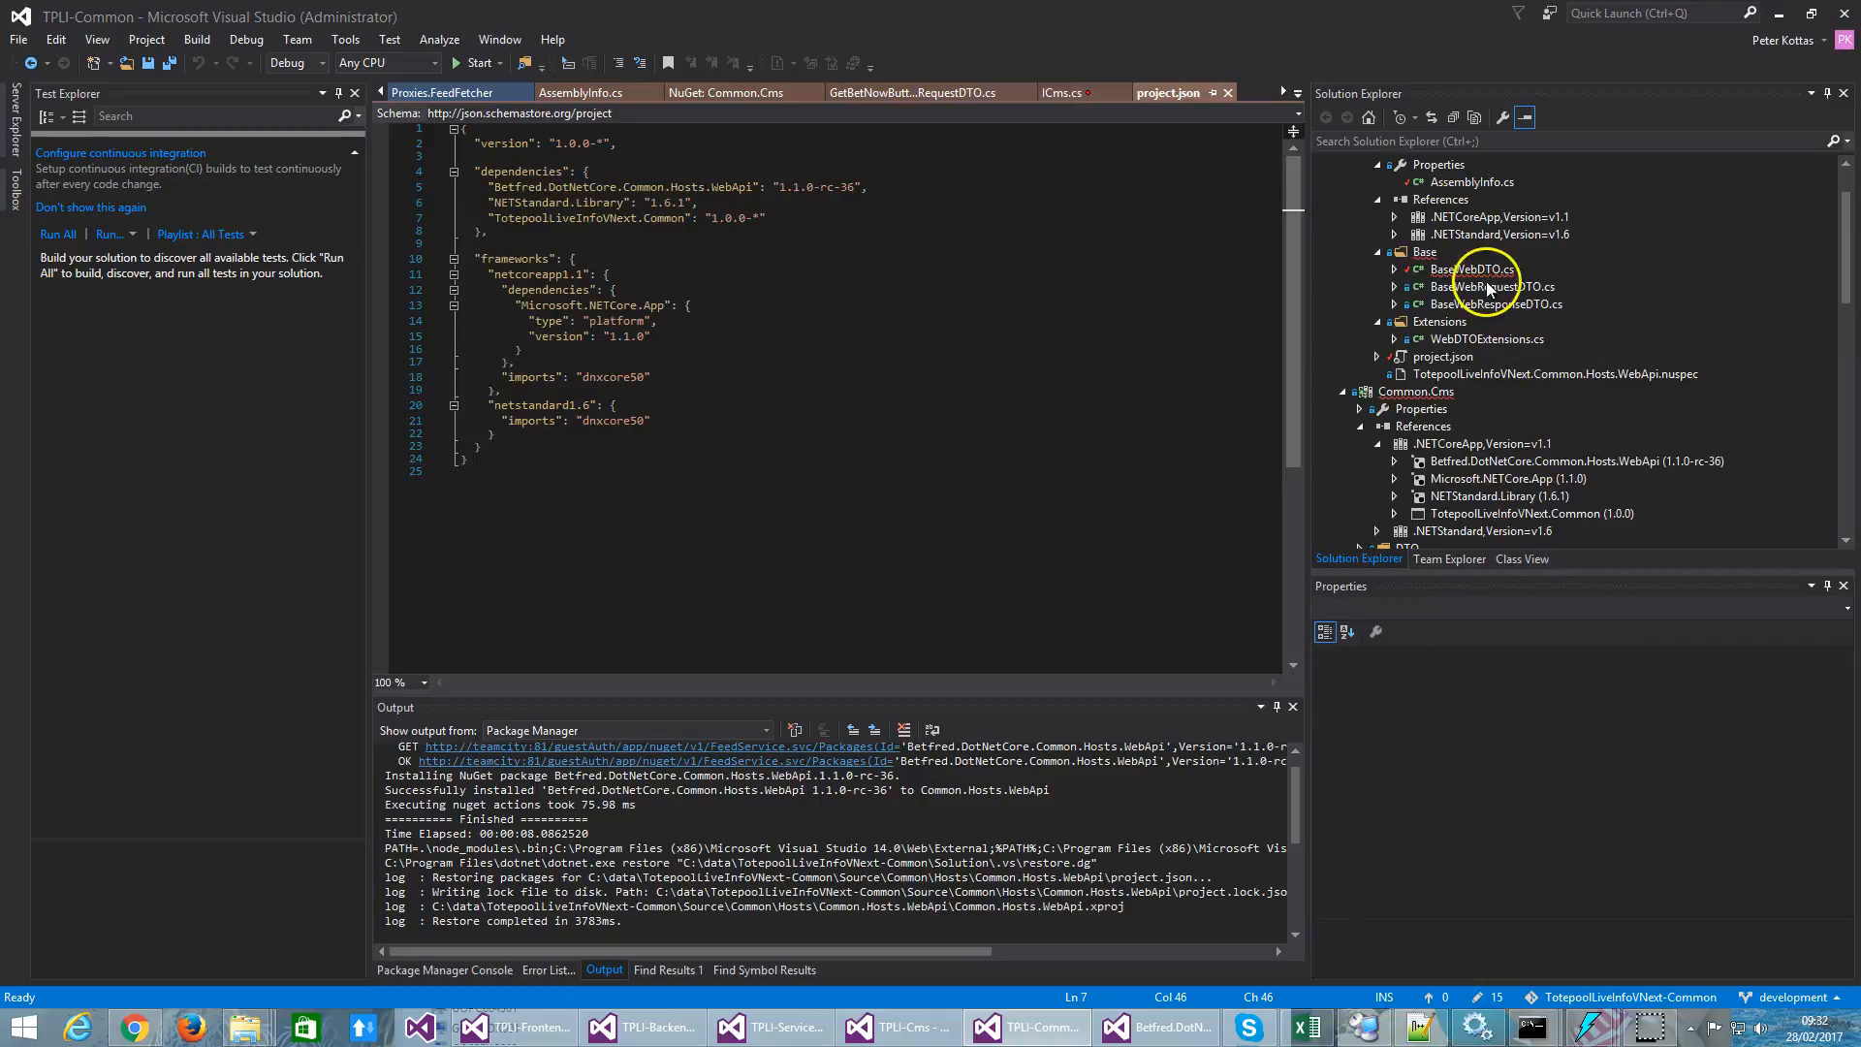
double_click(1472, 270)
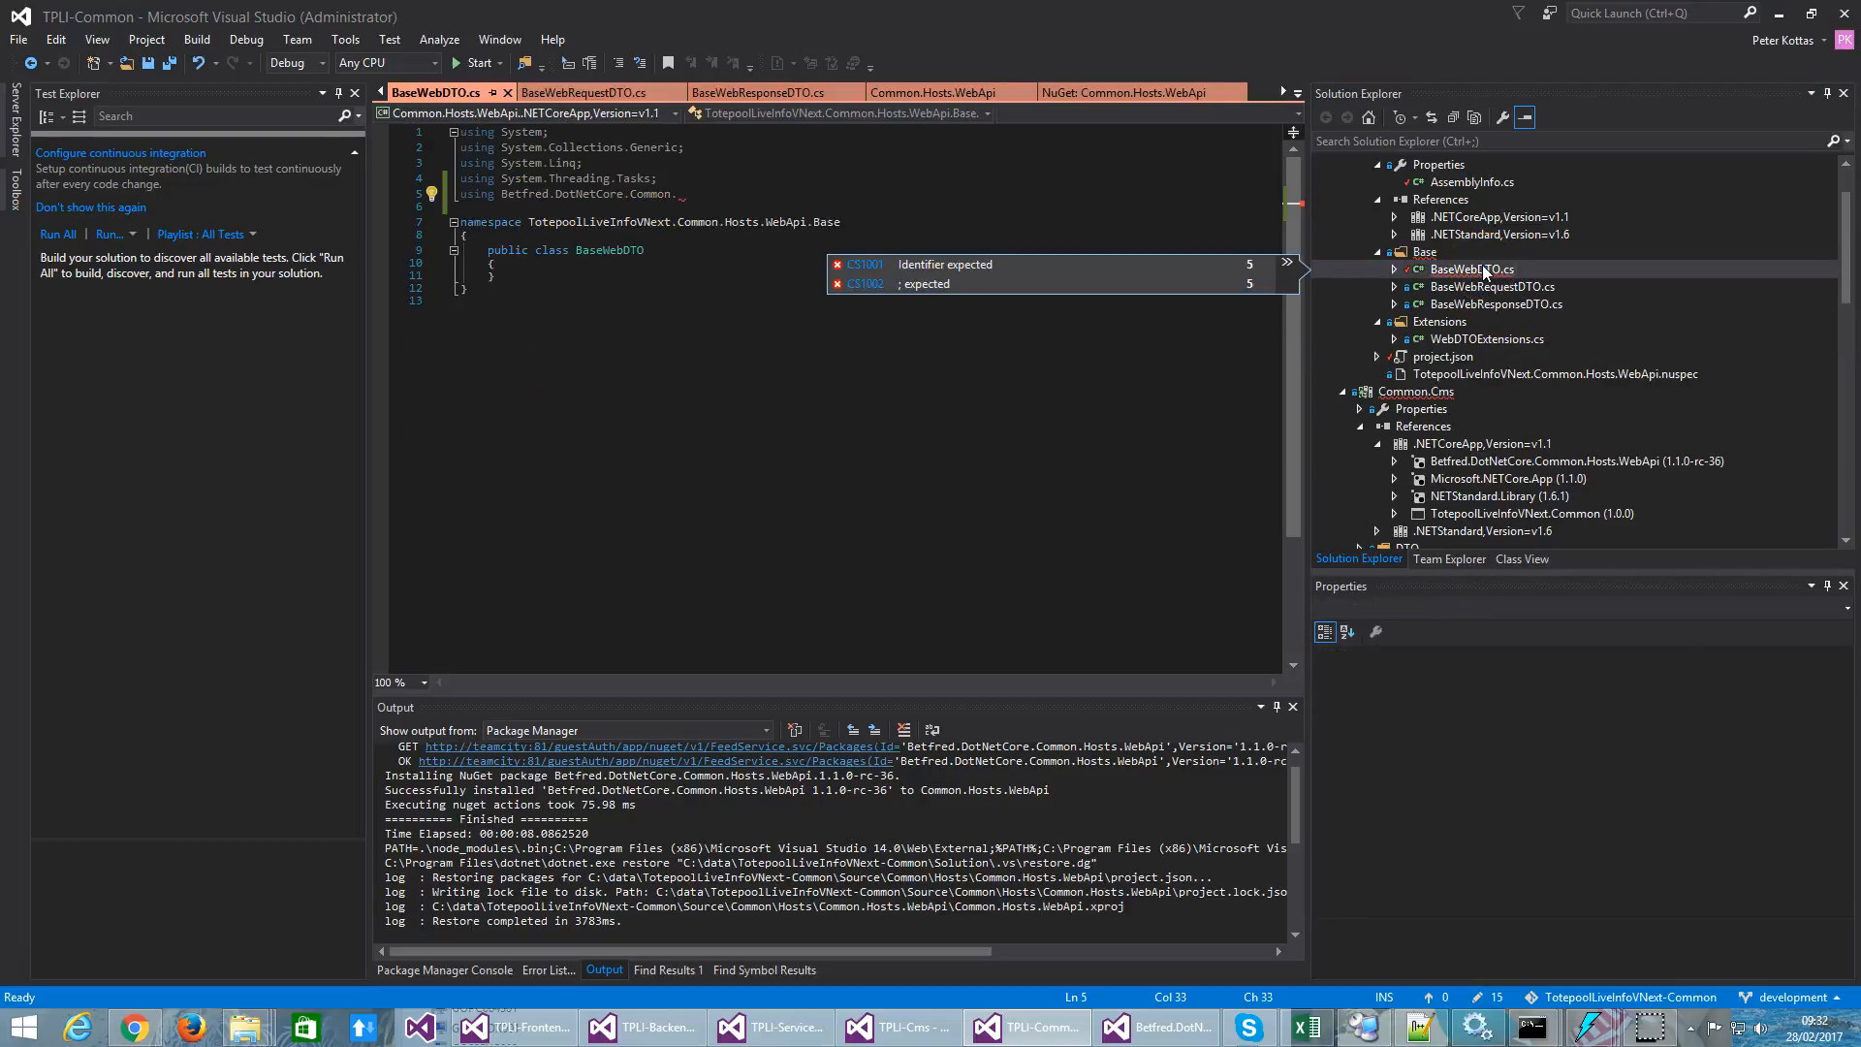
mouse_move(973, 172)
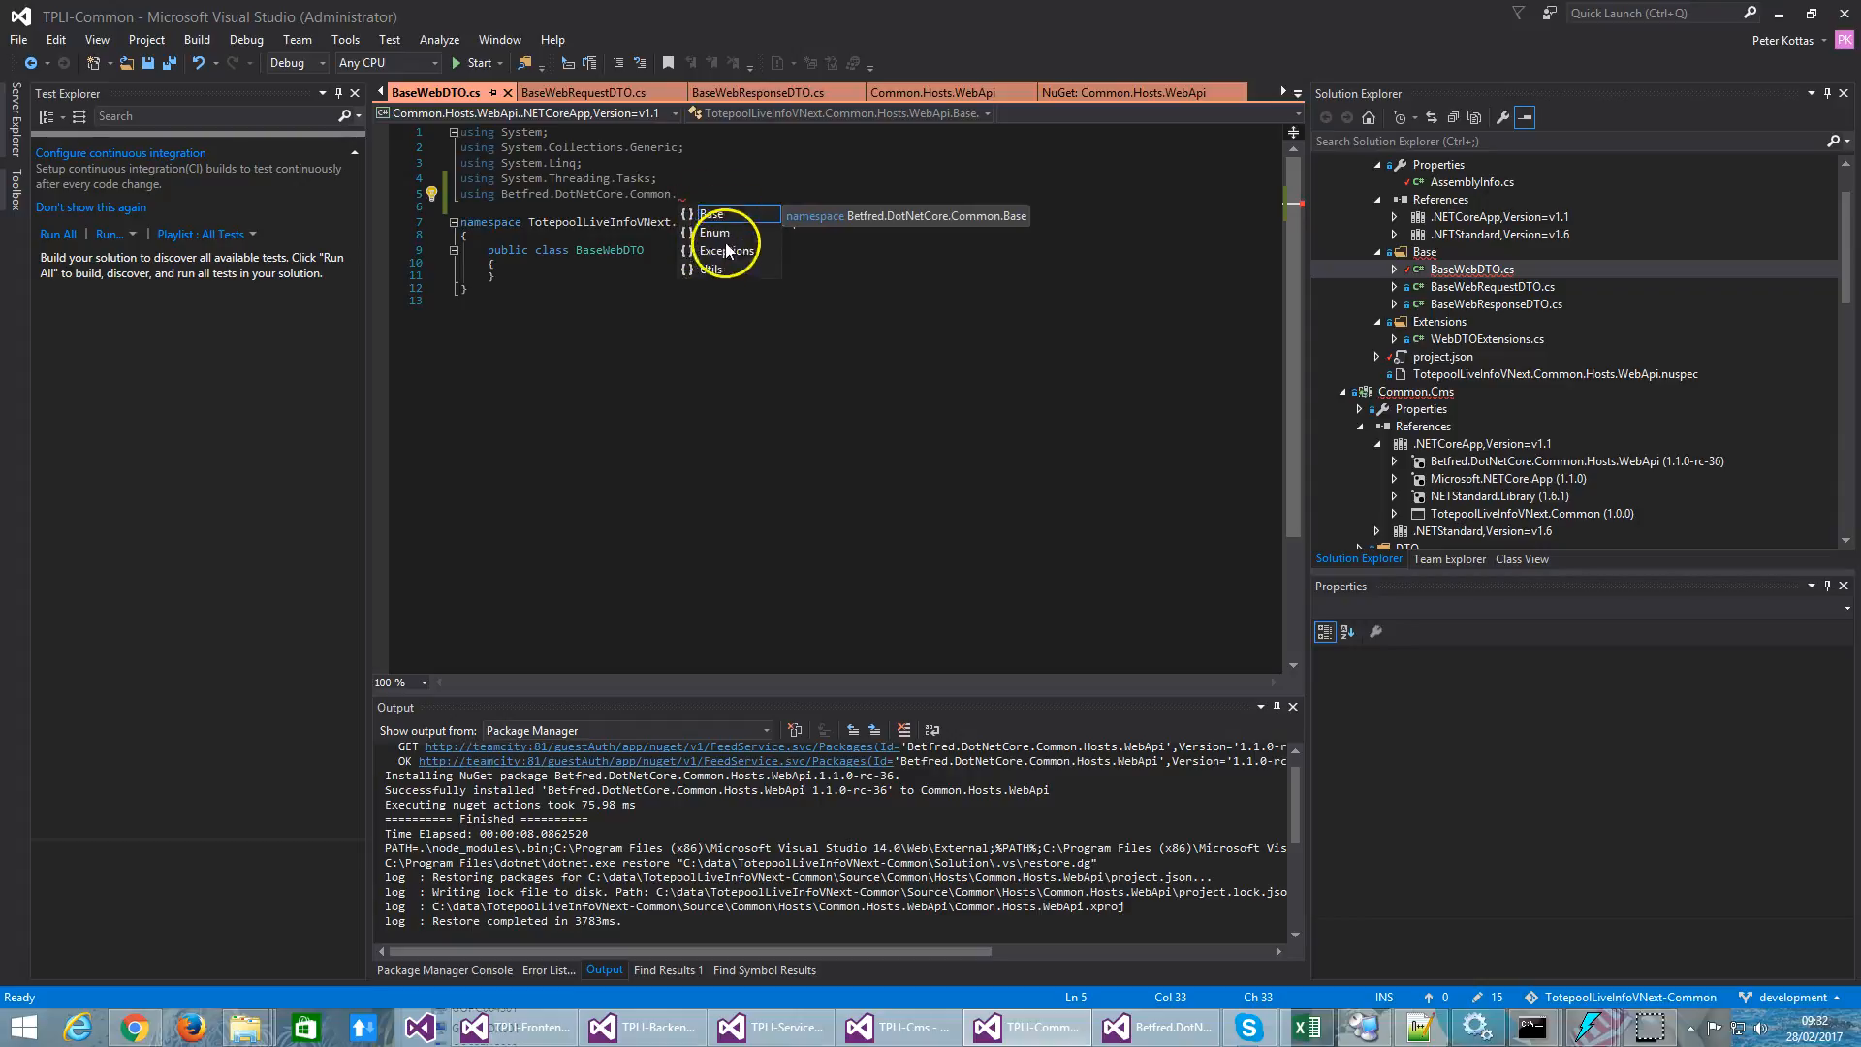
mouse_move(1049, 254)
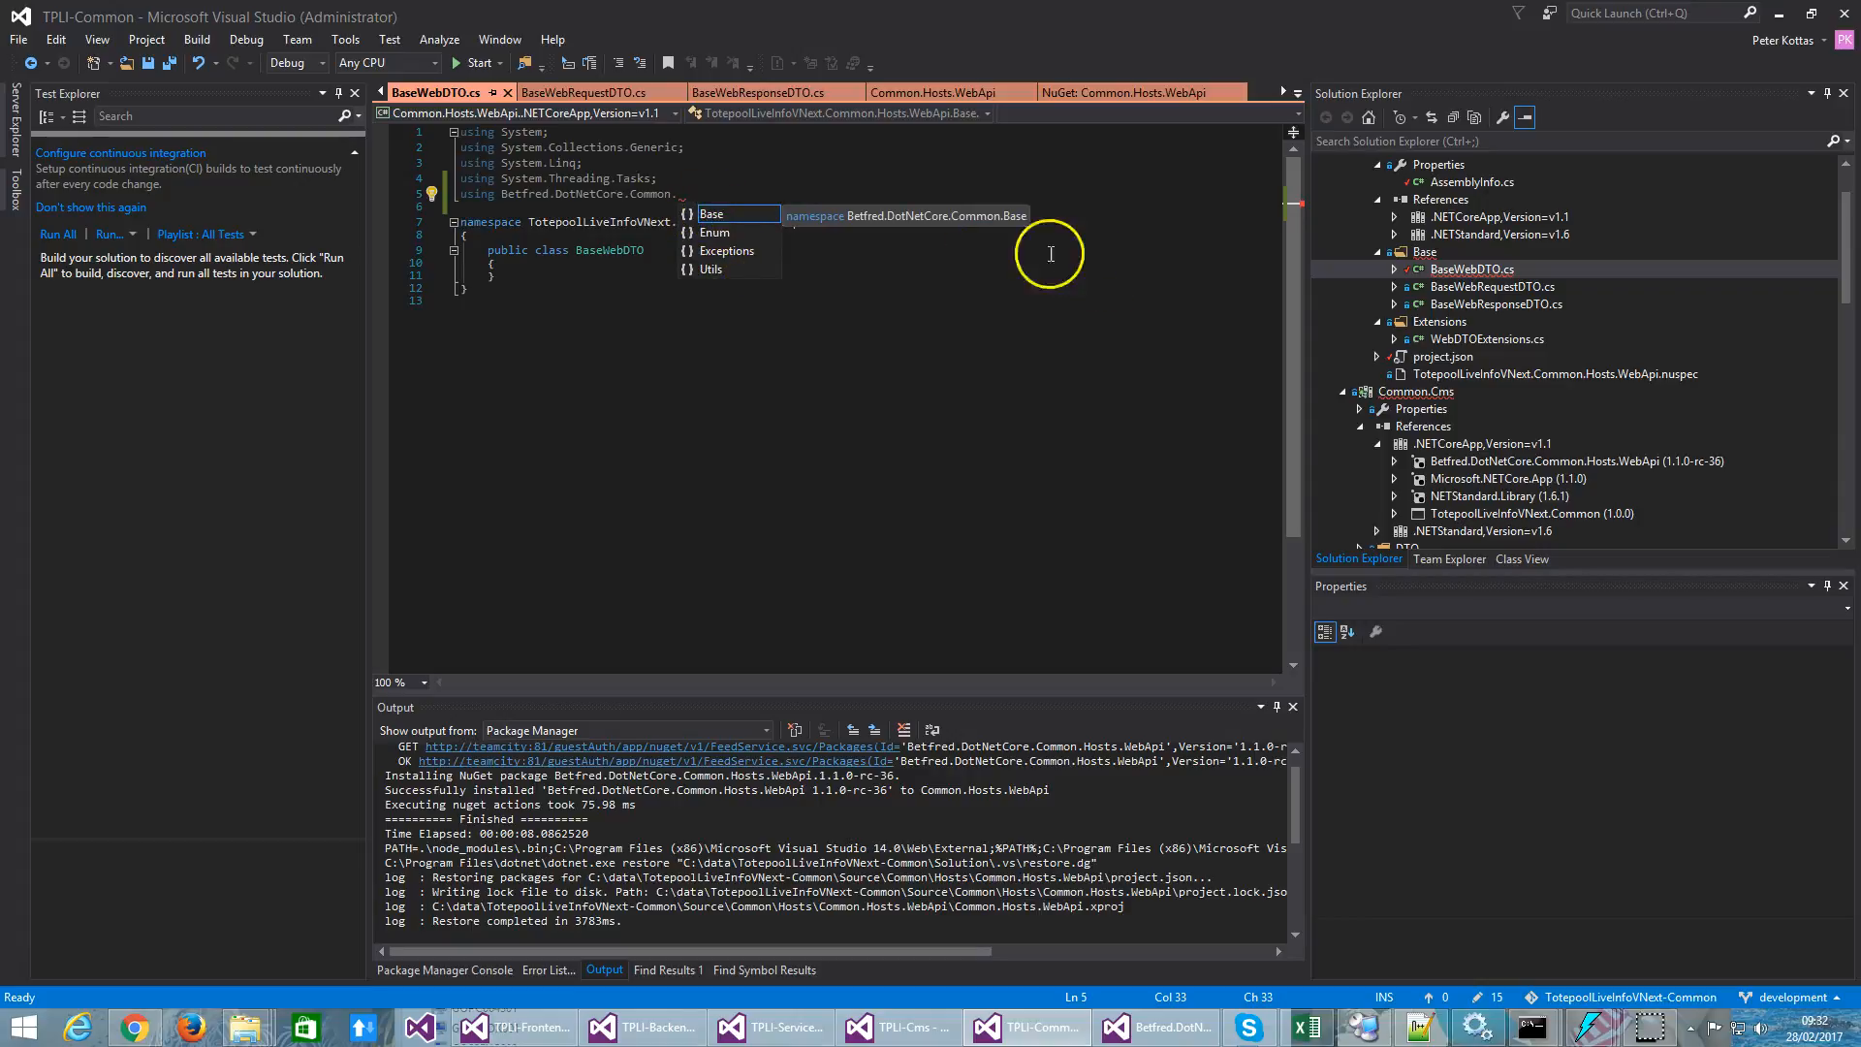
Step: Switch back to ICms.cs to compare its resolving Hosts namespace
left_click(1508, 375)
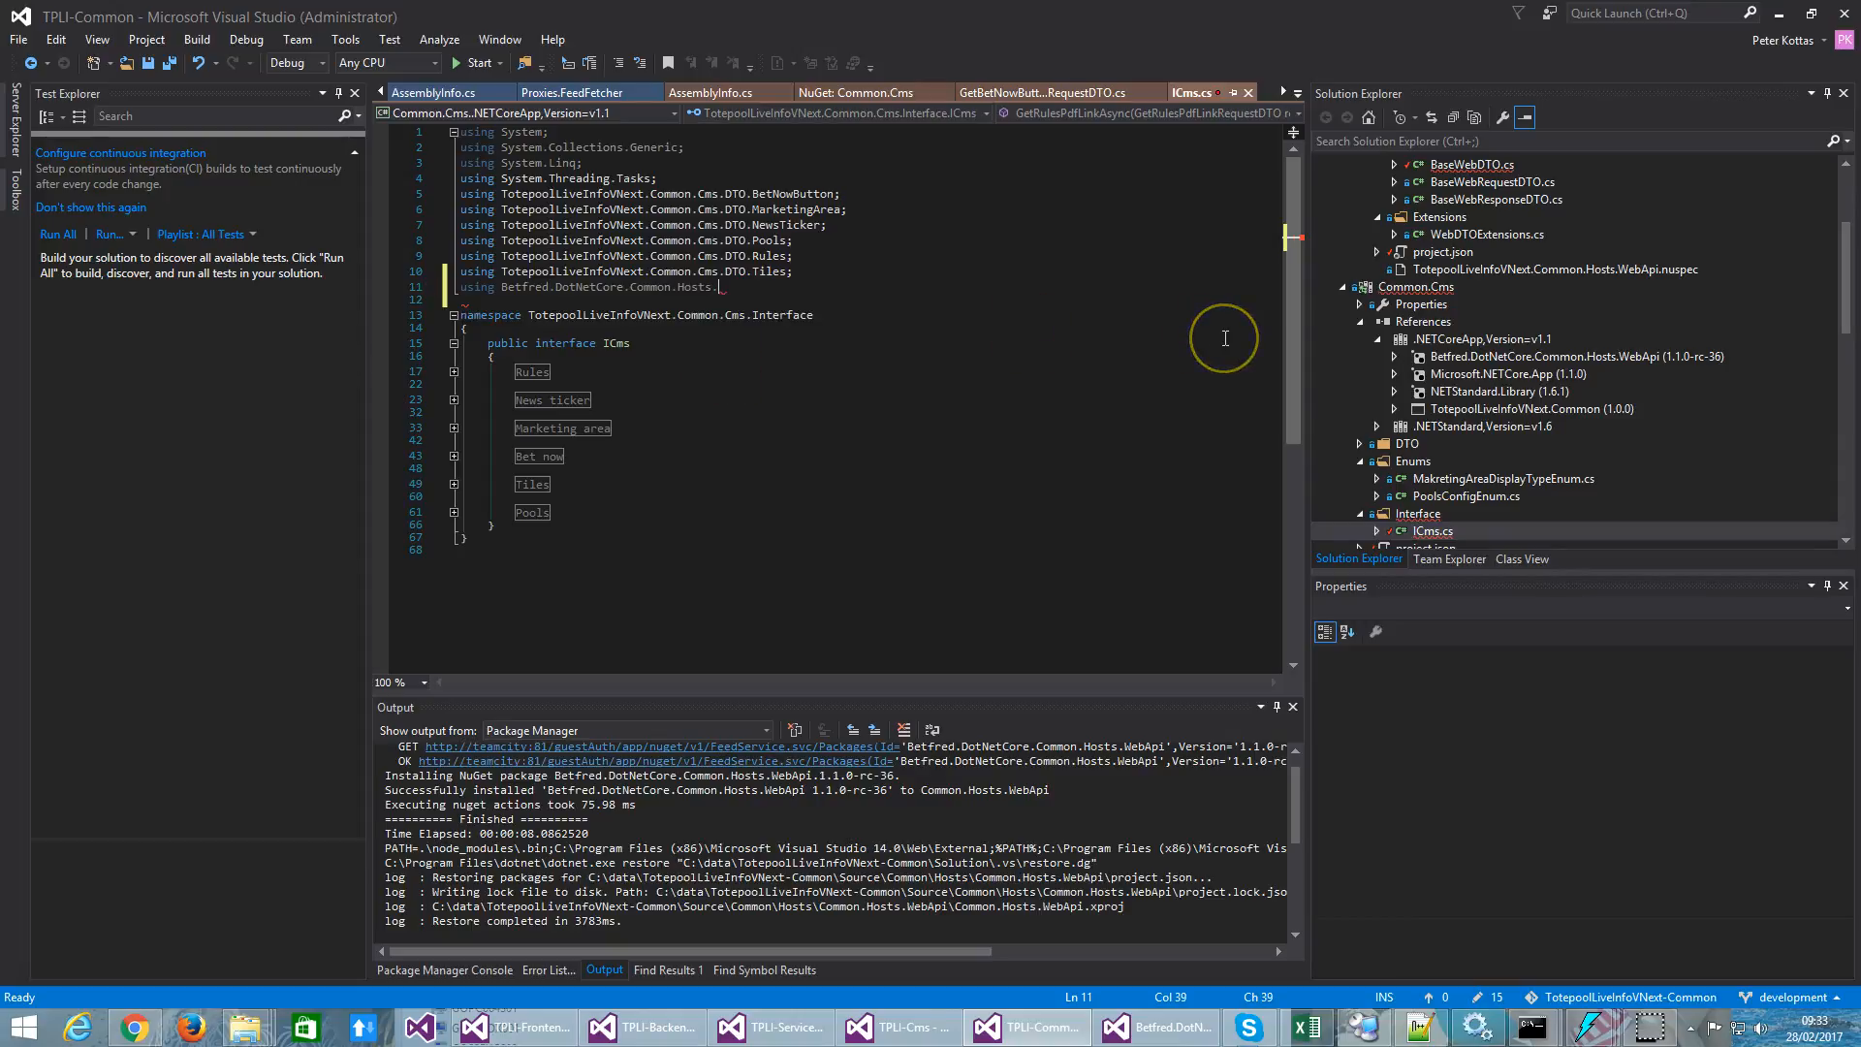
Step: Finish the BaseWebDTO.cs using as Betfred.DotNetCore.Common.Hosts.WebApi; still flagged unresolved
type("WebApi;")
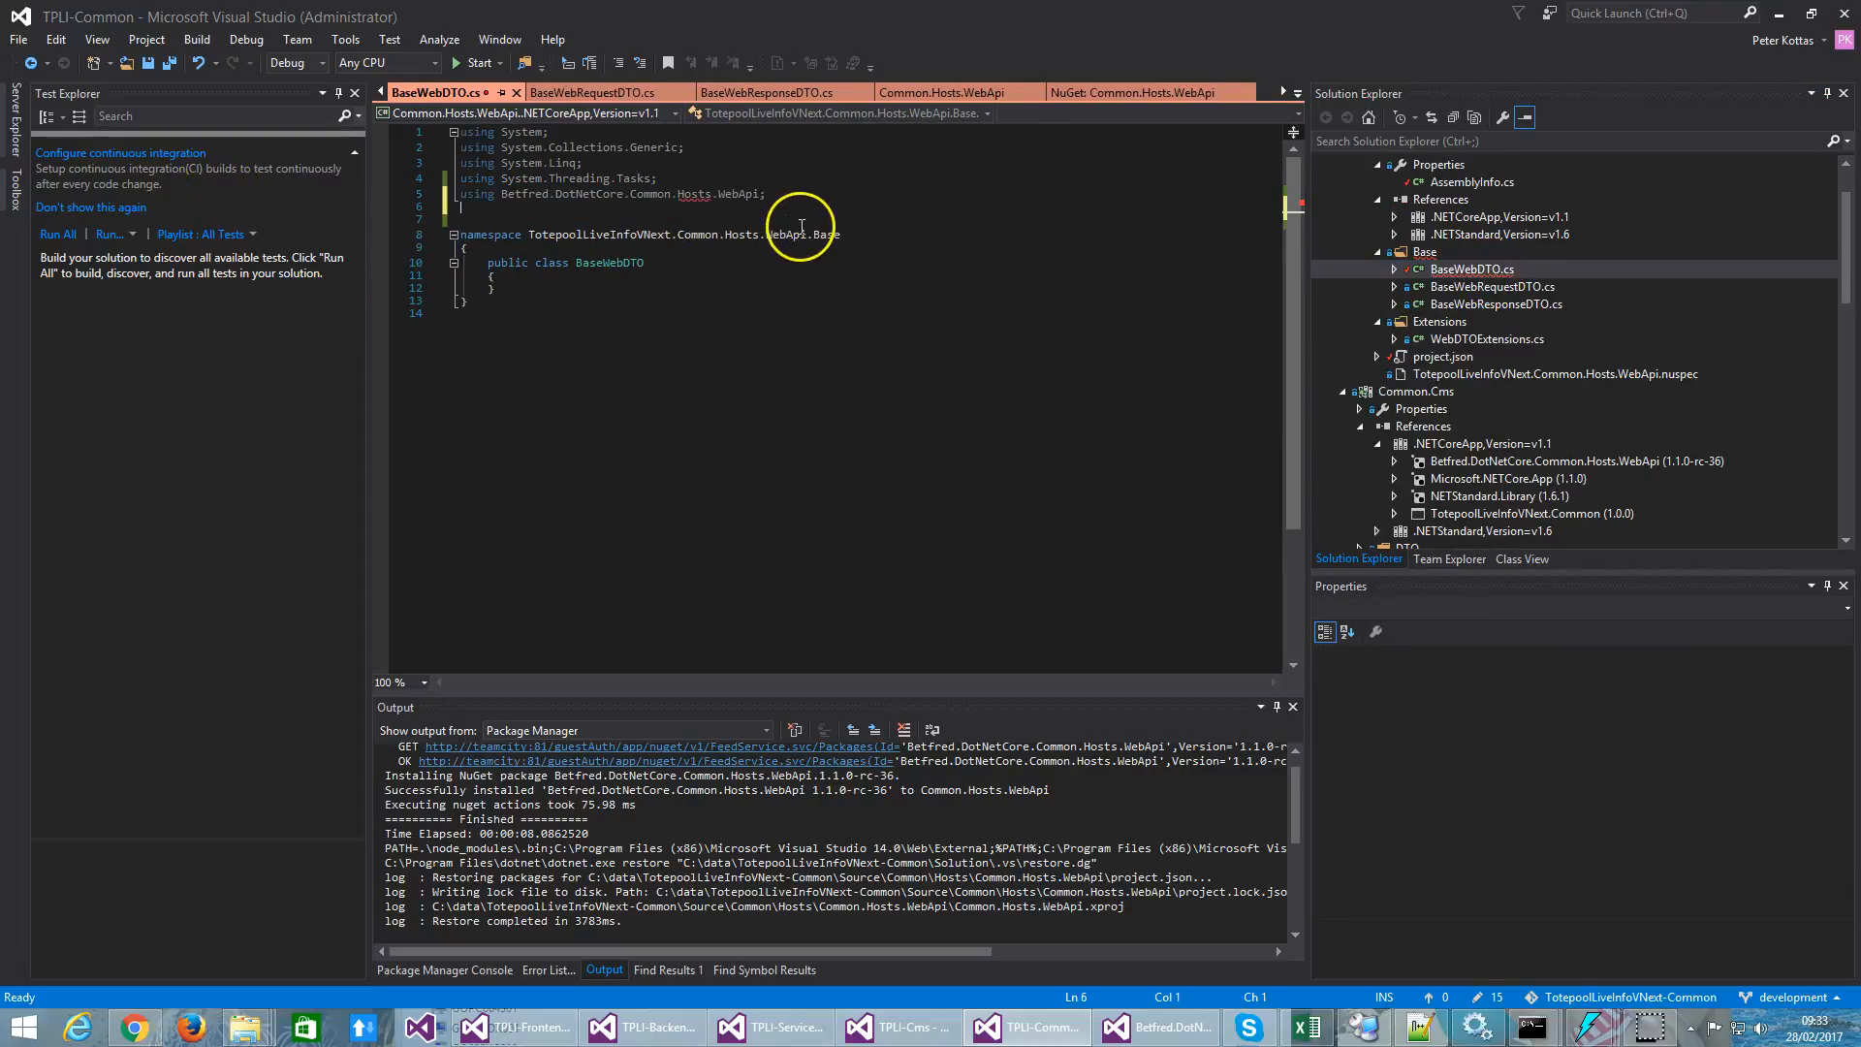
mouse_move(694, 194)
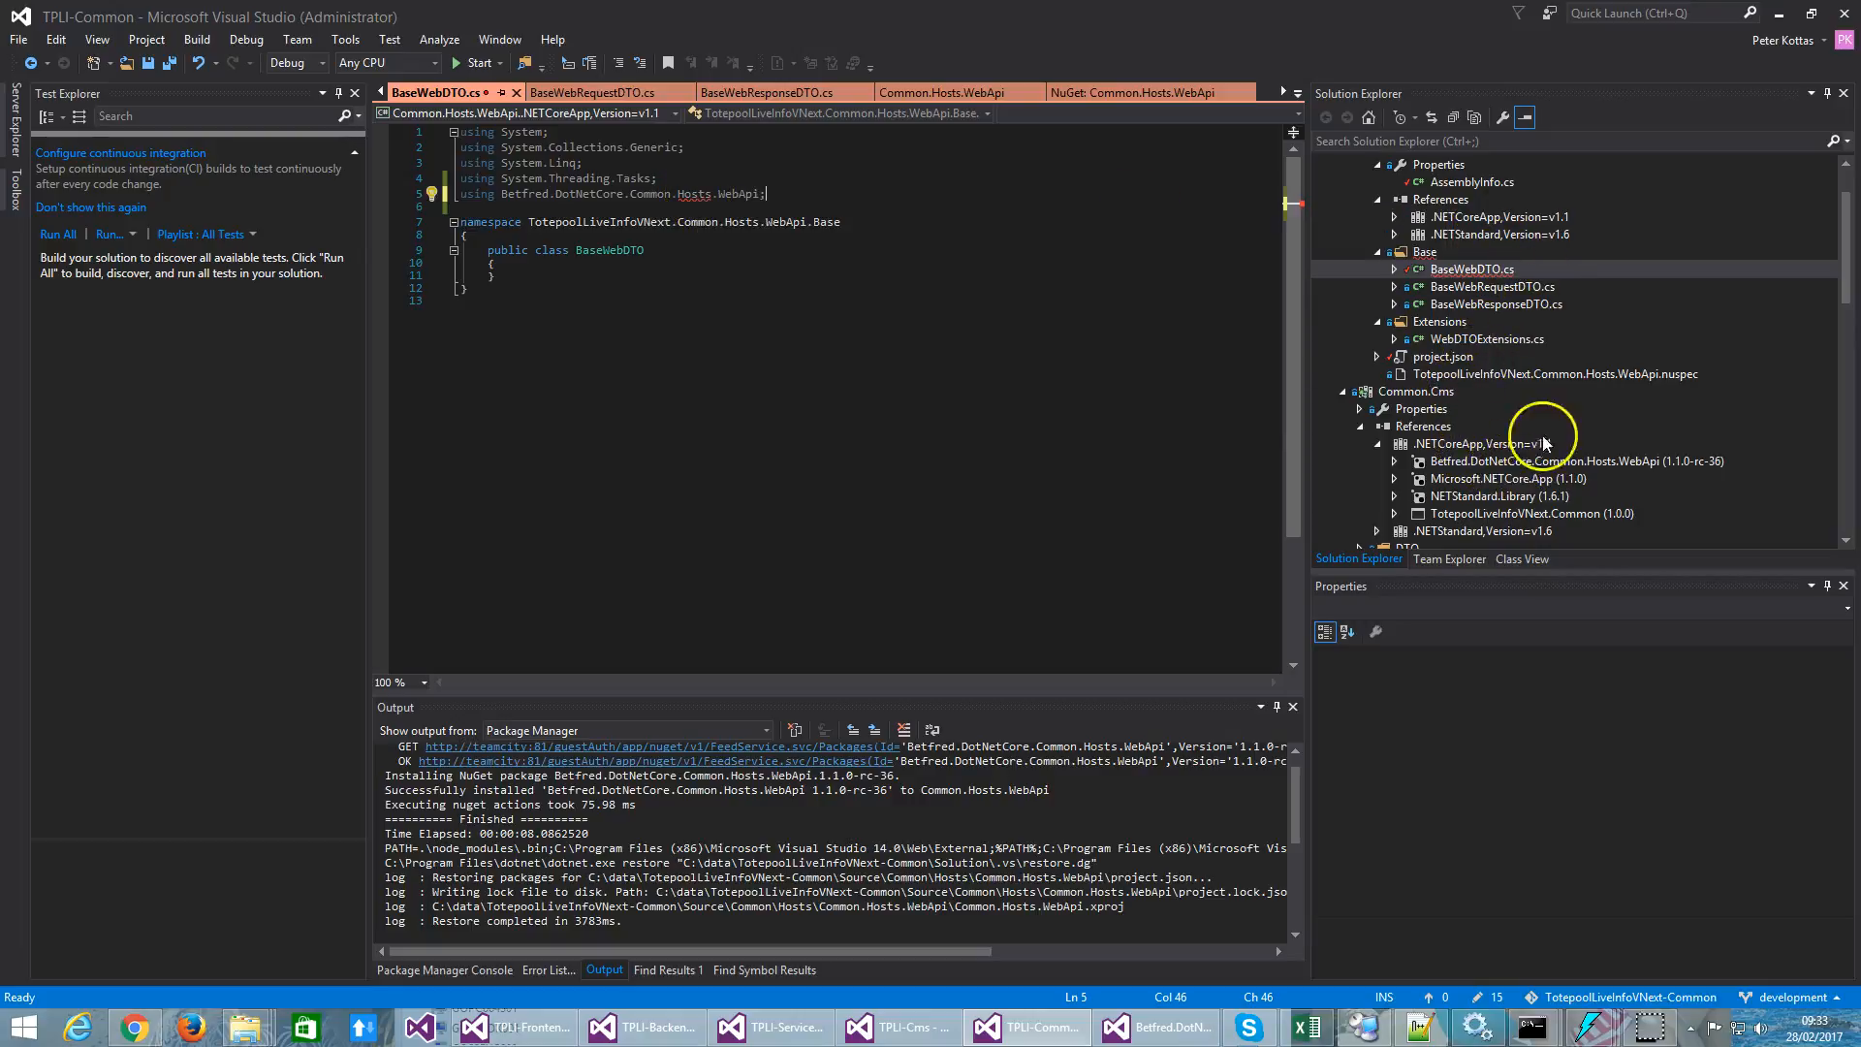
mouse_move(1458, 403)
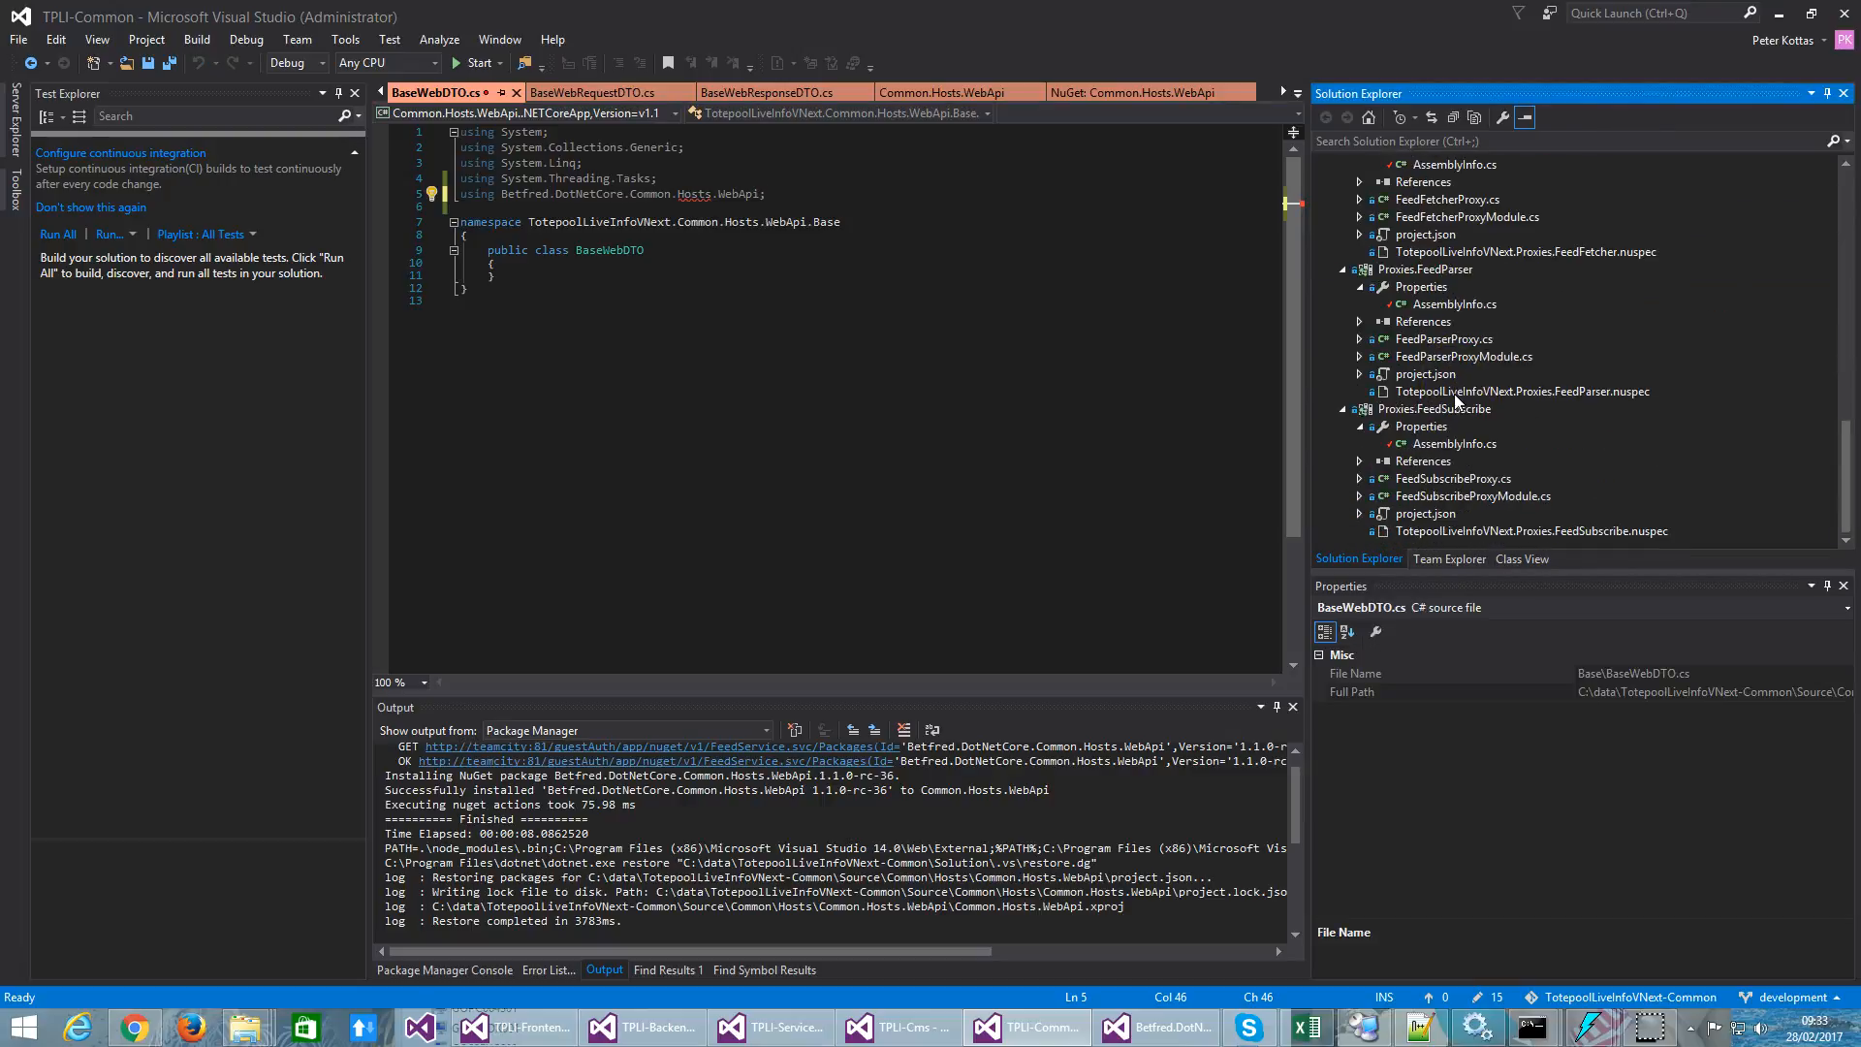
mouse_move(1587, 367)
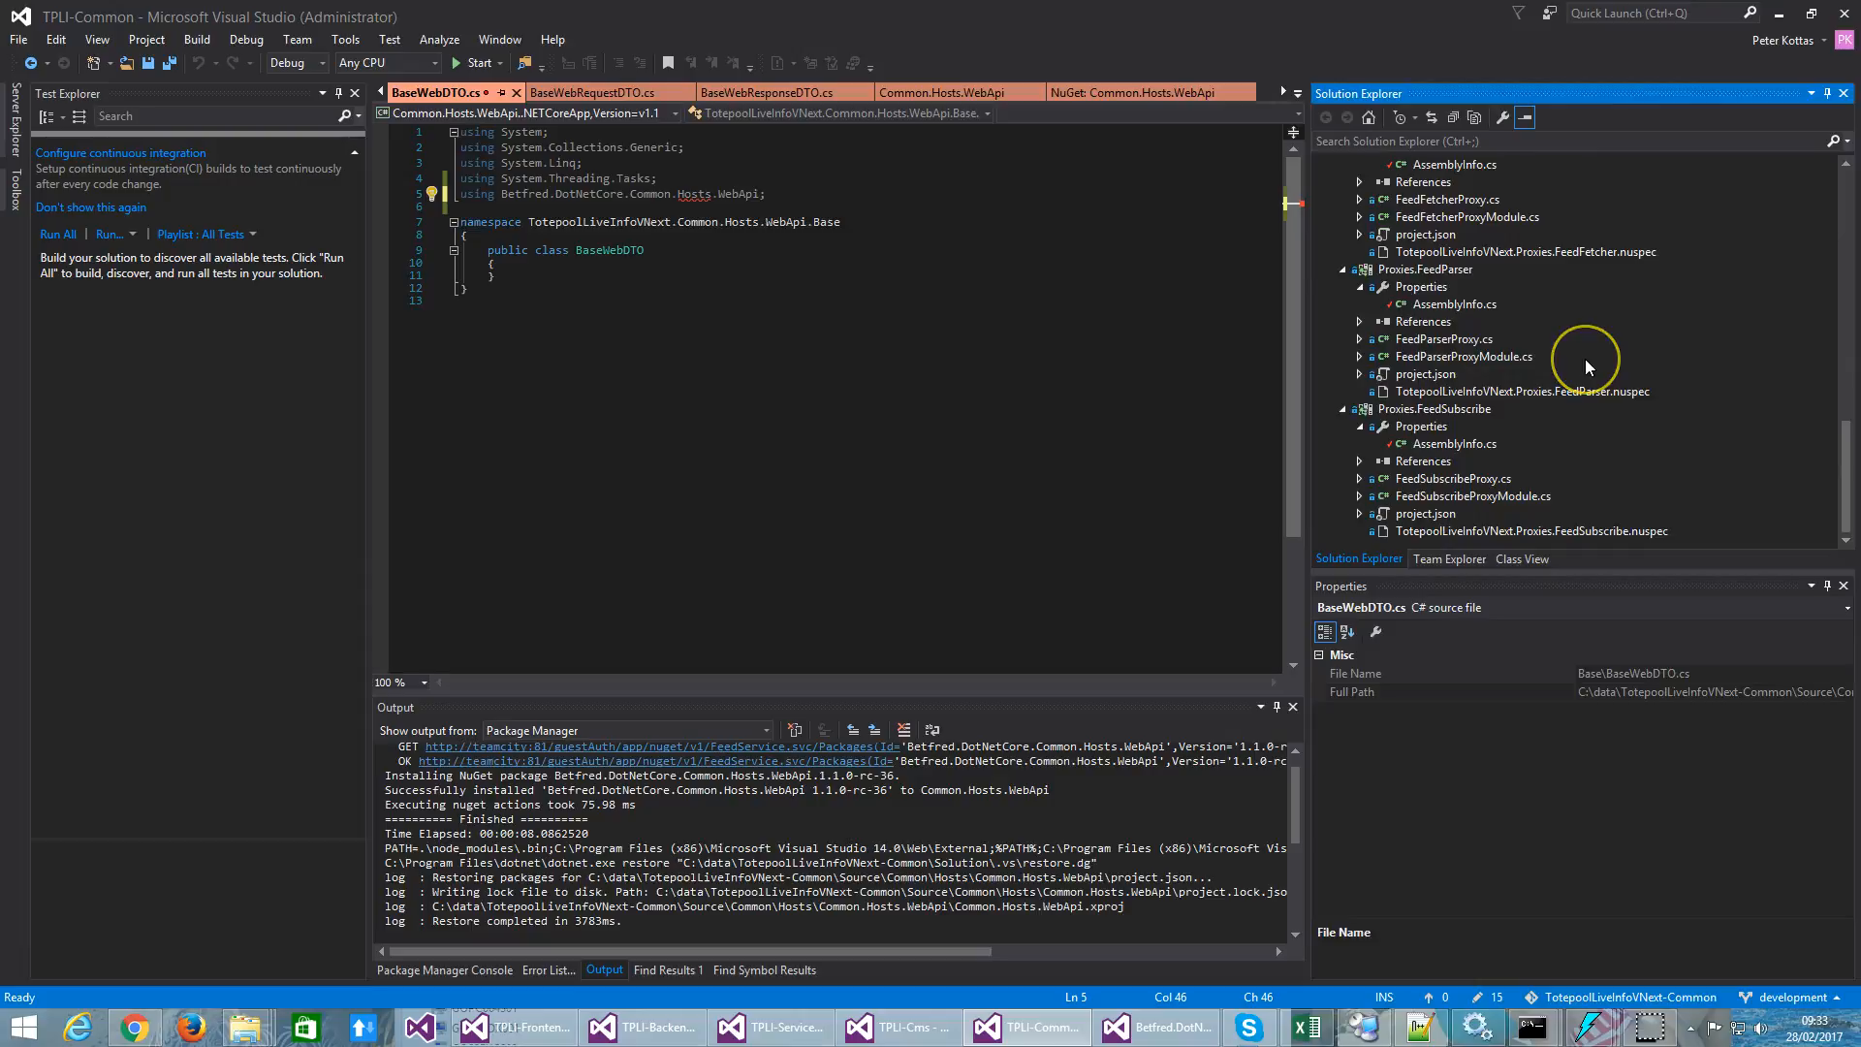
scroll("up", 3)
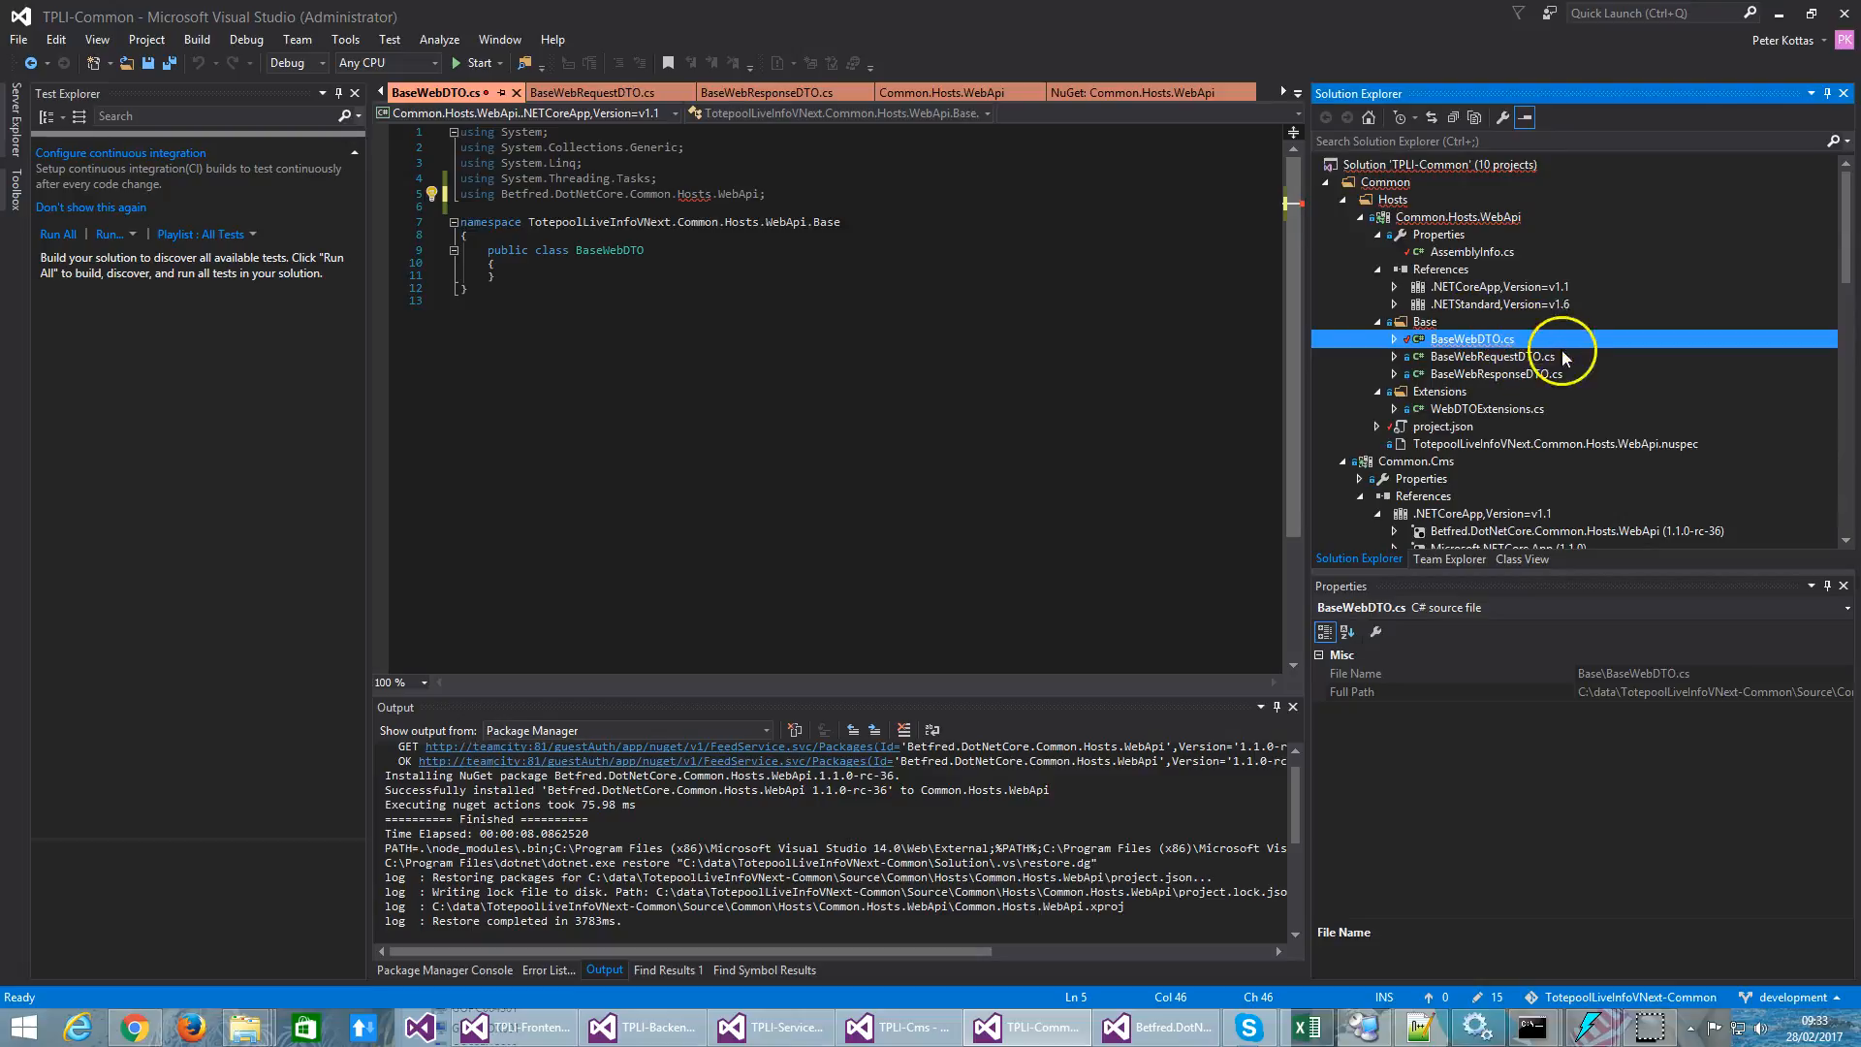
mouse_move(1665, 359)
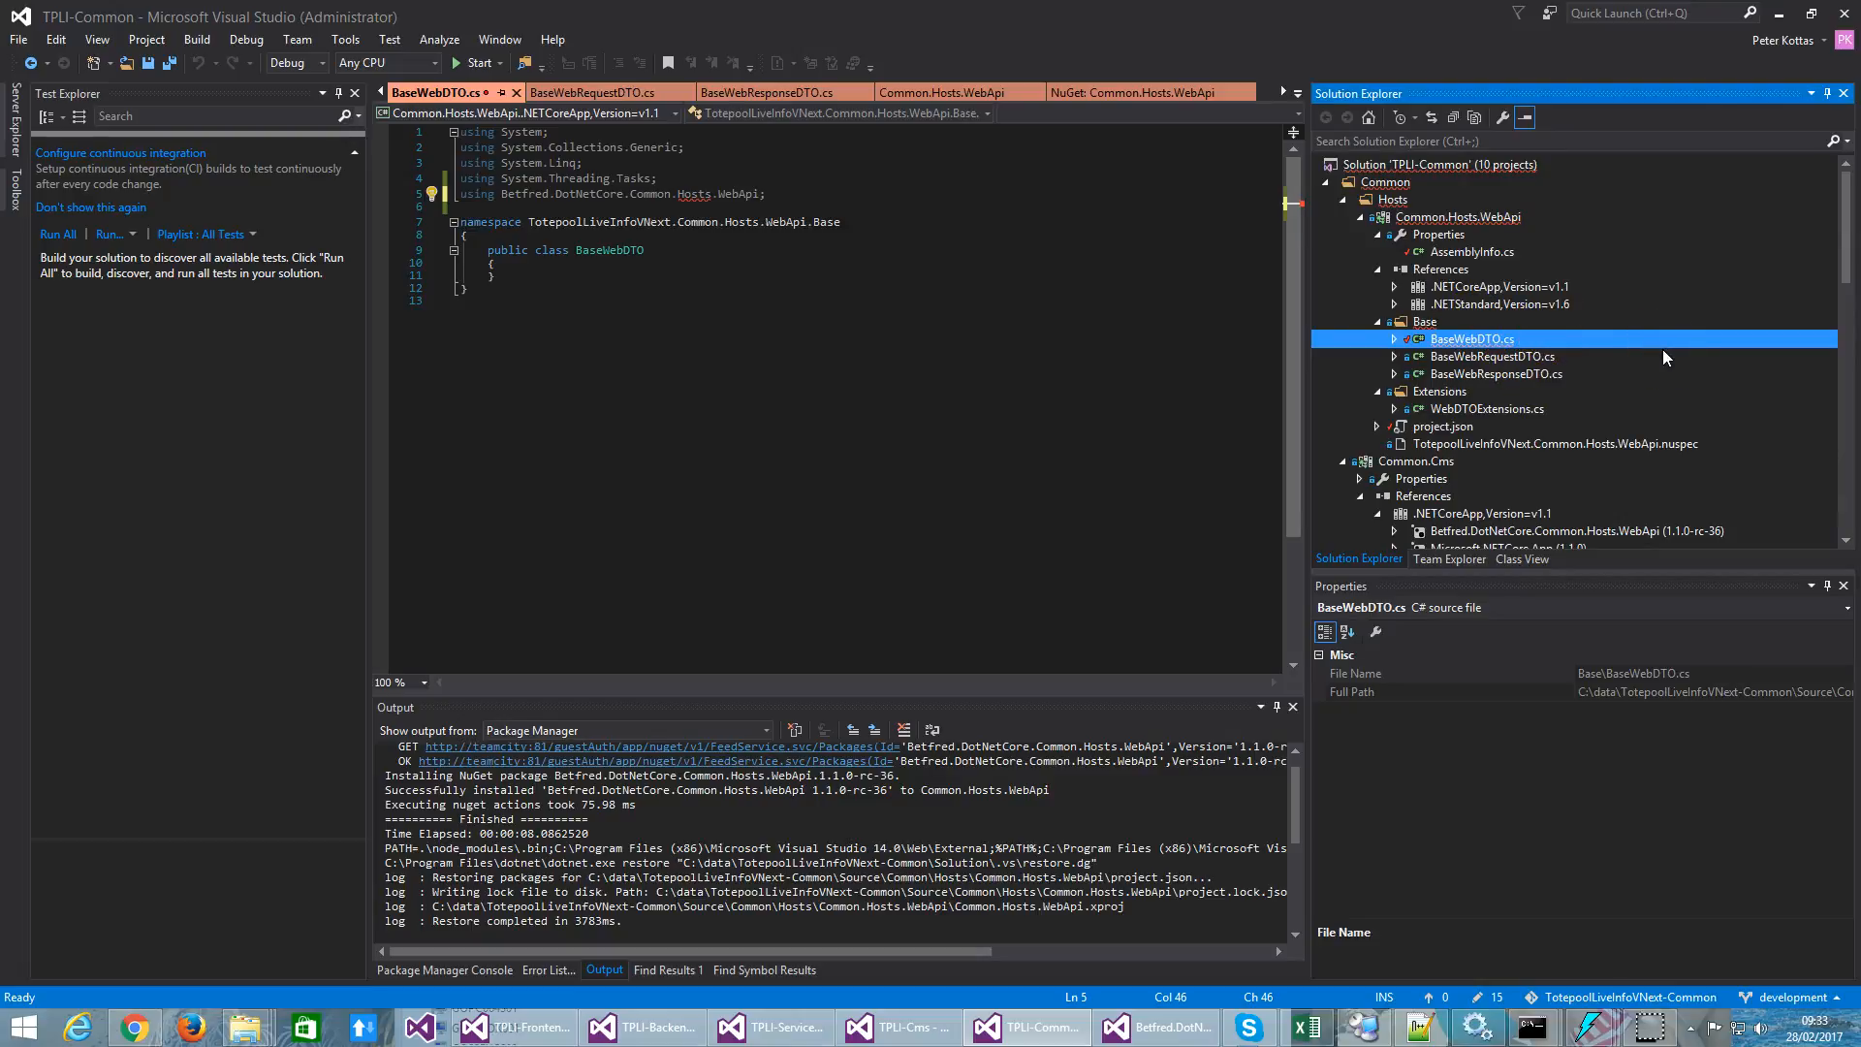